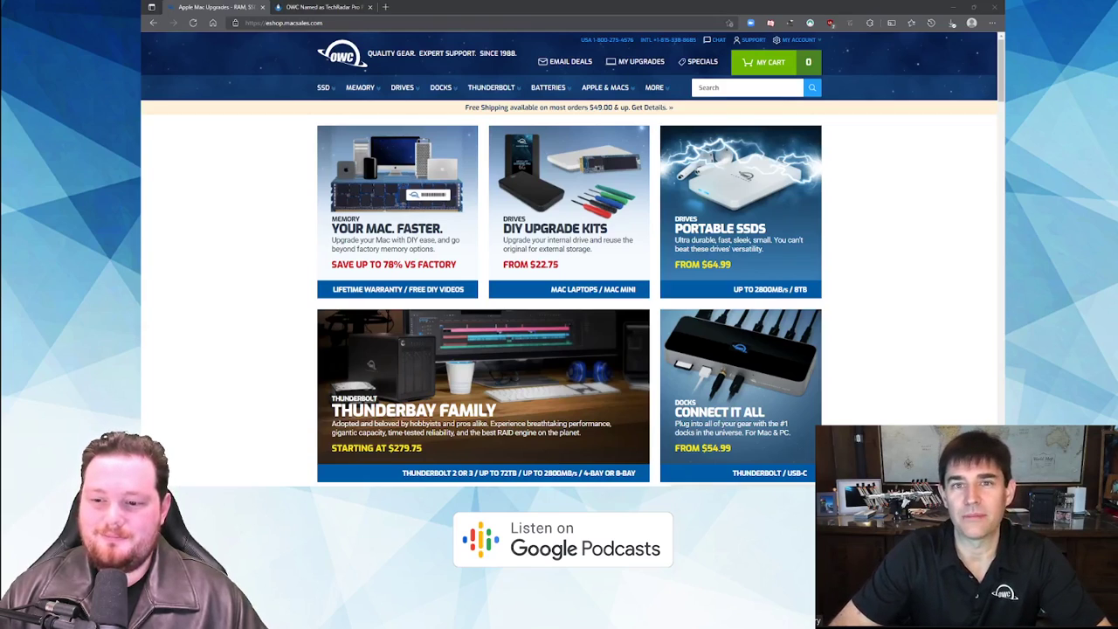
- Scroll down the macsales.com homepage and open the Mercury Elite Pro product page
{"action": "scroll", "scroll_direction": "down", "scroll_amount": 3}
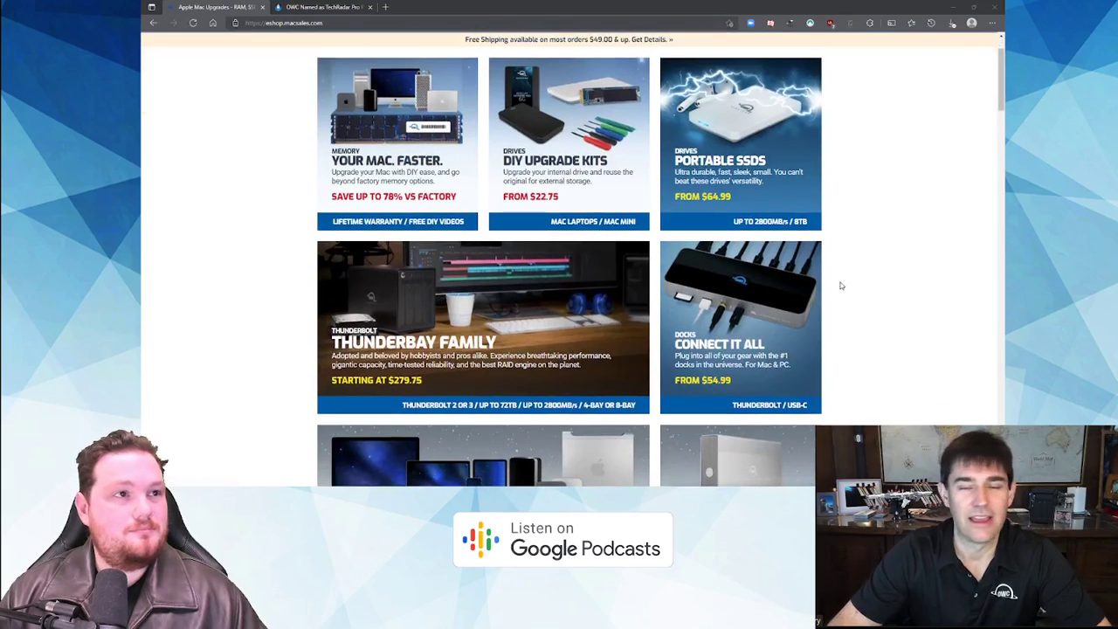
{"action": "scroll", "scroll_direction": "down", "scroll_amount": 3}
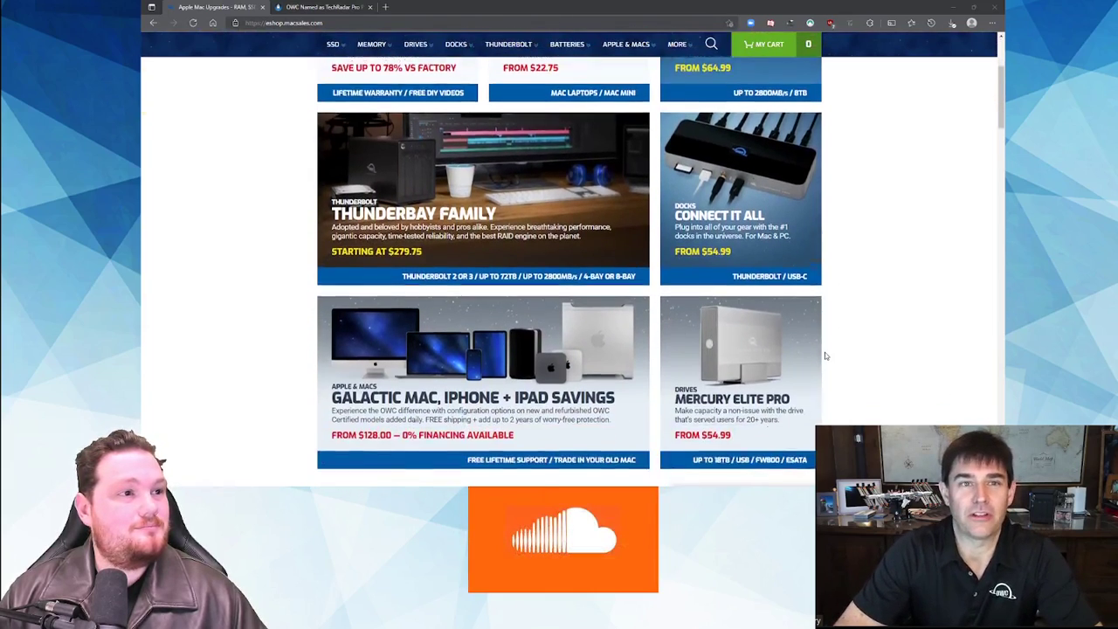
{"action": "scroll", "scroll_direction": "down", "scroll_amount": 3}
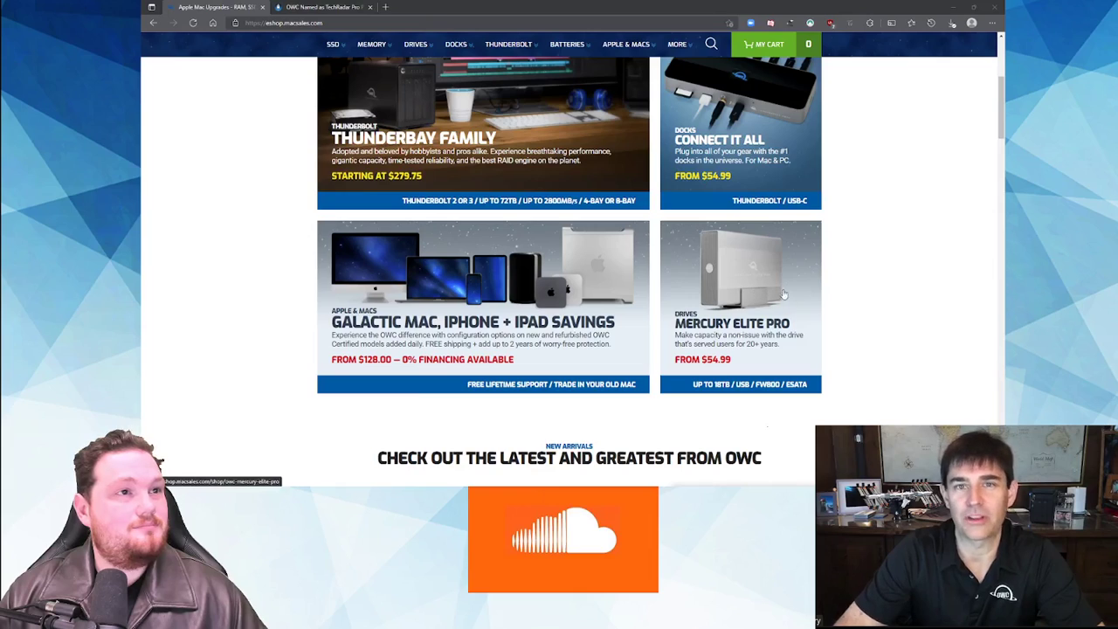
{"action": "scroll", "scroll_direction": "down", "scroll_amount": 3}
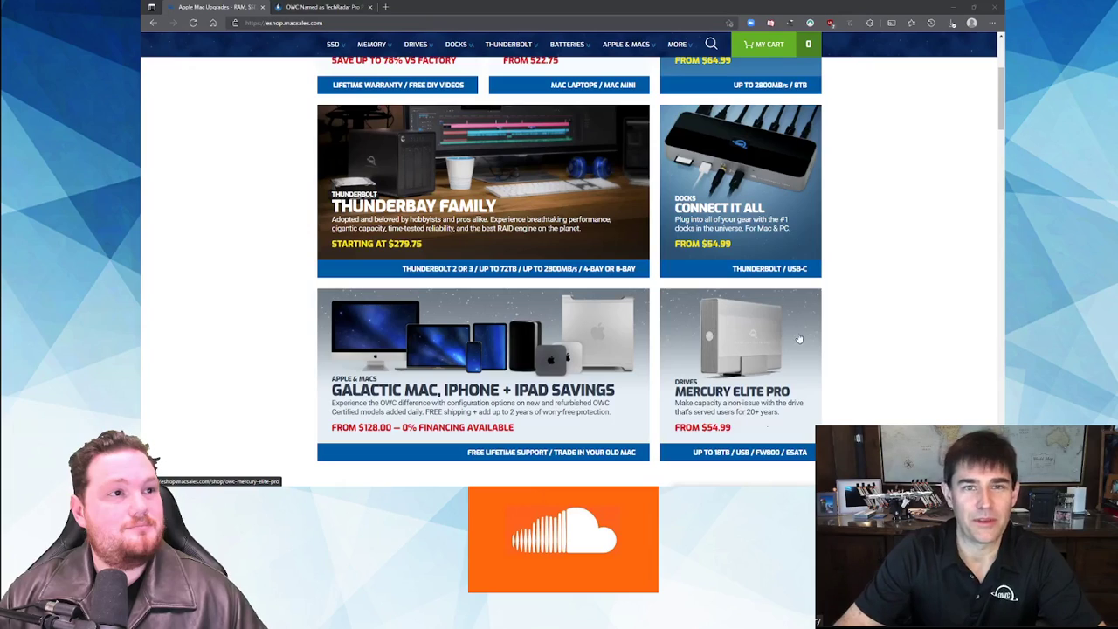
{"action": "left_click", "coordinate": [741, 349]}
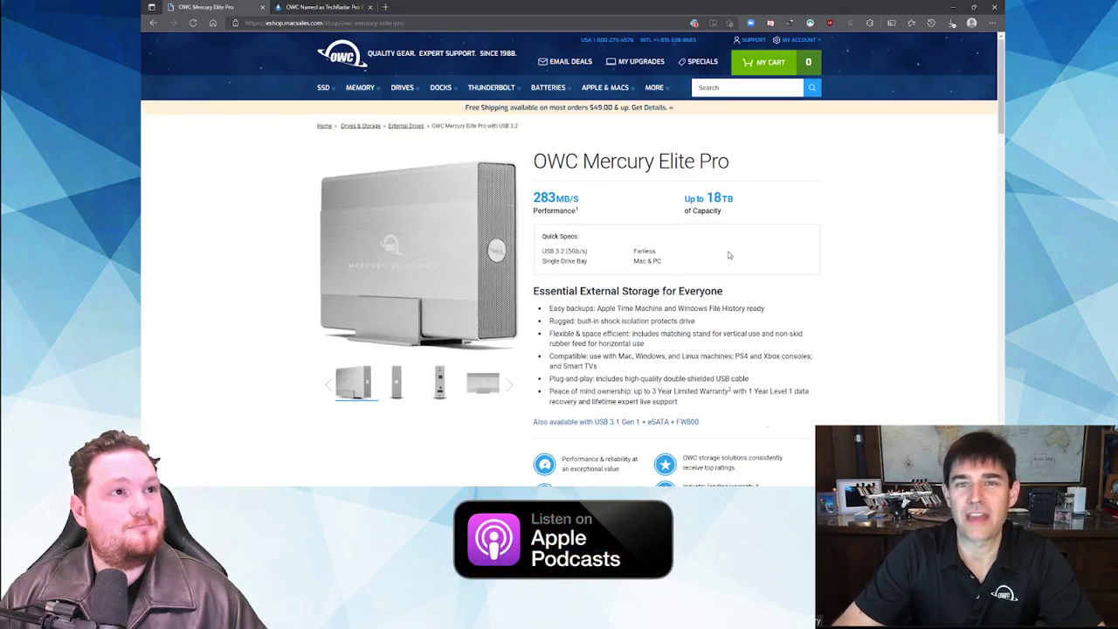
{"action": "mouse_move", "coordinate": [527, 367]}
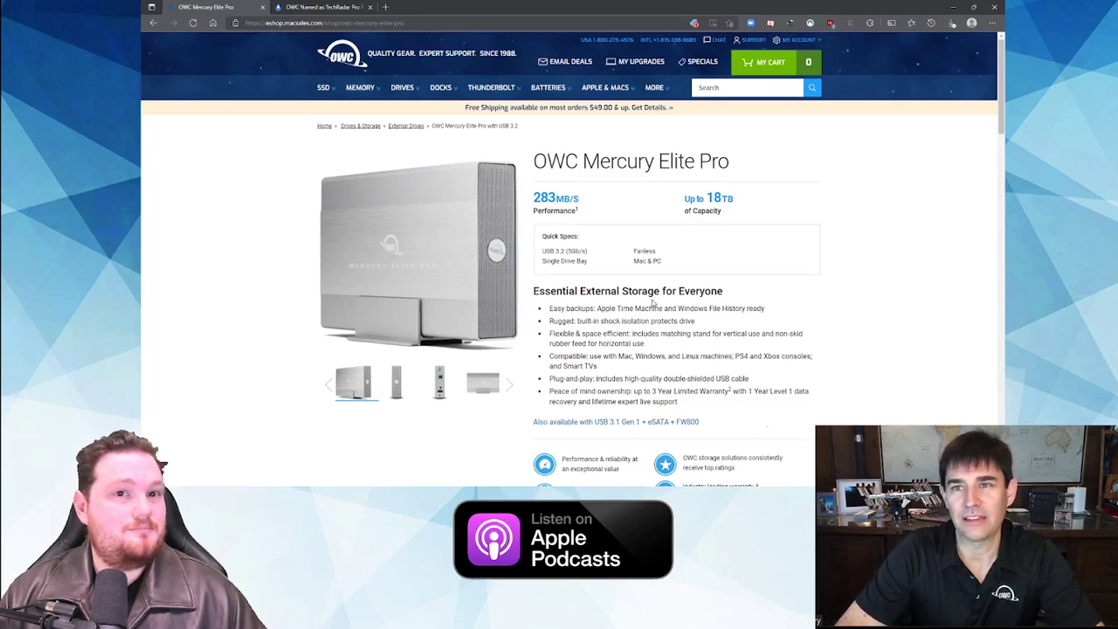
- Scroll the Mercury Elite Pro page down to its Hard Drive Models price list
{"action": "scroll", "scroll_direction": "down", "scroll_amount": 3}
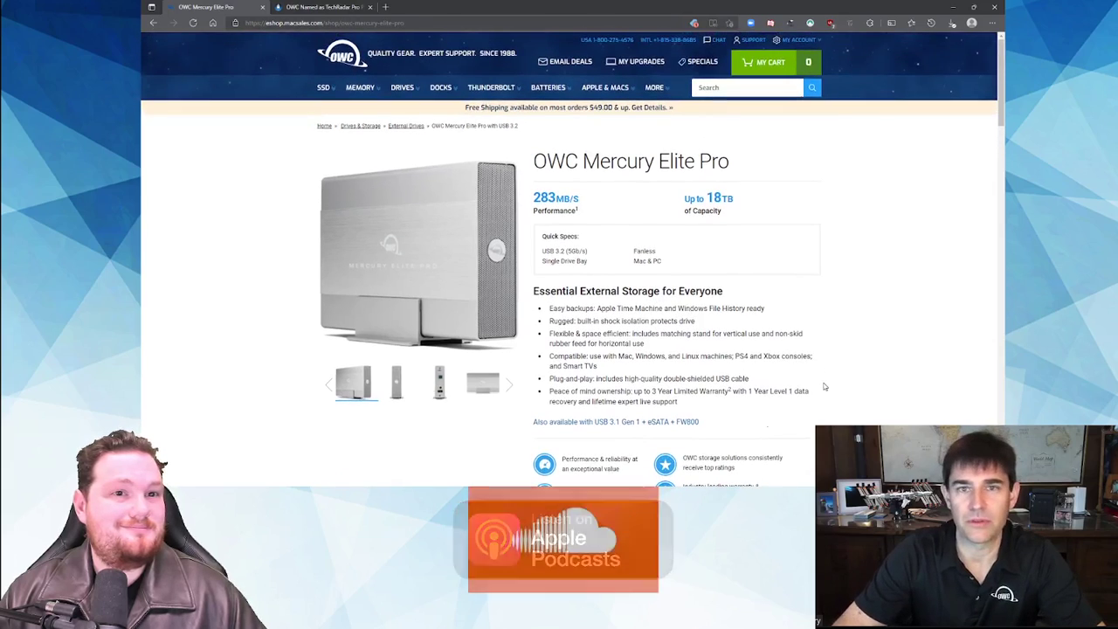
{"action": "scroll", "scroll_direction": "down", "scroll_amount": 3}
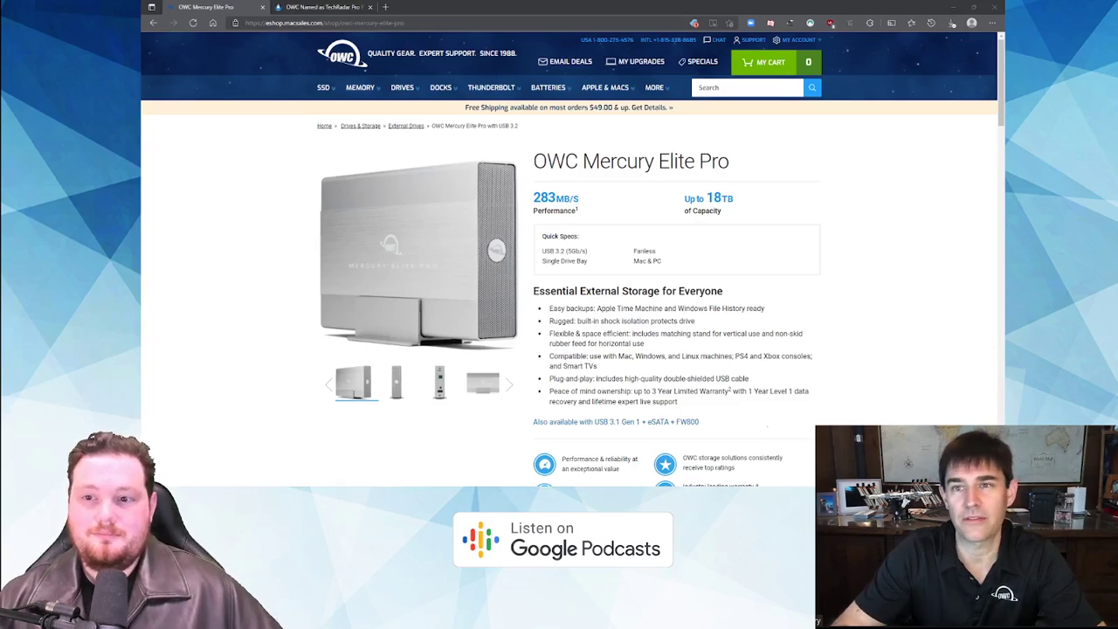
{"action": "scroll", "scroll_direction": "down", "scroll_amount": 3}
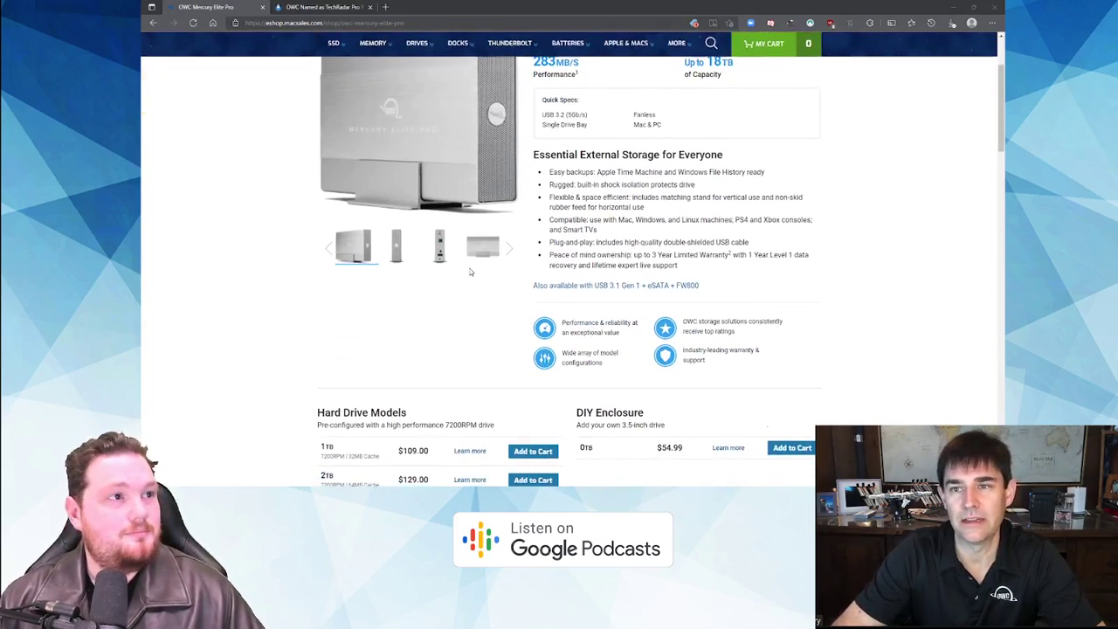
{"action": "scroll", "scroll_direction": "down", "scroll_amount": 3}
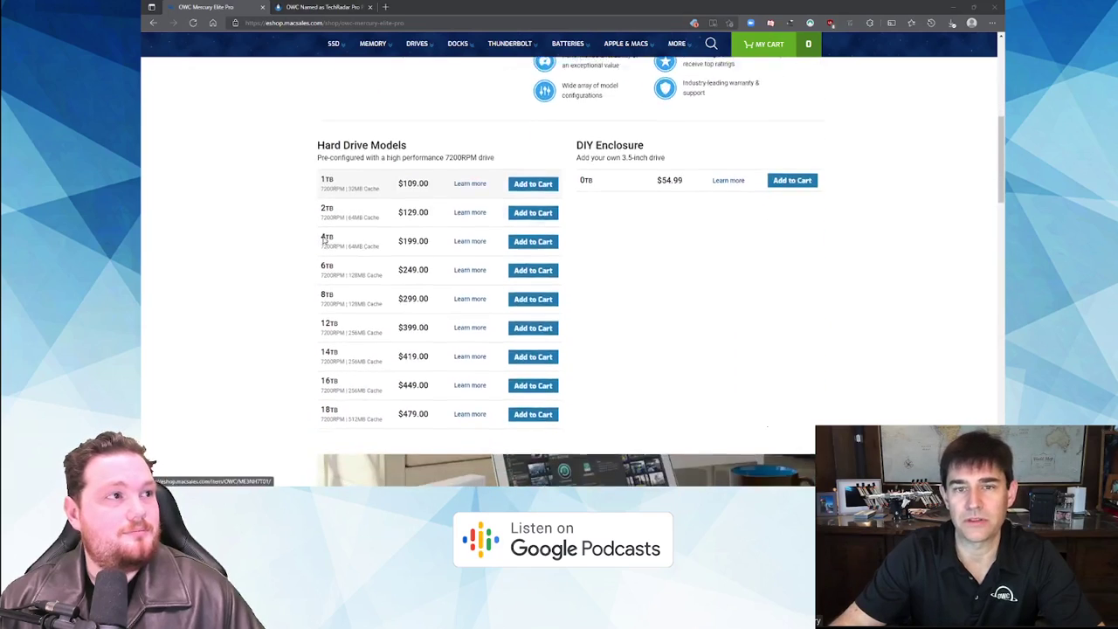
{"action": "scroll", "scroll_direction": "down", "scroll_amount": 3}
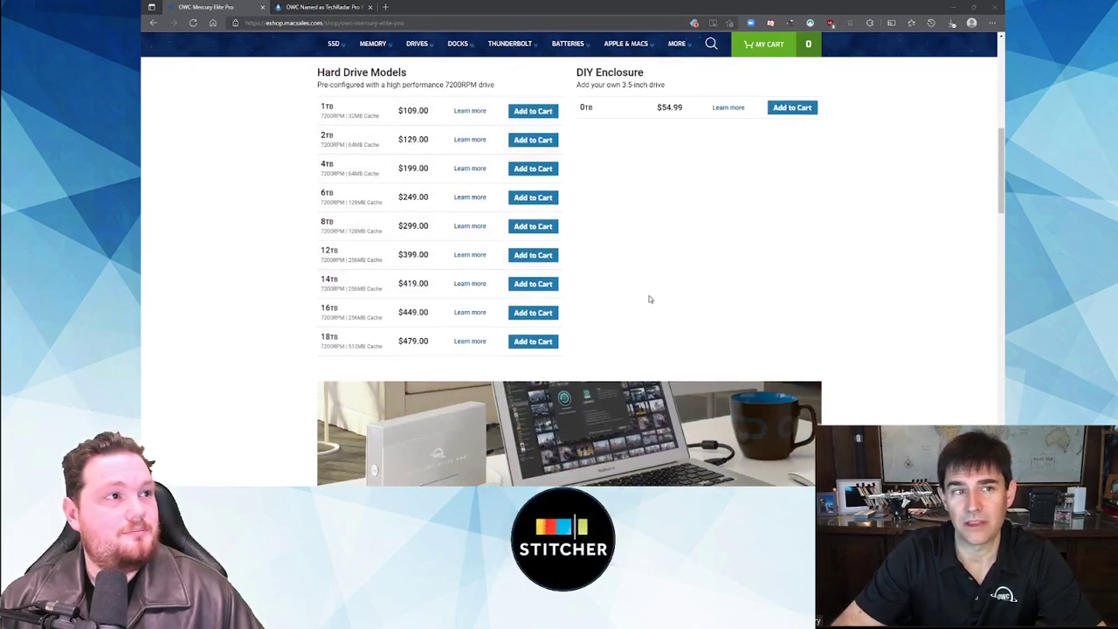
{"action": "scroll", "scroll_direction": "down", "scroll_amount": 3}
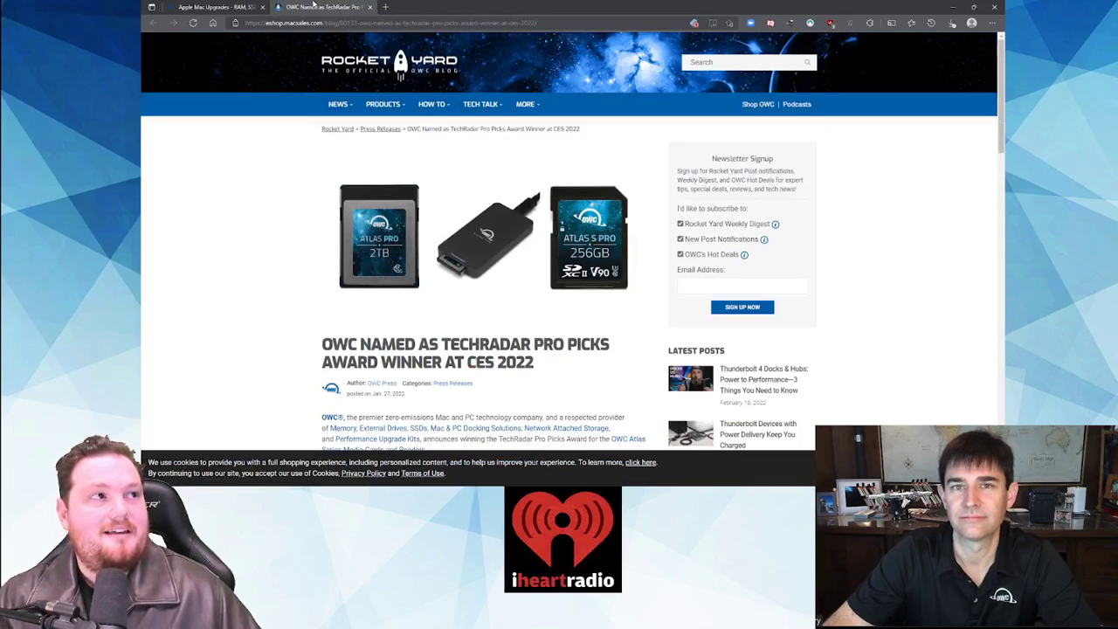
- Scroll the TechRadar Pro Picks award article to its Atlas S Pro, Atlas Pro and Atlas FXR sections
{"action": "scroll", "scroll_direction": "down", "scroll_amount": 3}
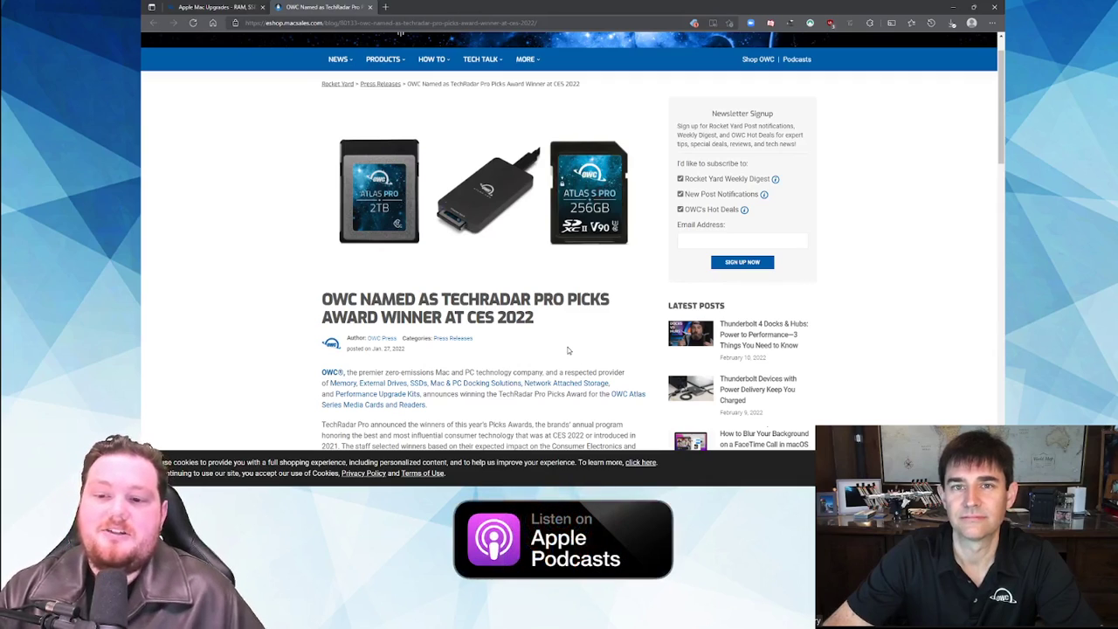
{"action": "scroll", "scroll_direction": "down", "scroll_amount": 3}
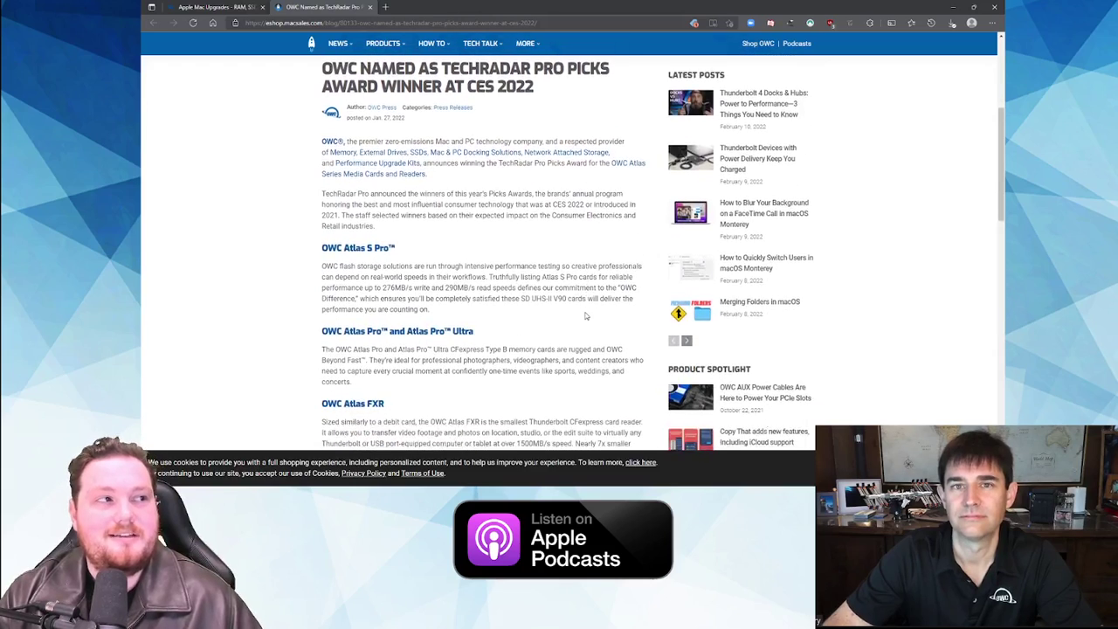
{"action": "scroll", "scroll_direction": "down", "scroll_amount": 3}
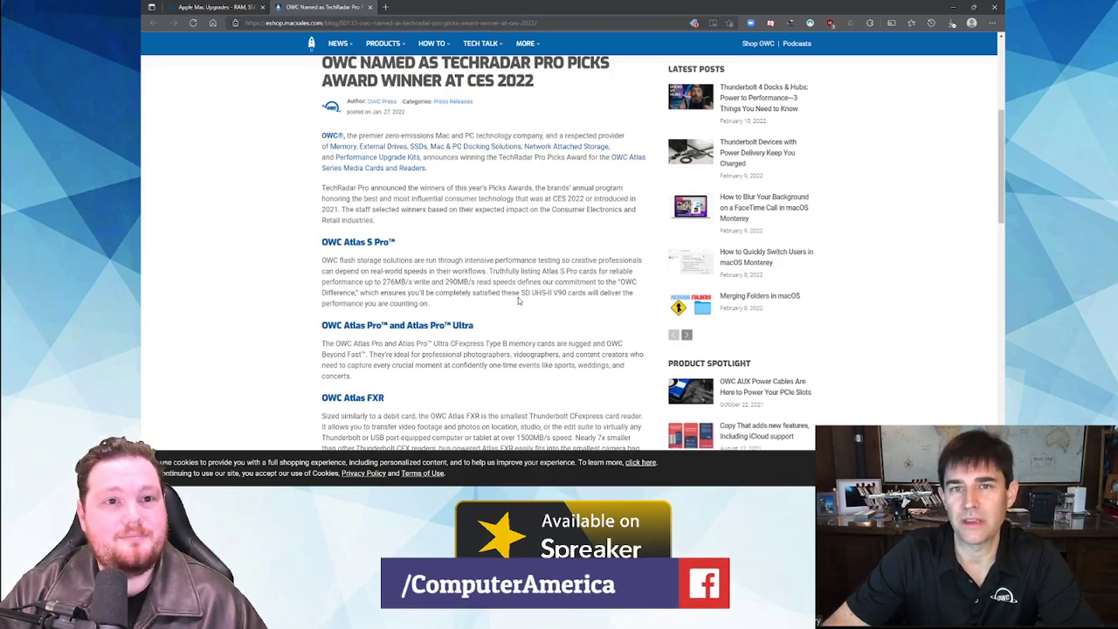
{"action": "mouse_move", "coordinate": [521, 297]}
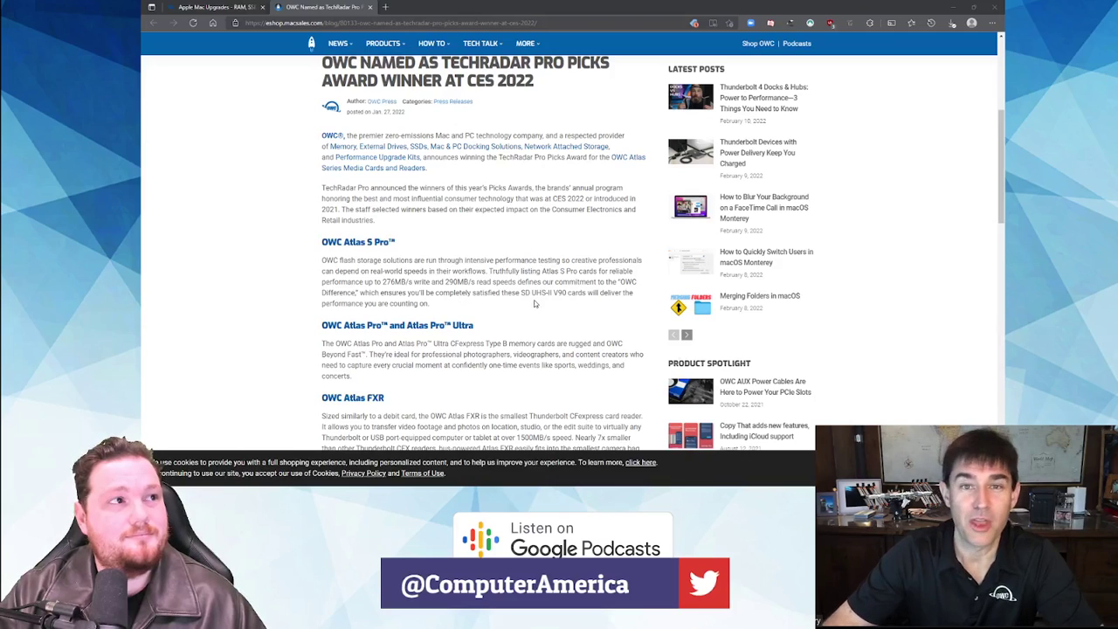
{"action": "mouse_move", "coordinate": [531, 304]}
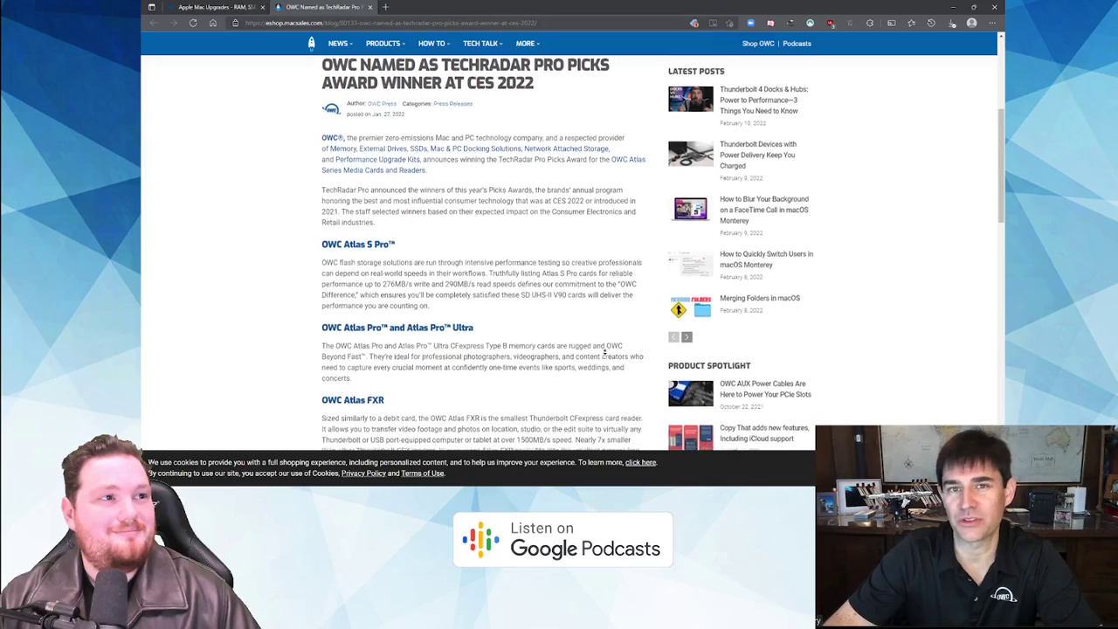
{"action": "scroll", "scroll_direction": "down", "scroll_amount": 3}
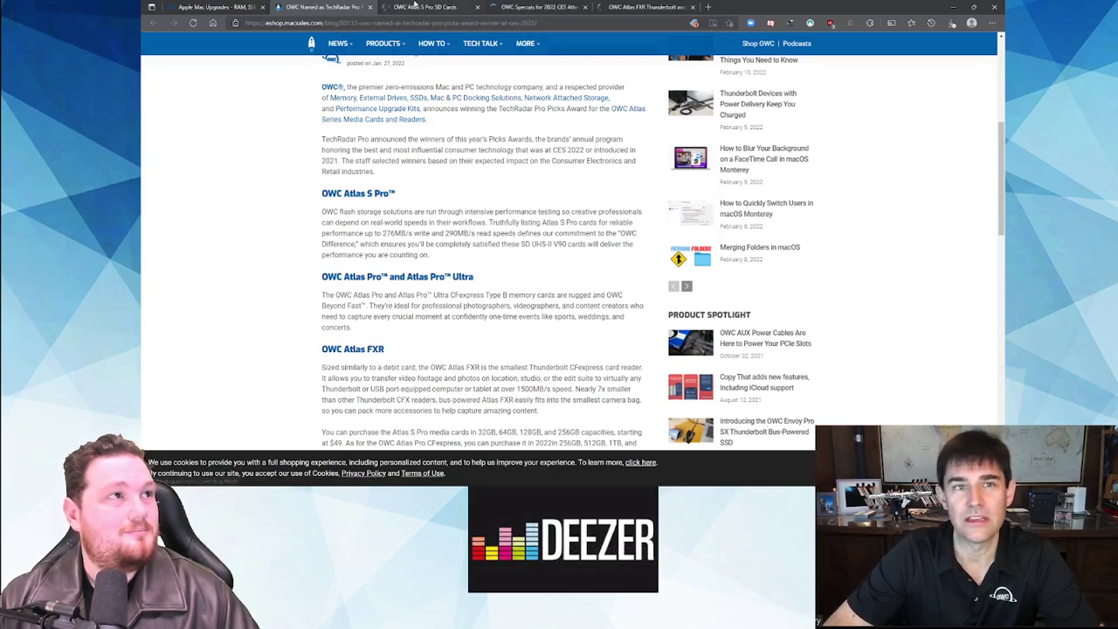
- Switch to the OWC Atlas S Pro tab and scroll through its capacities and pricing
{"action": "left_click", "coordinate": [422, 7]}
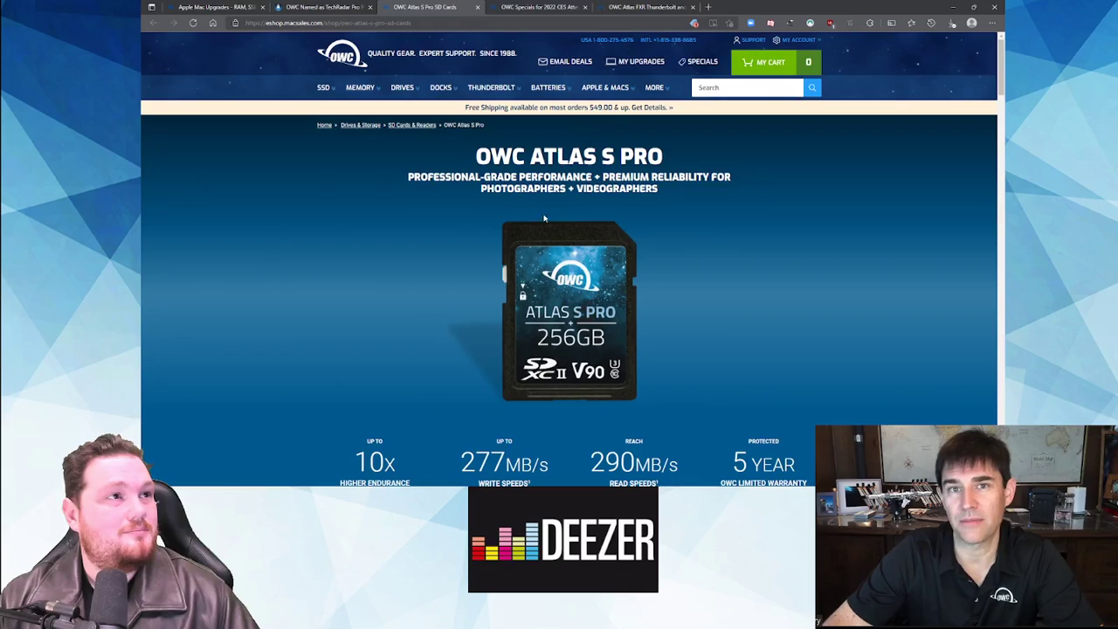
{"action": "scroll", "scroll_direction": "down", "scroll_amount": 3}
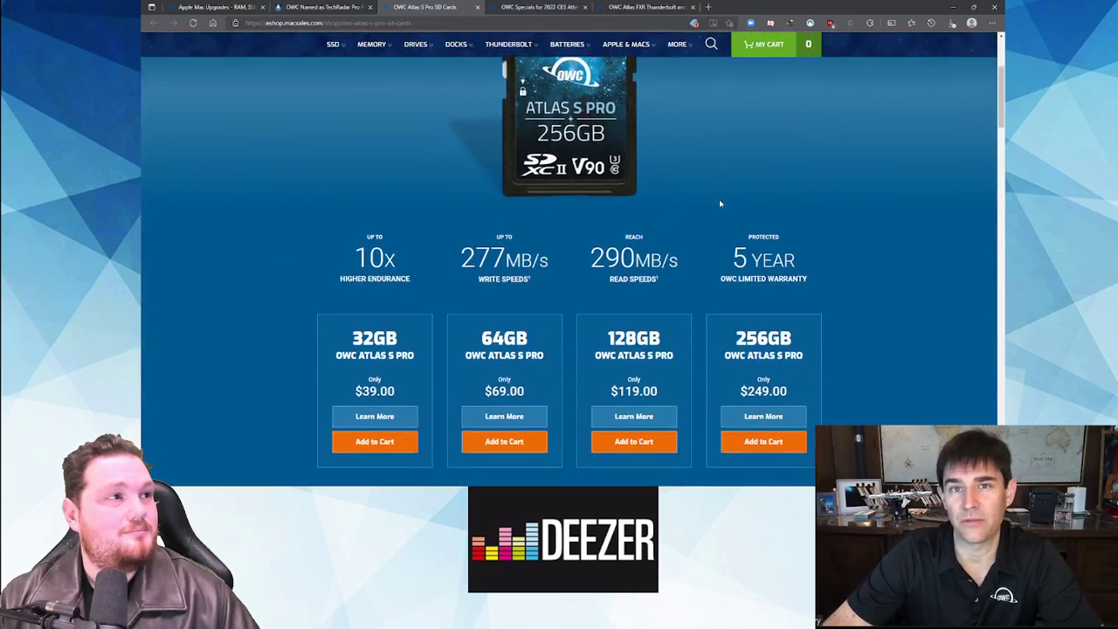
{"action": "scroll", "scroll_direction": "down", "scroll_amount": 3}
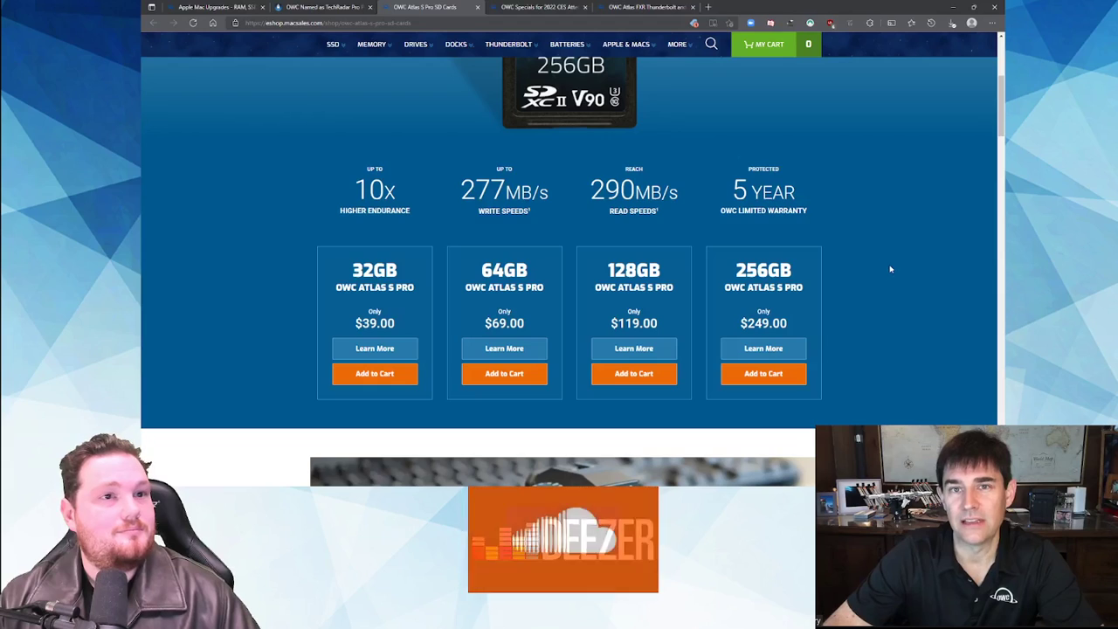
{"action": "scroll", "scroll_direction": "down", "scroll_amount": 3}
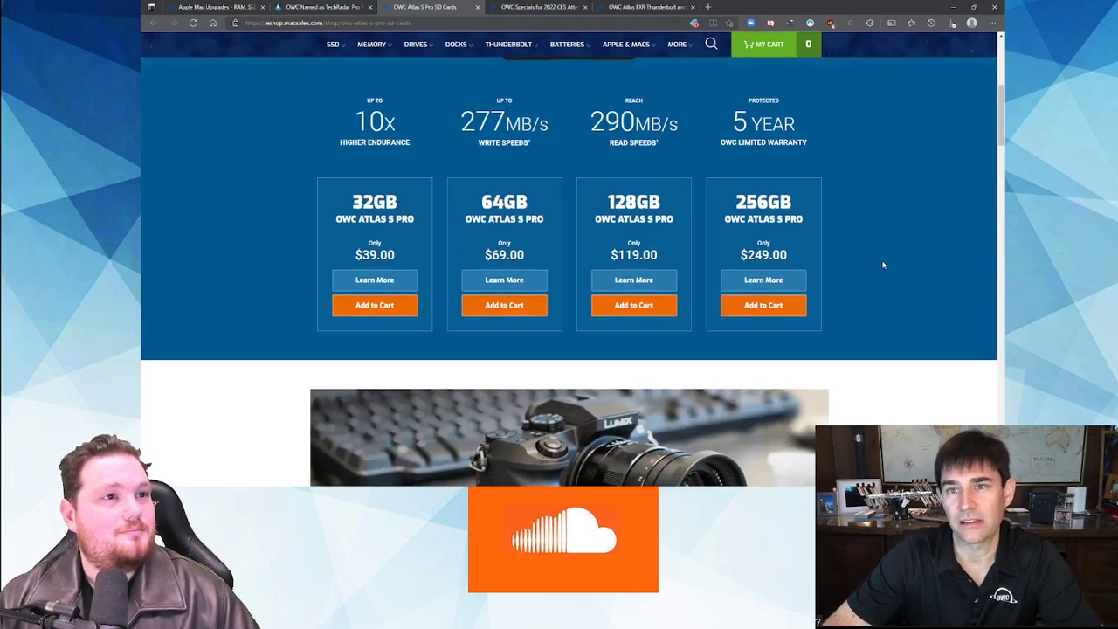
{"action": "scroll", "scroll_direction": "down", "scroll_amount": 3}
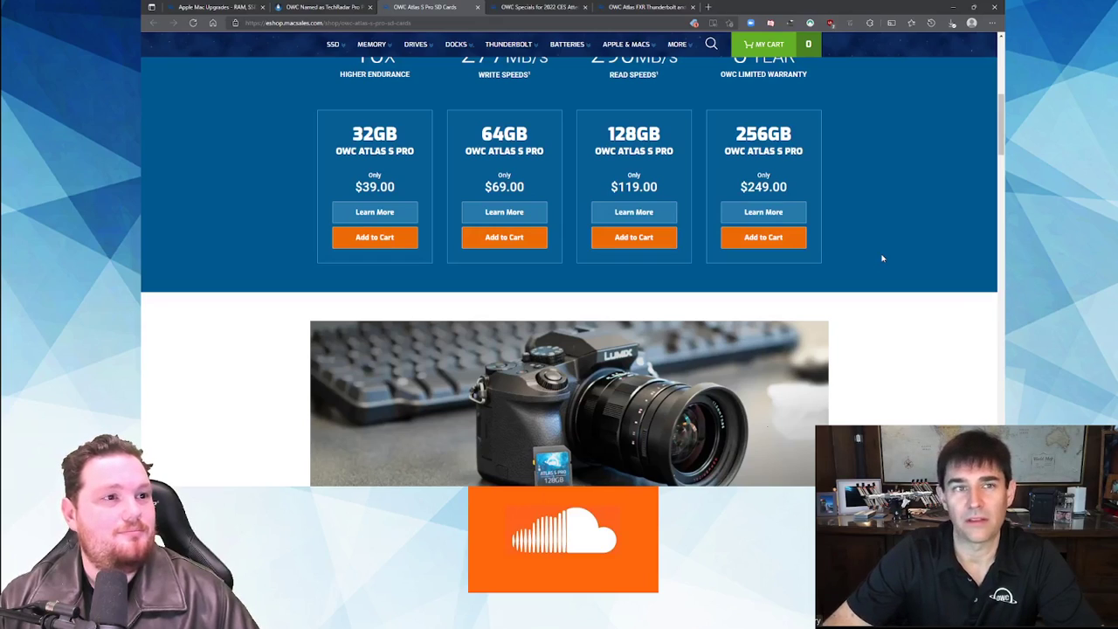
{"action": "scroll", "scroll_direction": "down", "scroll_amount": 3}
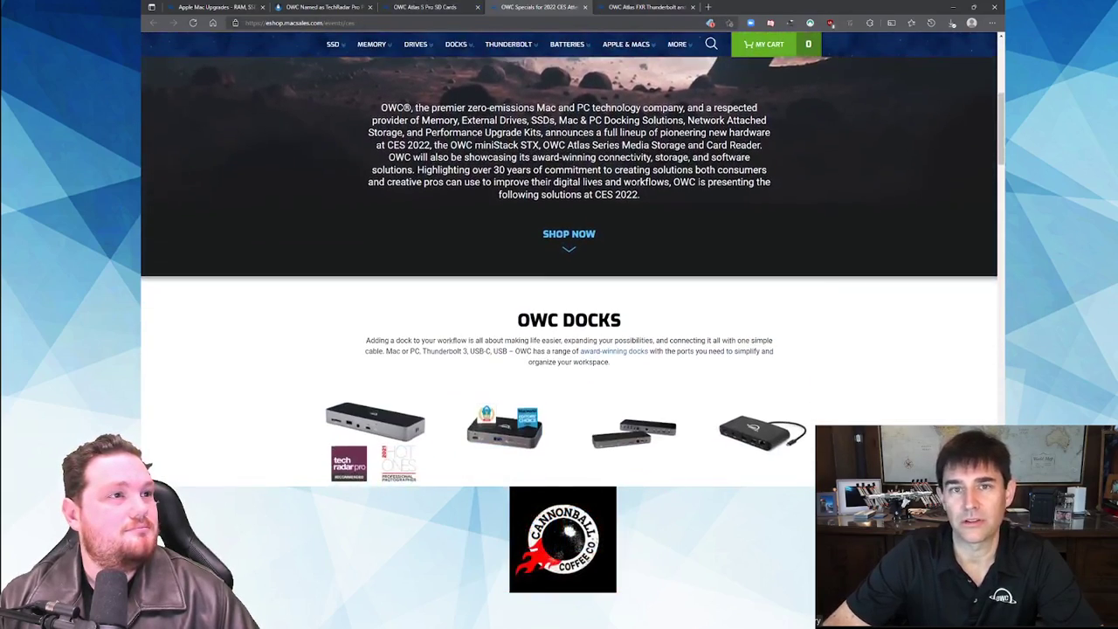
{"action": "scroll", "scroll_direction": "down", "scroll_amount": 3}
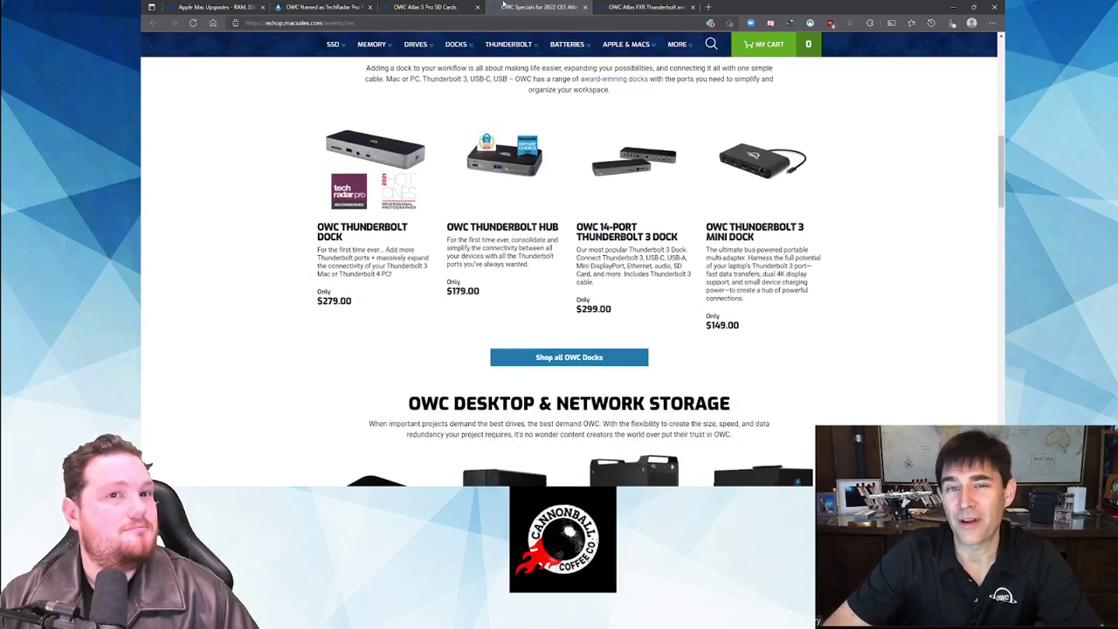
{"action": "mouse_move", "coordinate": [428, 7]}
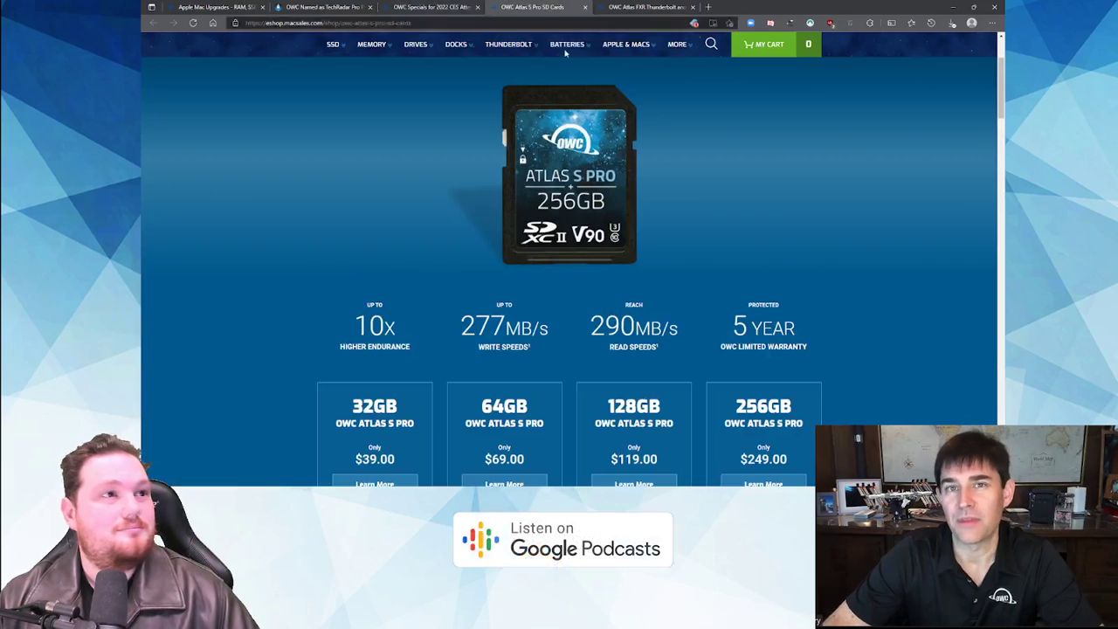
{"action": "scroll", "scroll_direction": "down", "scroll_amount": 3}
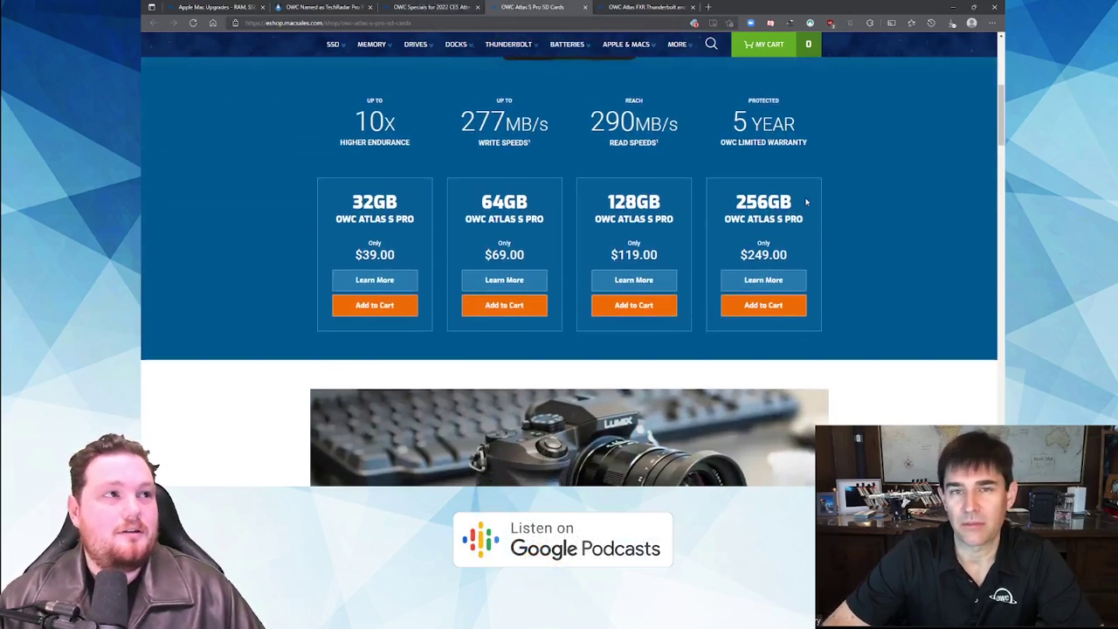
{"action": "scroll", "scroll_direction": "down", "scroll_amount": 3}
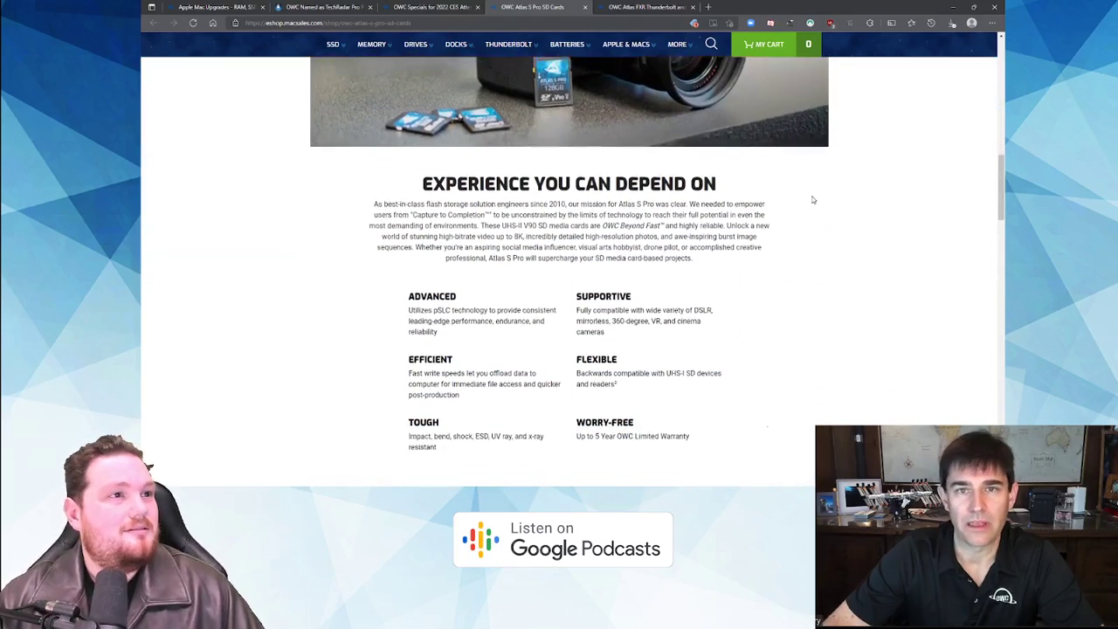
{"action": "scroll", "scroll_direction": "down", "scroll_amount": 3}
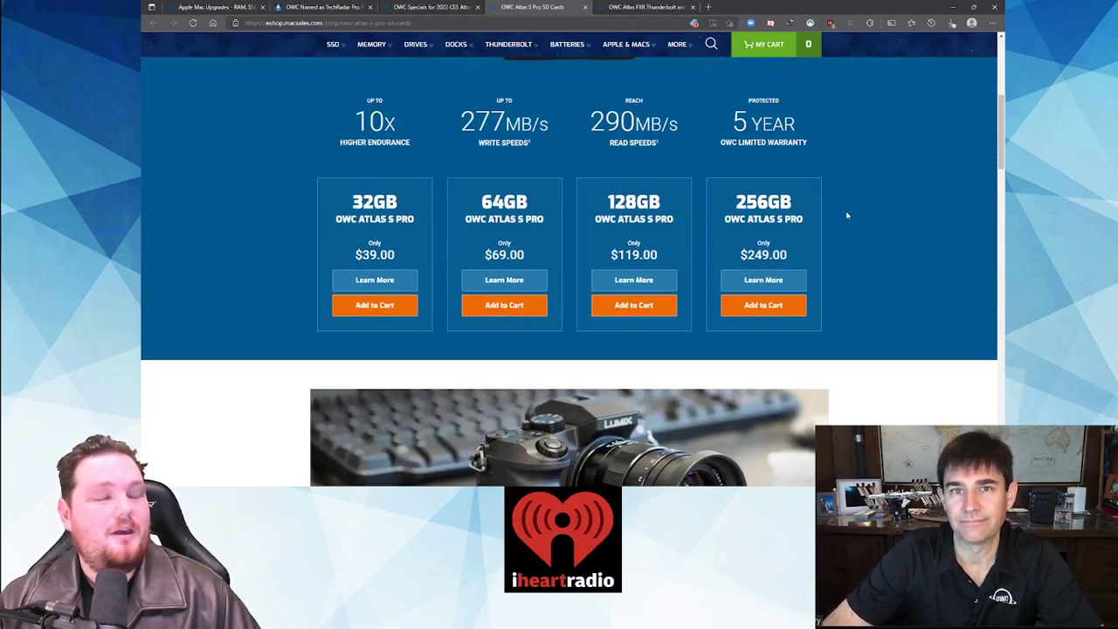
{"action": "scroll", "scroll_direction": "down", "scroll_amount": 3}
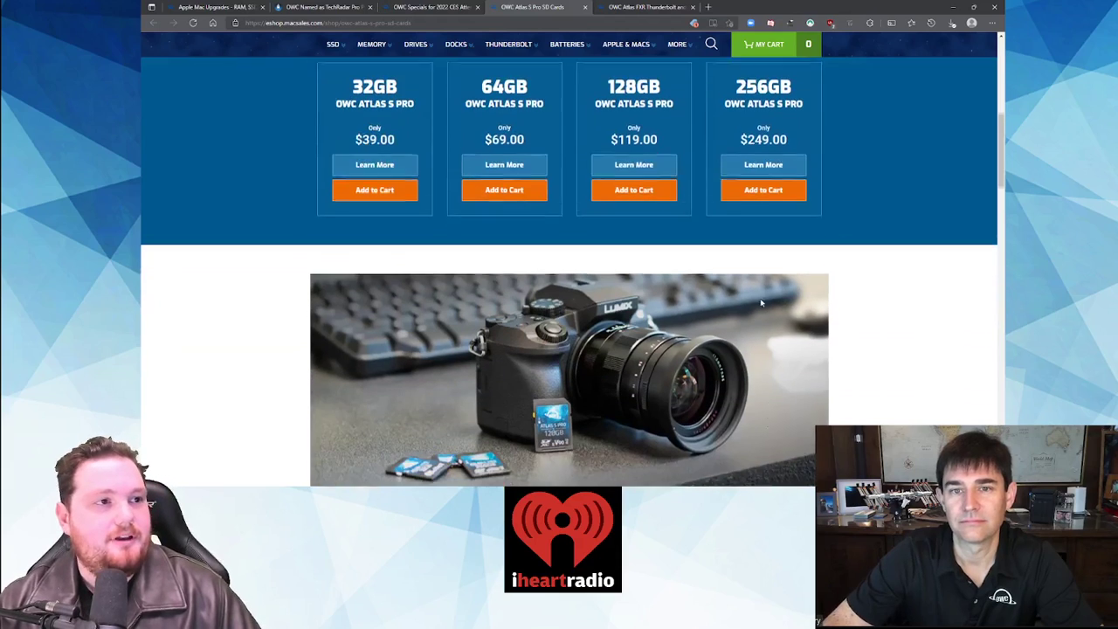
{"action": "scroll", "scroll_direction": "down", "scroll_amount": 3}
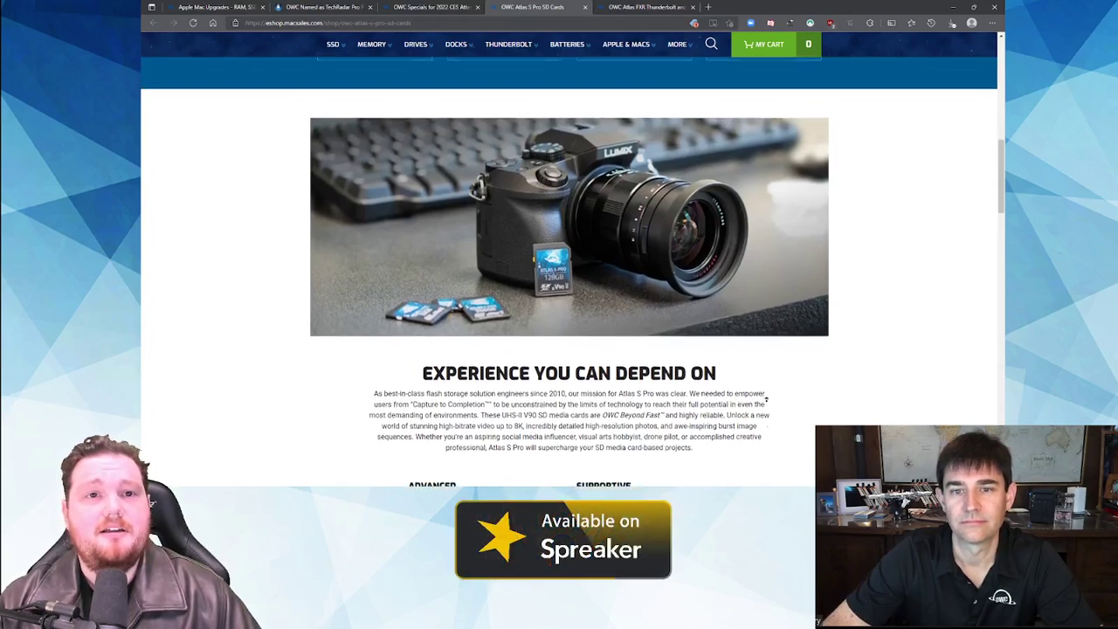
- Continue down the Atlas S Pro page through its endurance and write-speed sections
{"action": "scroll", "scroll_direction": "down", "scroll_amount": 3}
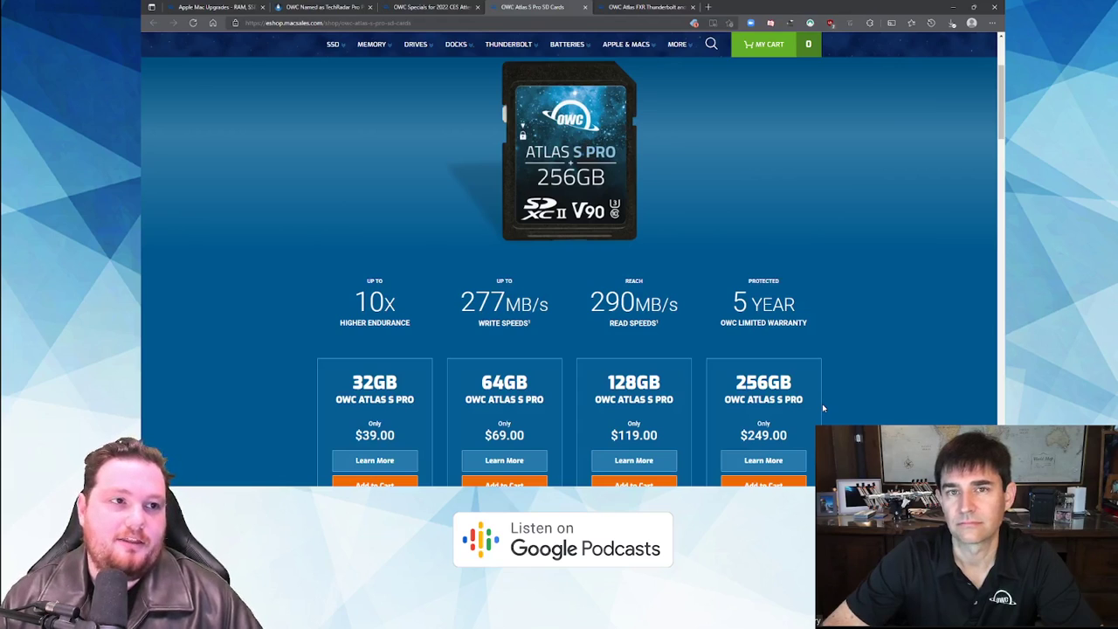
{"action": "scroll", "scroll_direction": "down", "scroll_amount": 3}
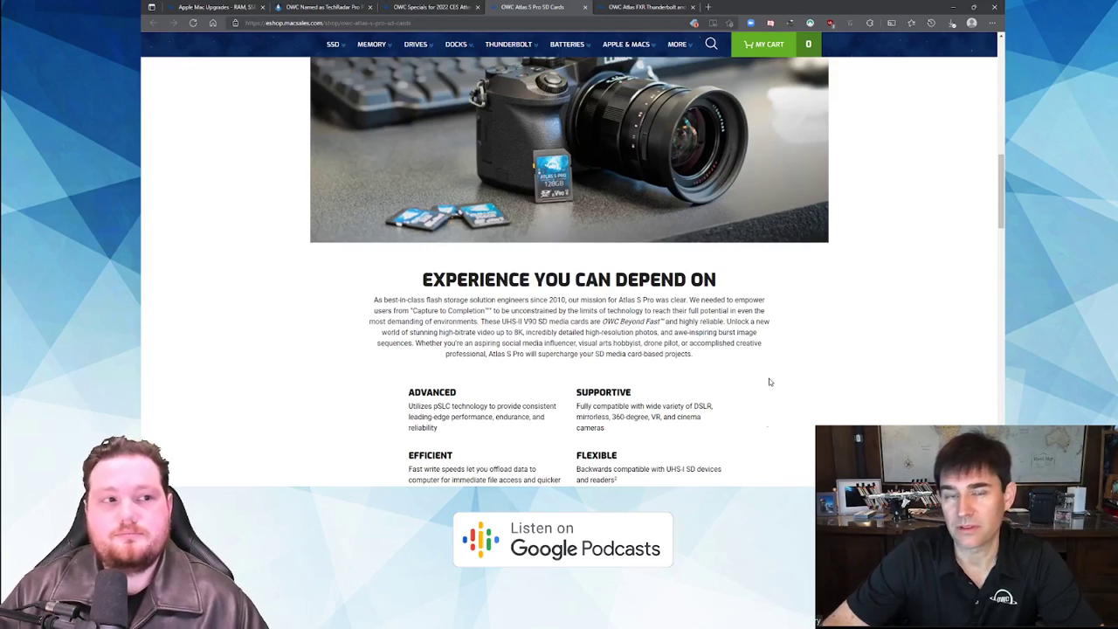
{"action": "scroll", "scroll_direction": "down", "scroll_amount": 3}
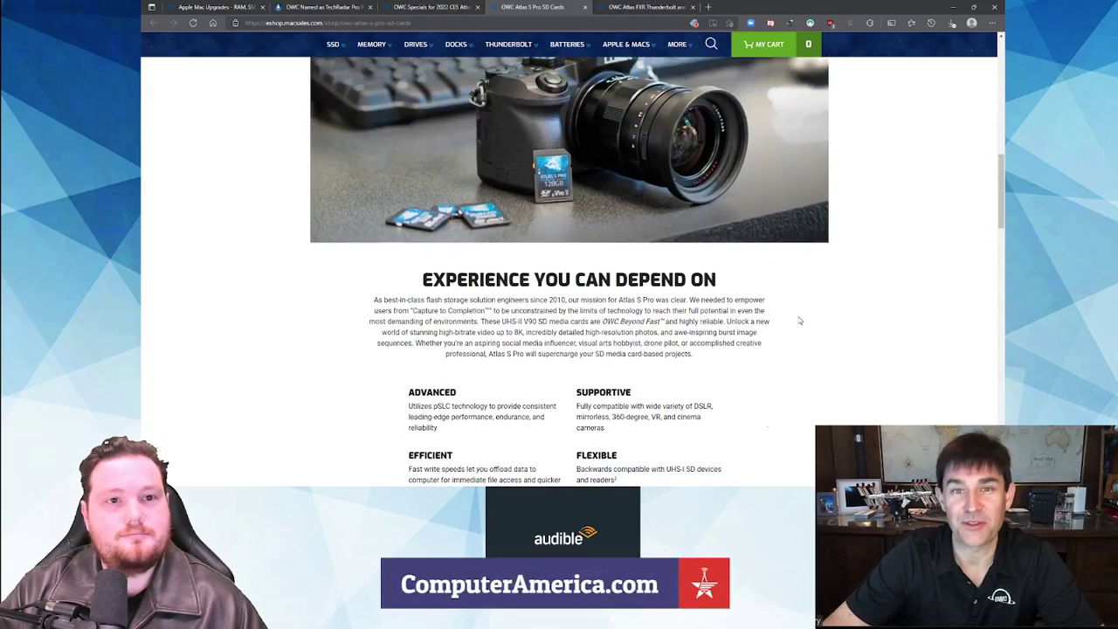
{"action": "mouse_move", "coordinate": [796, 328]}
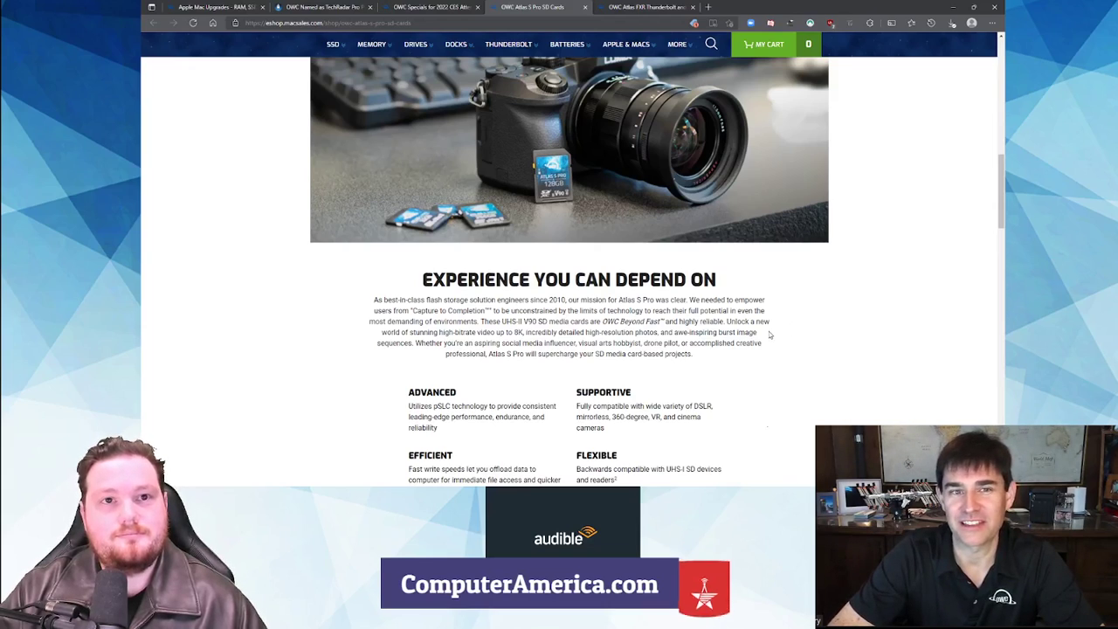
{"action": "scroll", "scroll_direction": "down", "scroll_amount": 3}
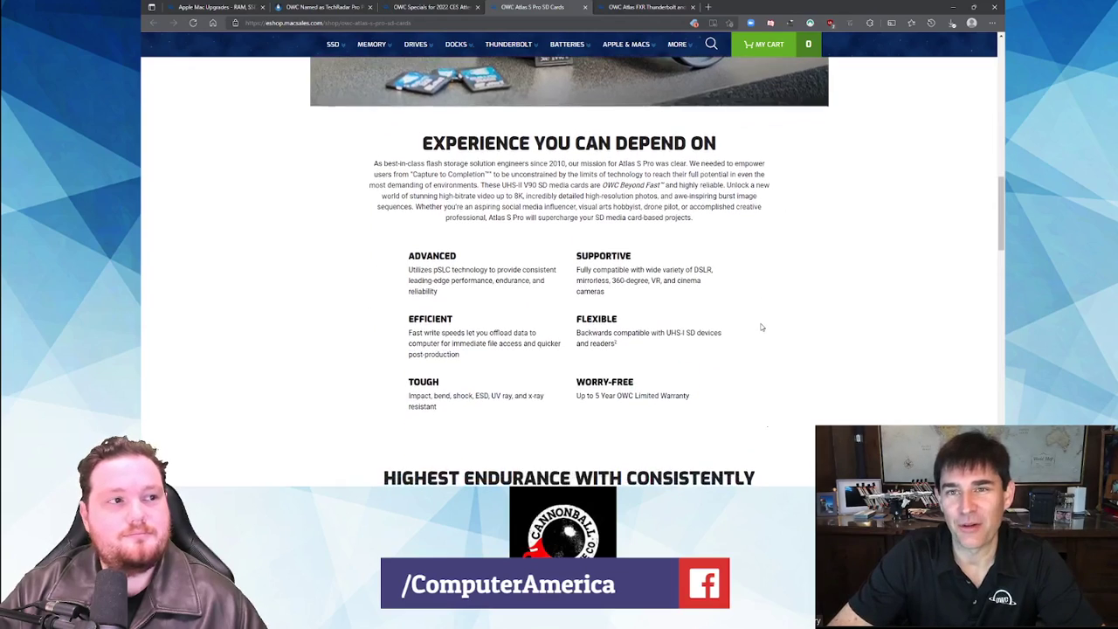
{"action": "scroll", "scroll_direction": "down", "scroll_amount": 3}
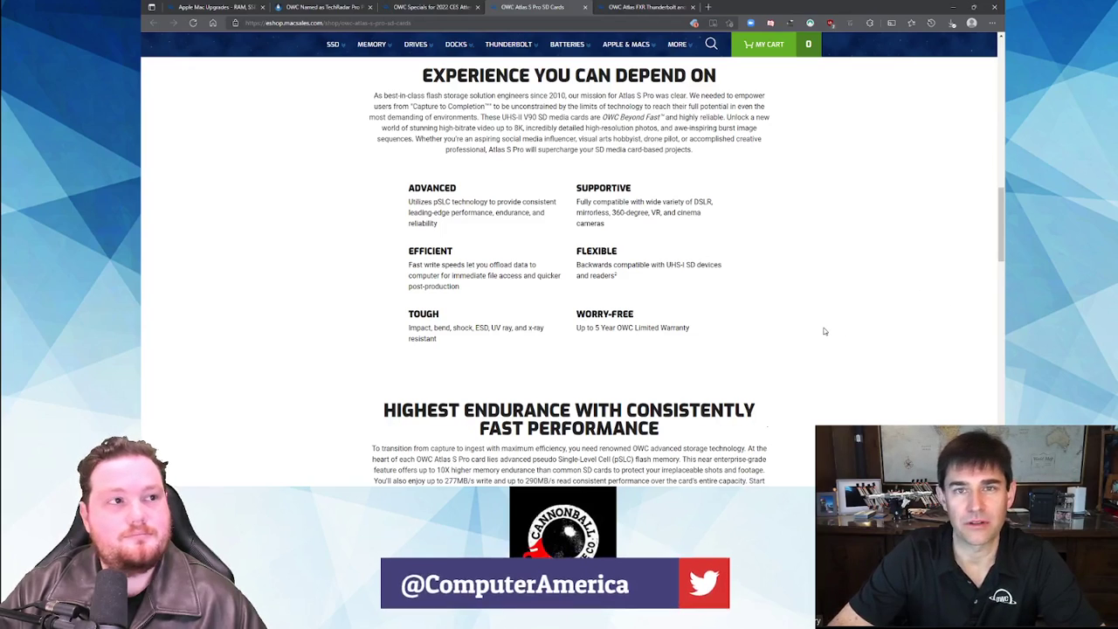
{"action": "scroll", "scroll_direction": "down", "scroll_amount": 3}
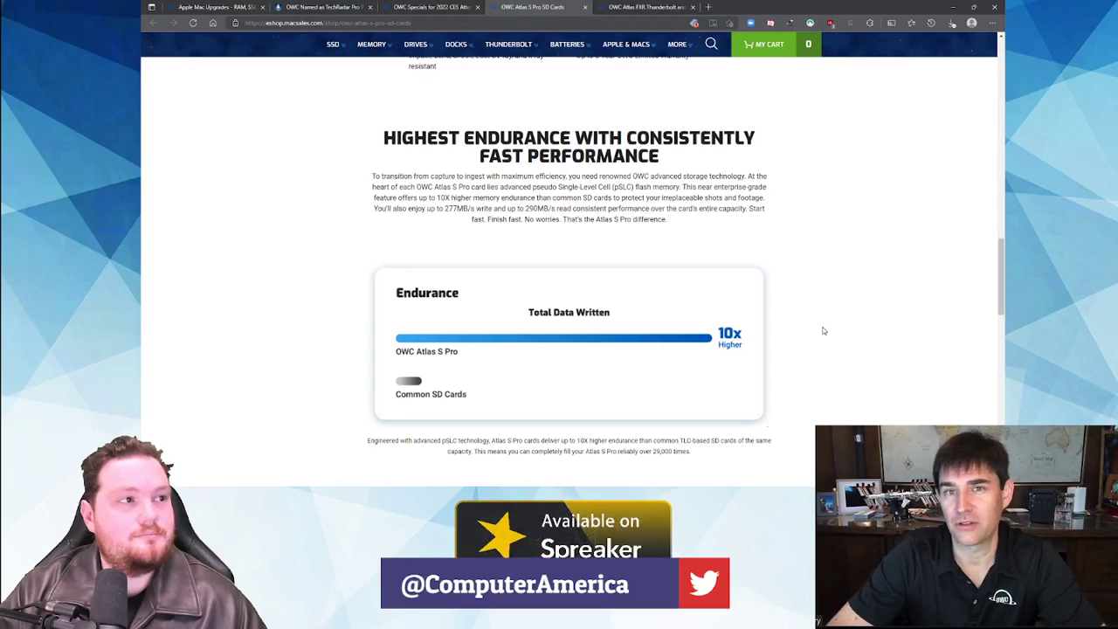
{"action": "scroll", "scroll_direction": "down", "scroll_amount": 3}
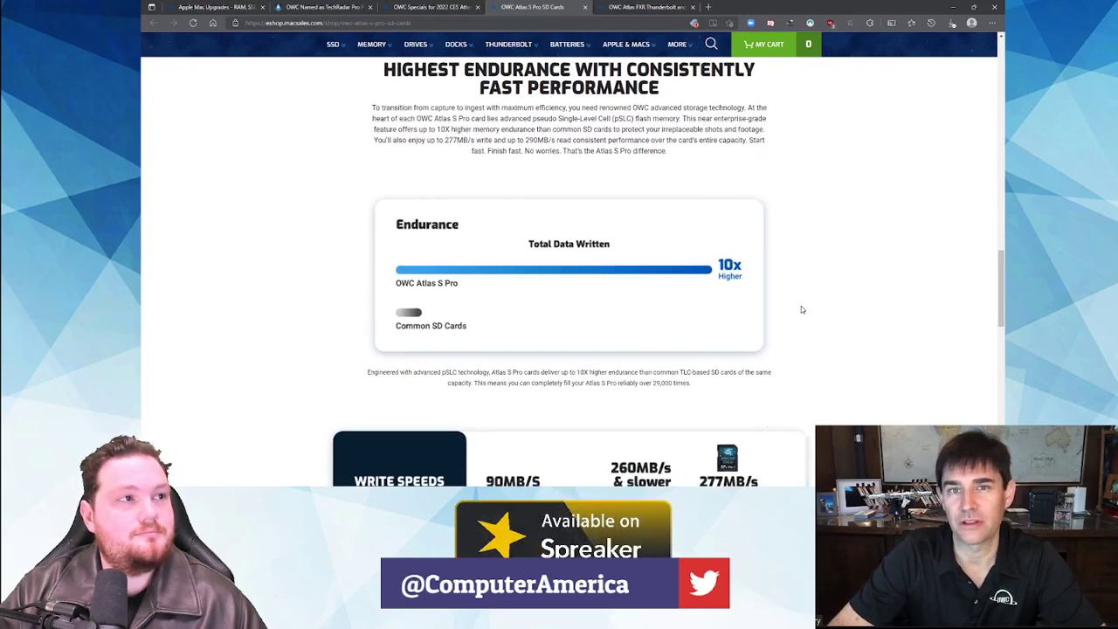
{"action": "scroll", "scroll_direction": "down", "scroll_amount": 3}
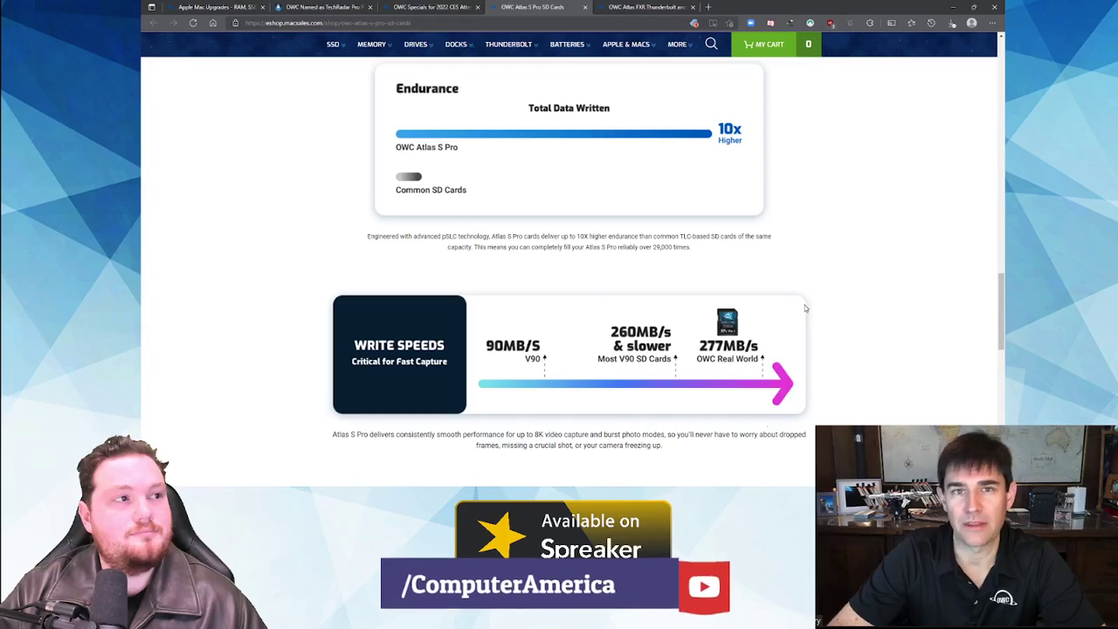
{"action": "scroll", "scroll_direction": "down", "scroll_amount": 3}
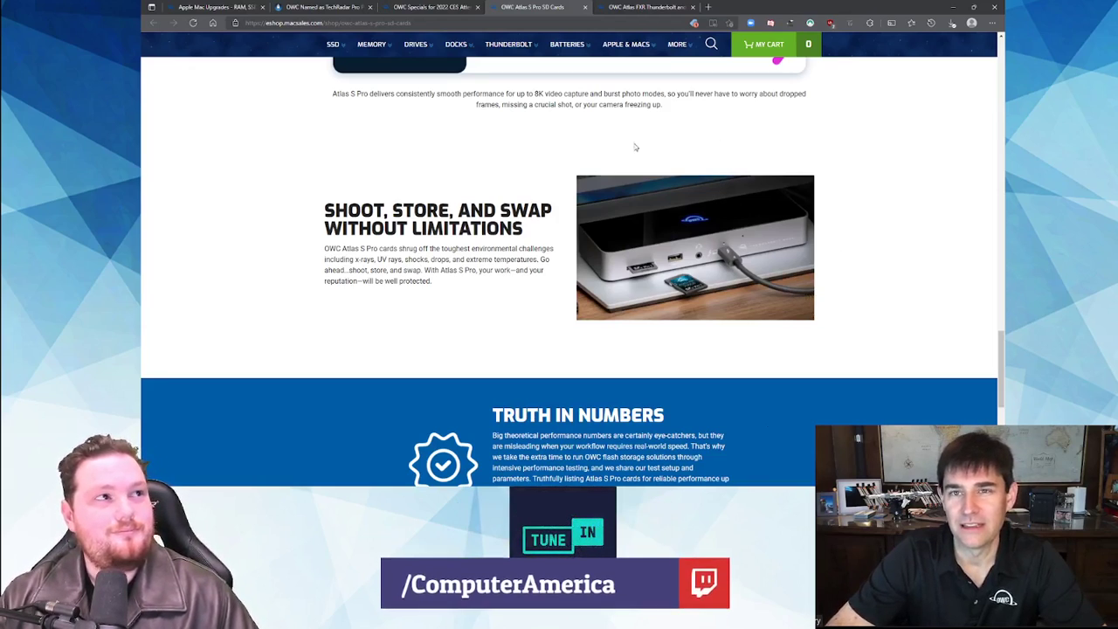
{"action": "scroll", "scroll_direction": "down", "scroll_amount": 3}
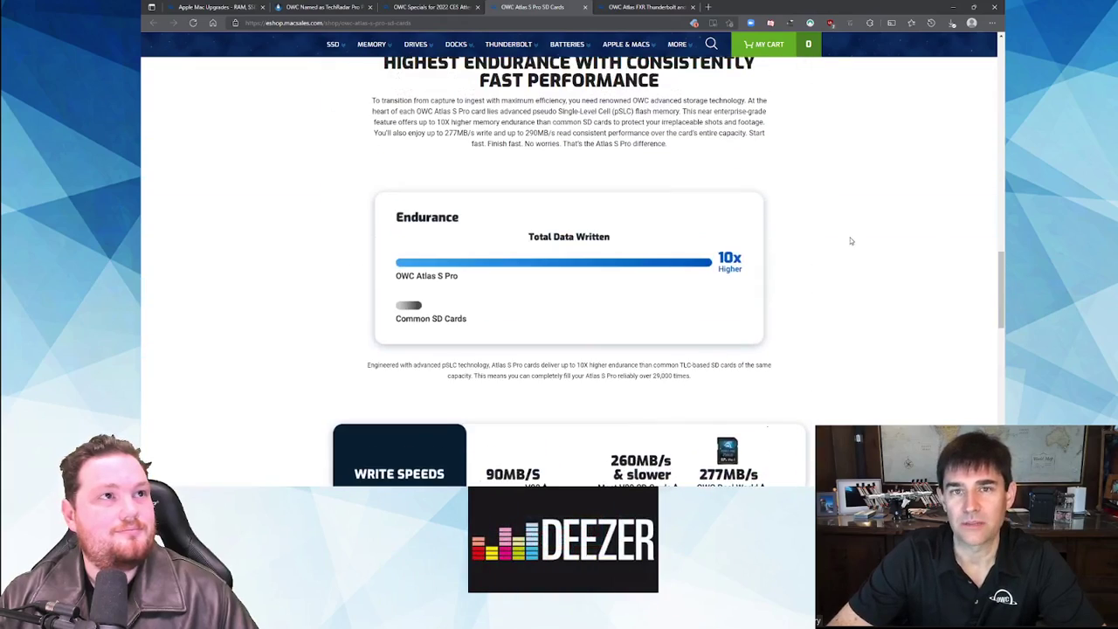
{"action": "scroll", "scroll_direction": "down", "scroll_amount": 3}
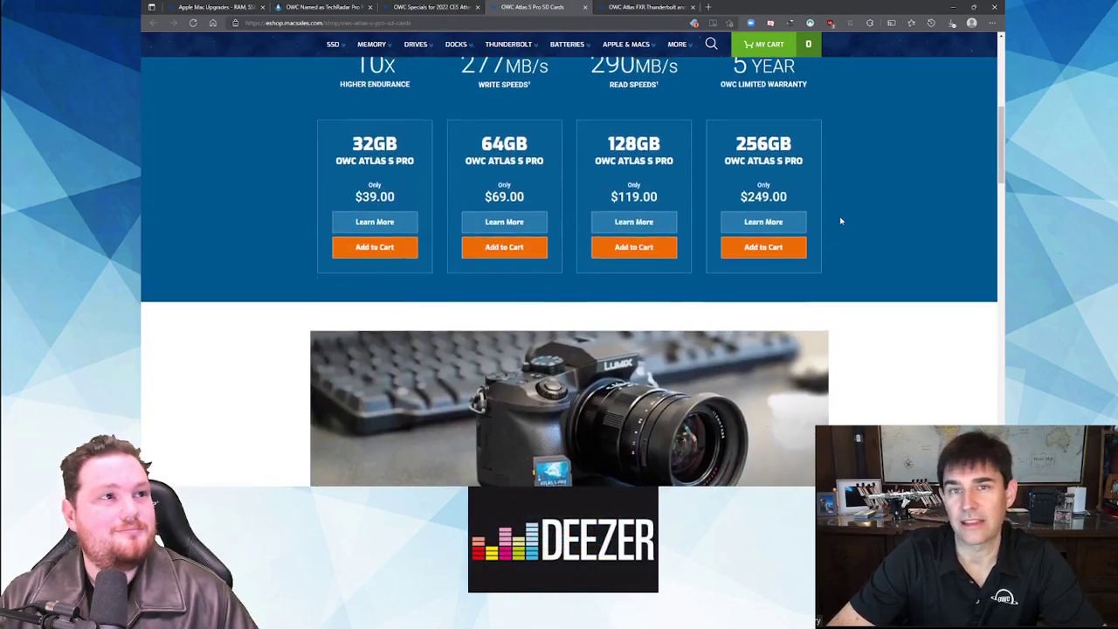
{"action": "scroll", "scroll_direction": "up", "scroll_amount": 3}
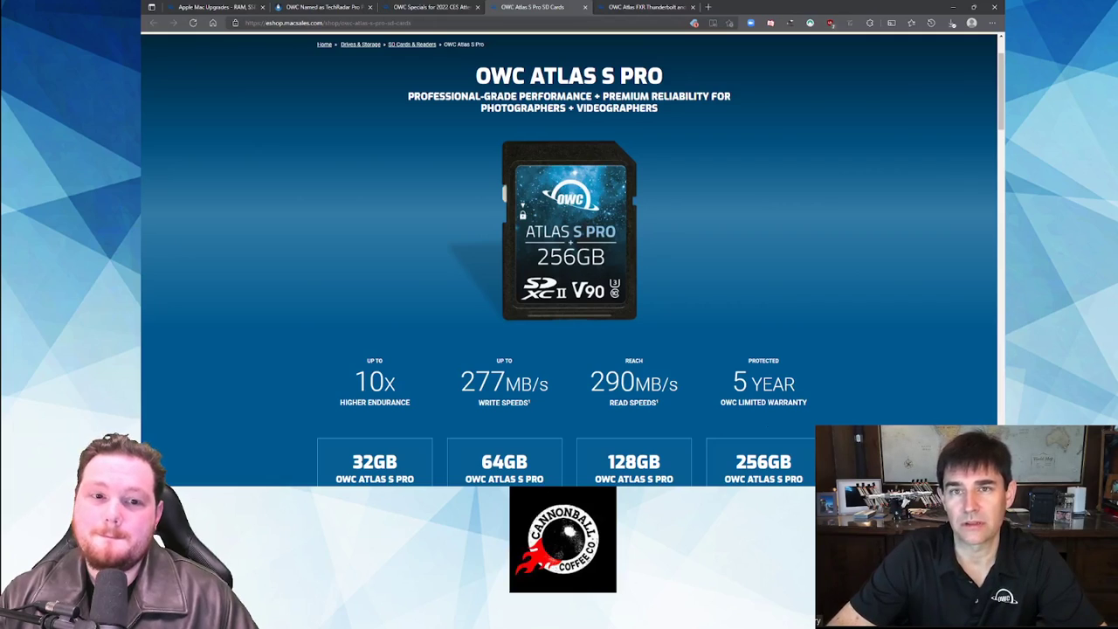
{"action": "mouse_move", "coordinate": [538, 51]}
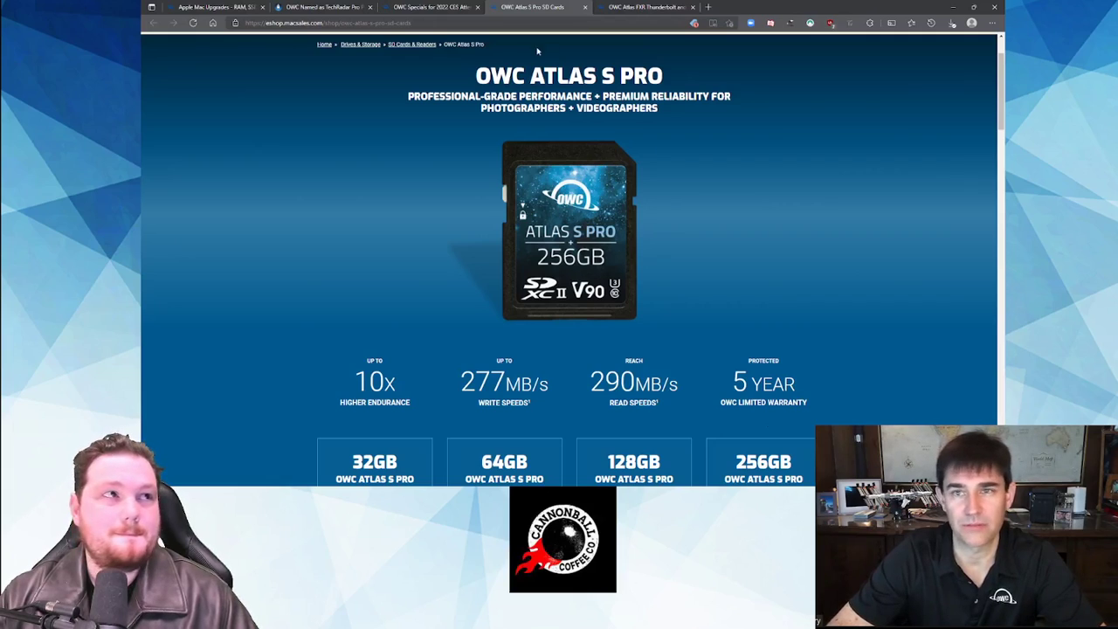
{"action": "scroll", "scroll_direction": "down", "scroll_amount": 3}
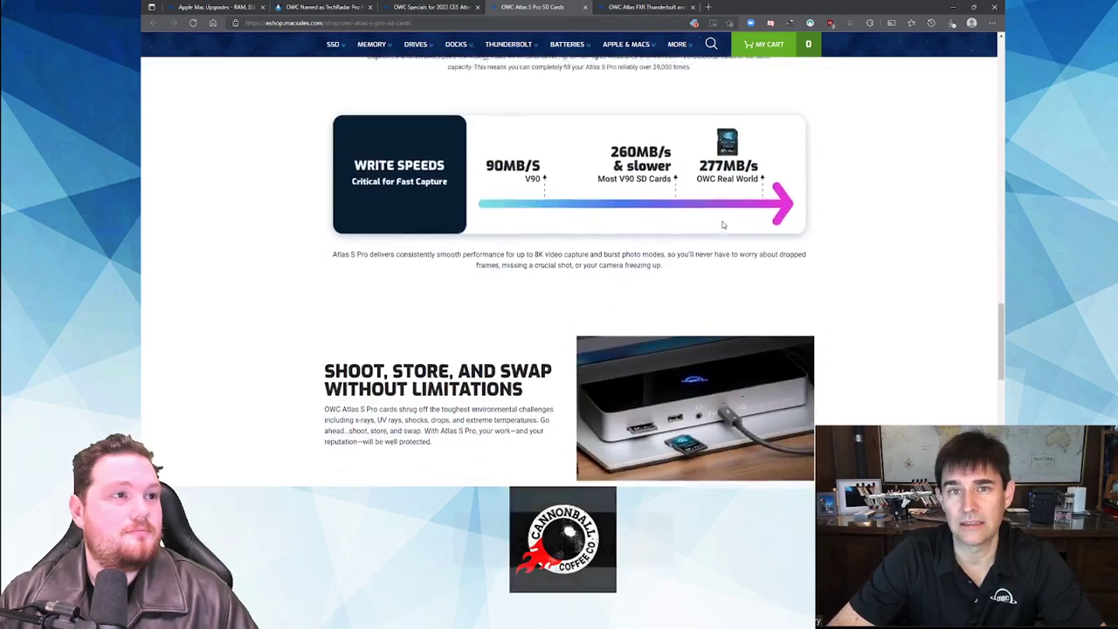
{"action": "scroll", "scroll_direction": "down", "scroll_amount": 3}
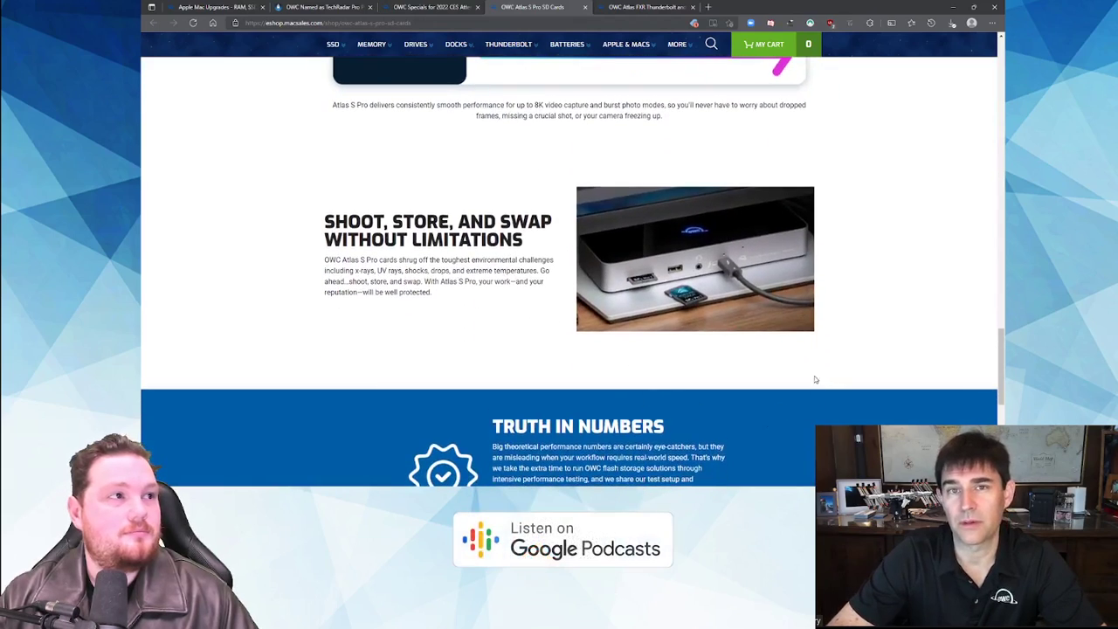
{"action": "mouse_move", "coordinate": [835, 348]}
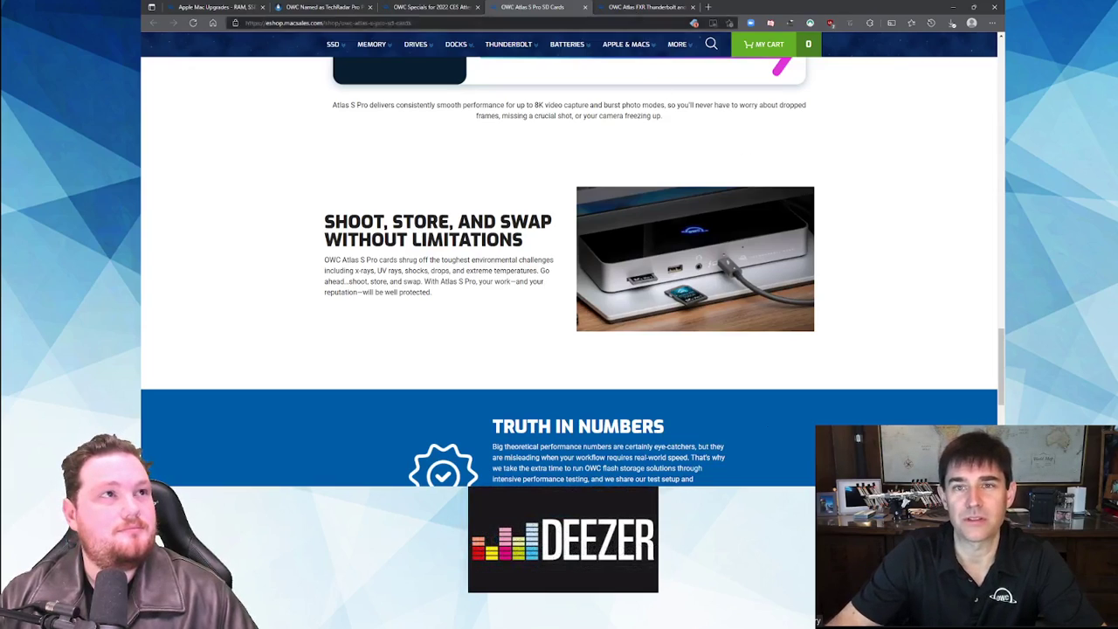
{"action": "left_click", "coordinate": [647, 7]}
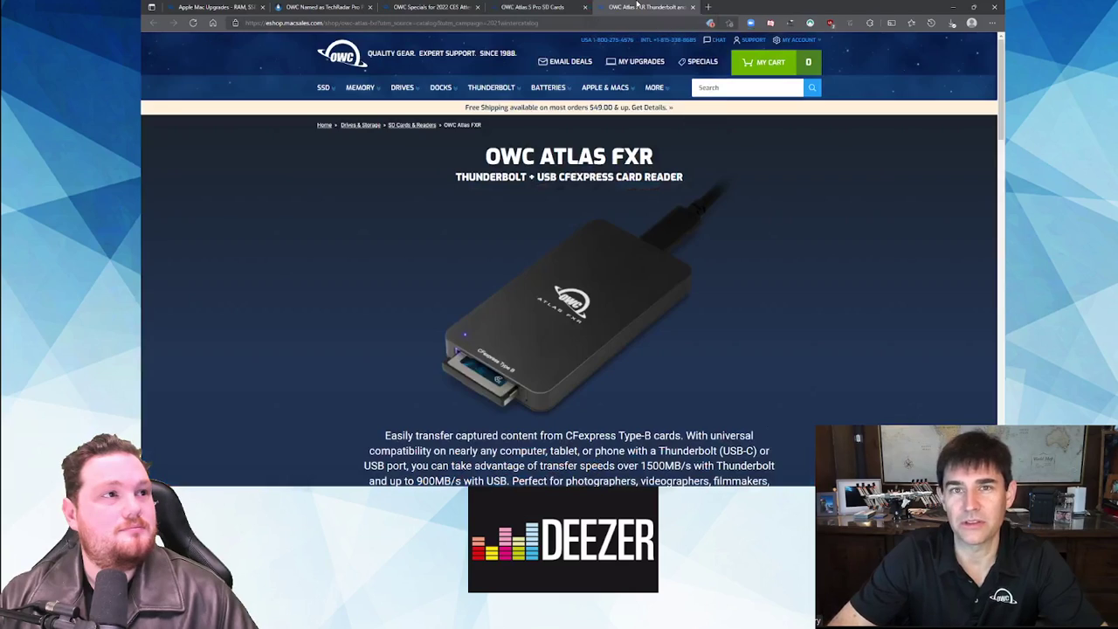
{"action": "scroll", "scroll_direction": "down", "scroll_amount": 3}
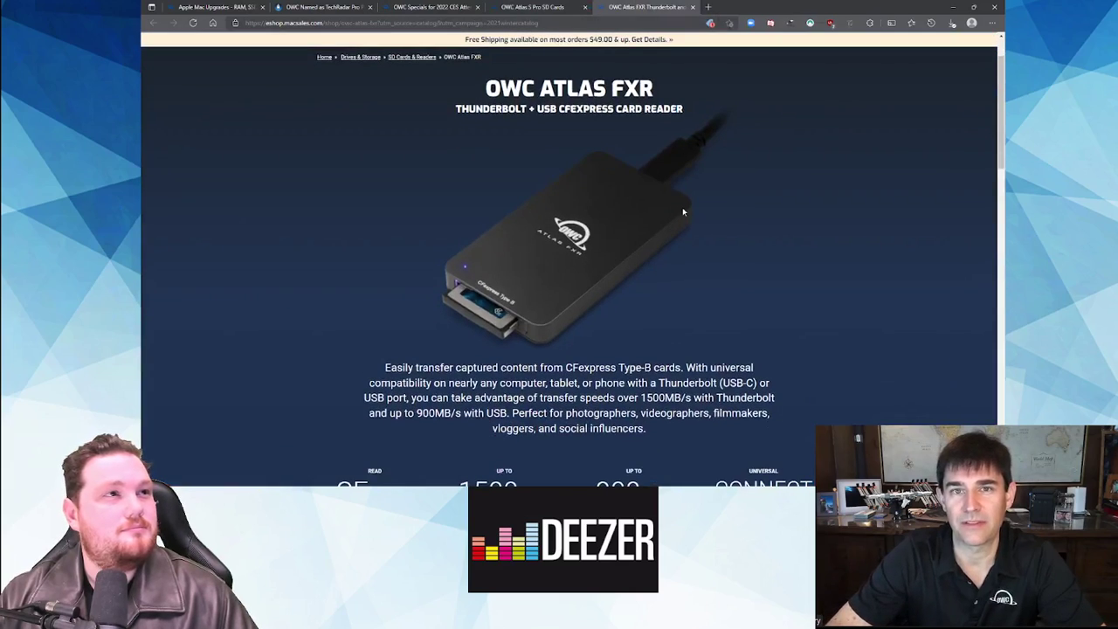
{"action": "scroll", "scroll_direction": "down", "scroll_amount": 3}
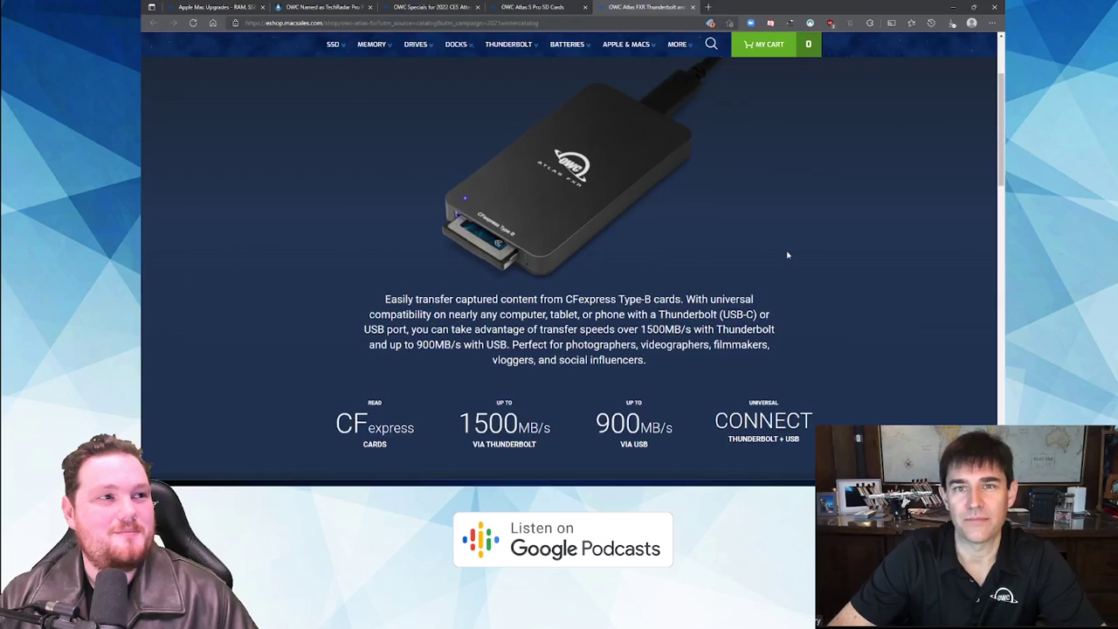
{"action": "scroll", "scroll_direction": "down", "scroll_amount": 3}
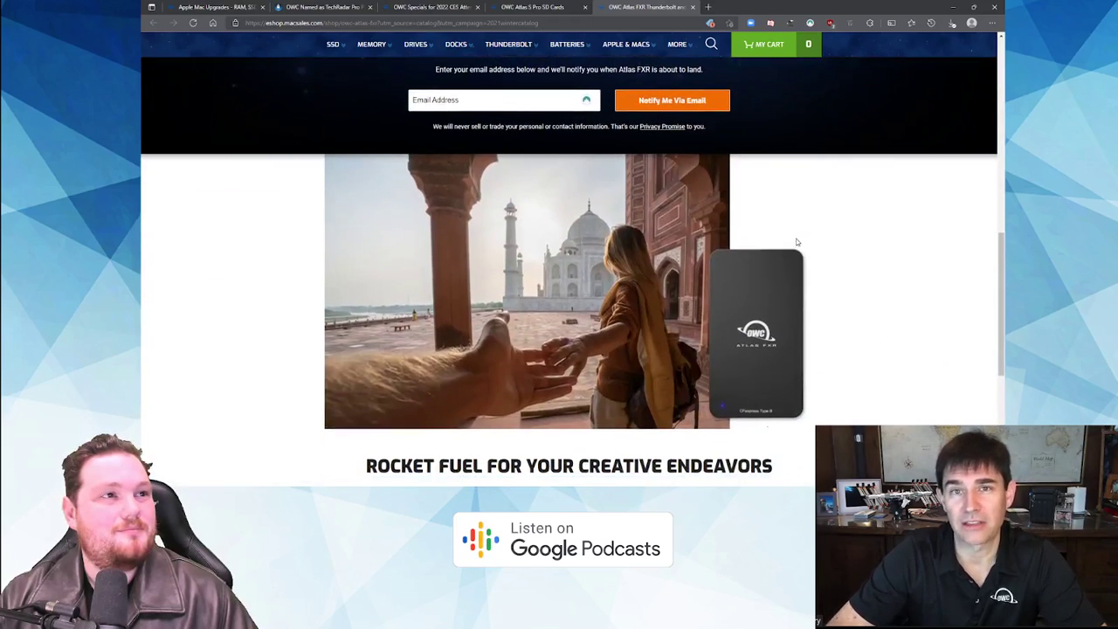
{"action": "scroll", "scroll_direction": "down", "scroll_amount": 3}
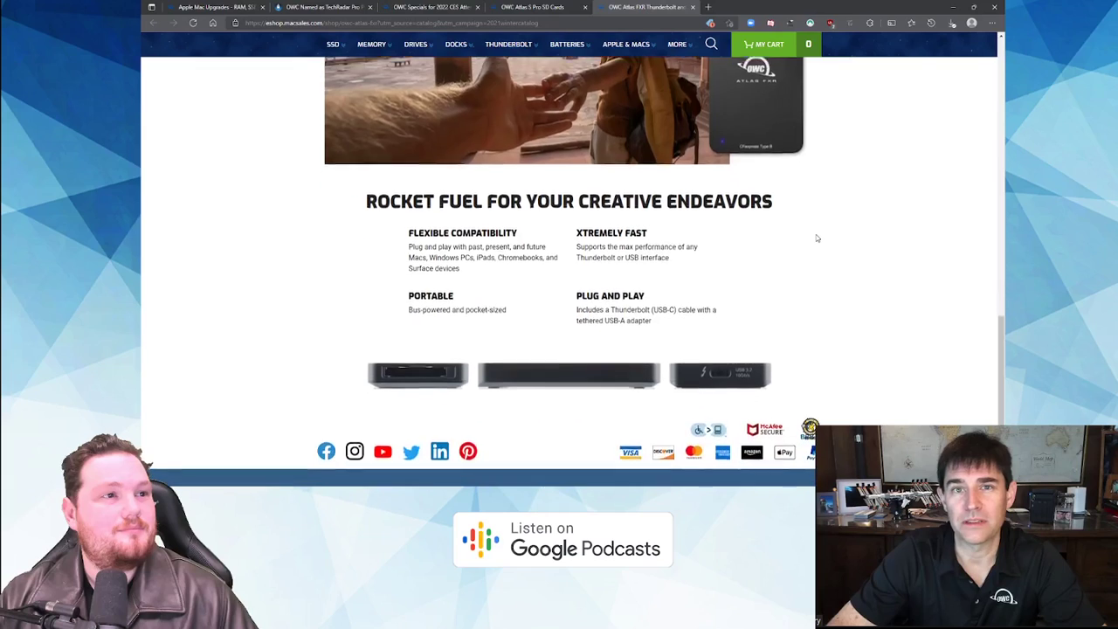
{"action": "scroll", "scroll_direction": "down", "scroll_amount": 3}
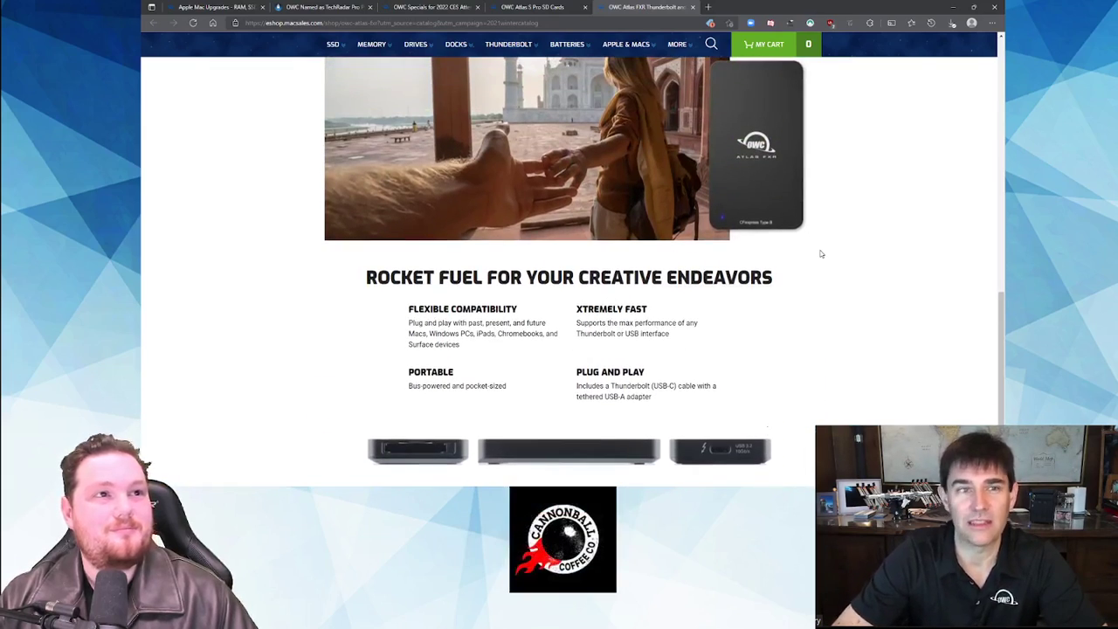
{"action": "scroll", "scroll_direction": "down", "scroll_amount": 3}
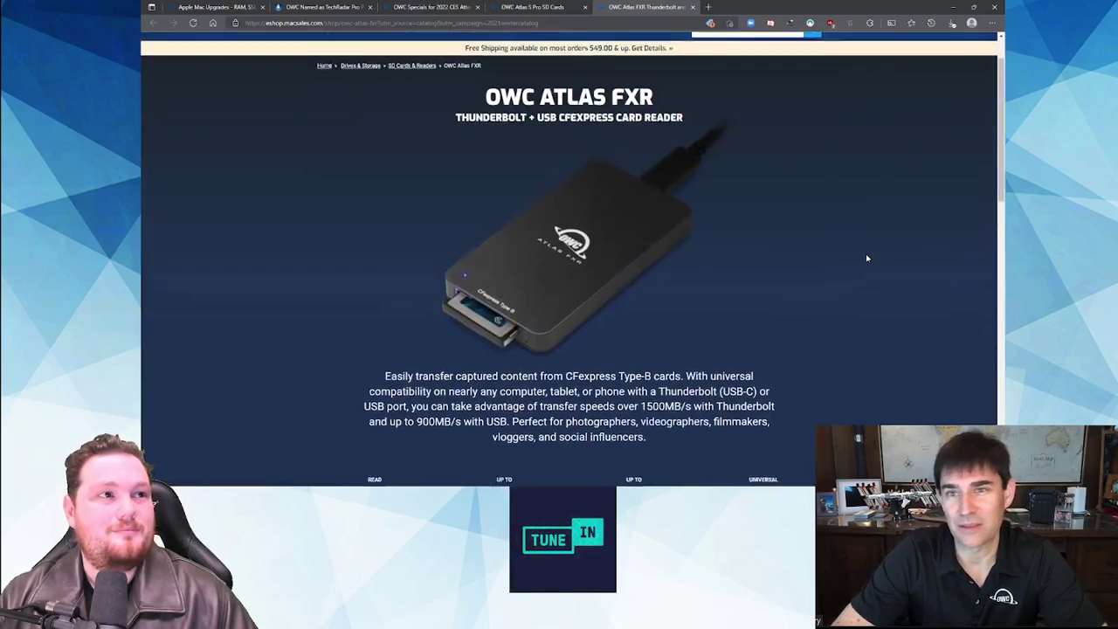
{"action": "scroll", "scroll_direction": "down", "scroll_amount": 3}
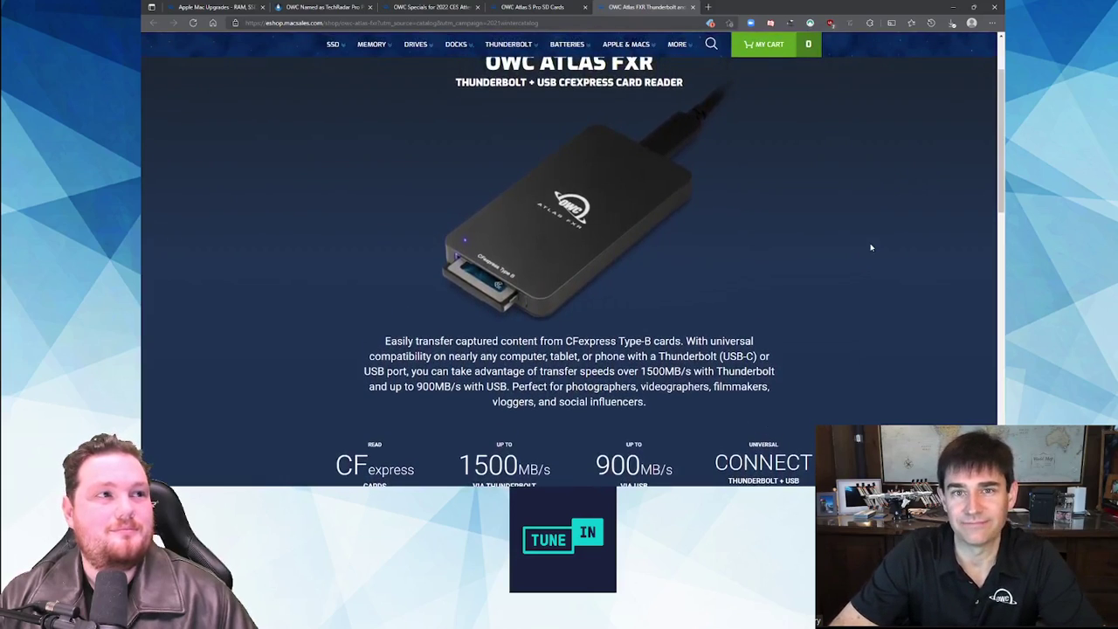
{"action": "mouse_move", "coordinate": [851, 248]}
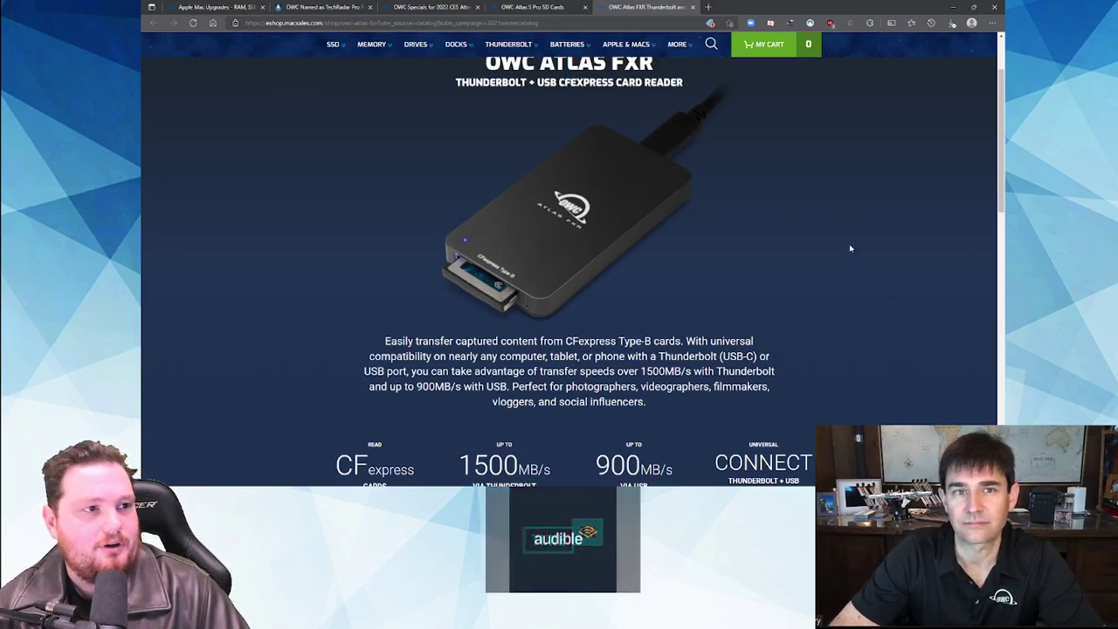
{"action": "scroll", "scroll_direction": "down", "scroll_amount": 3}
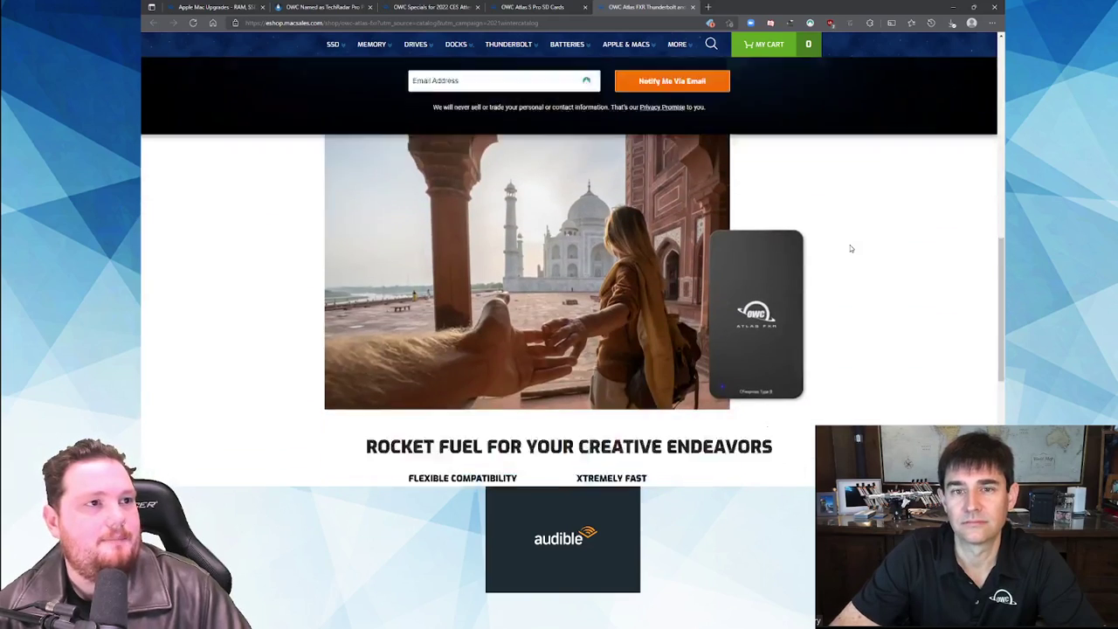
{"action": "scroll", "scroll_direction": "down", "scroll_amount": 3}
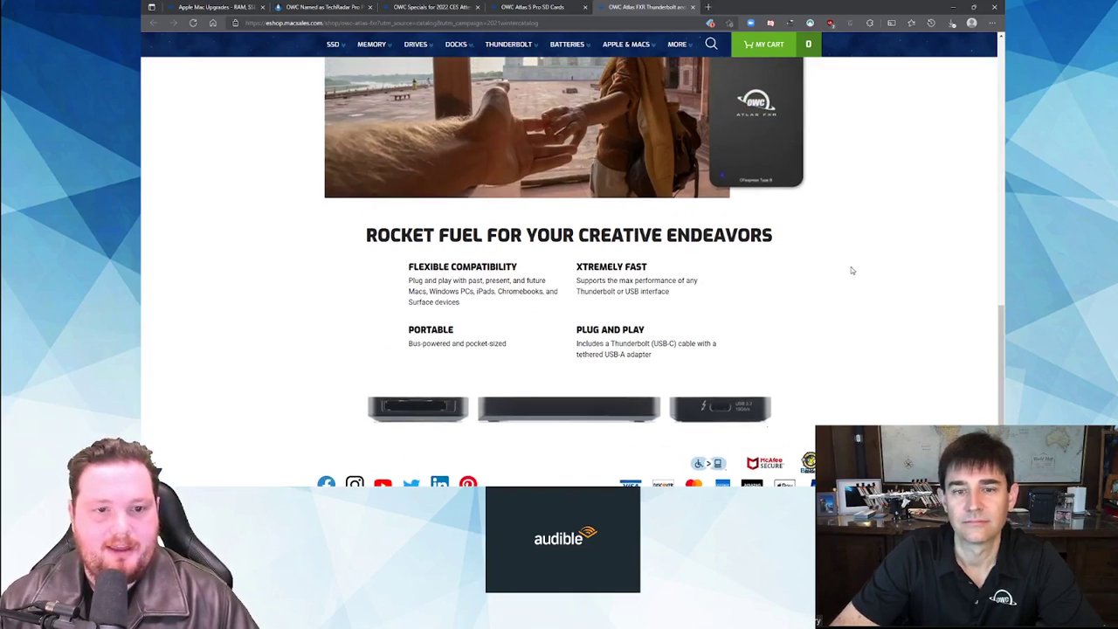
{"action": "scroll", "scroll_direction": "down", "scroll_amount": 3}
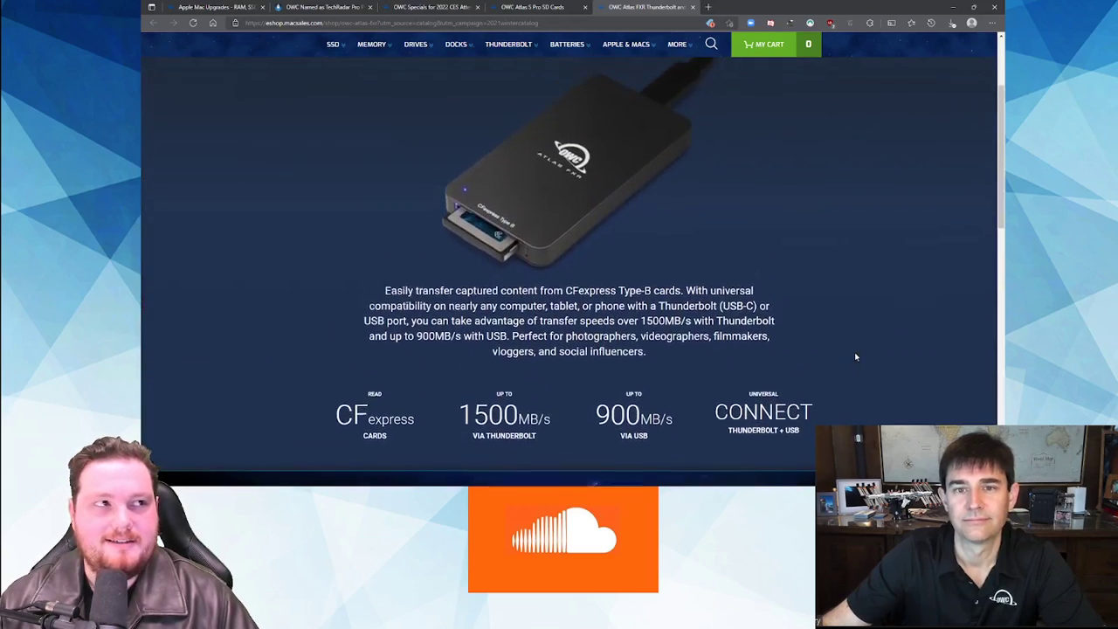
{"action": "scroll", "scroll_direction": "up", "scroll_amount": 3}
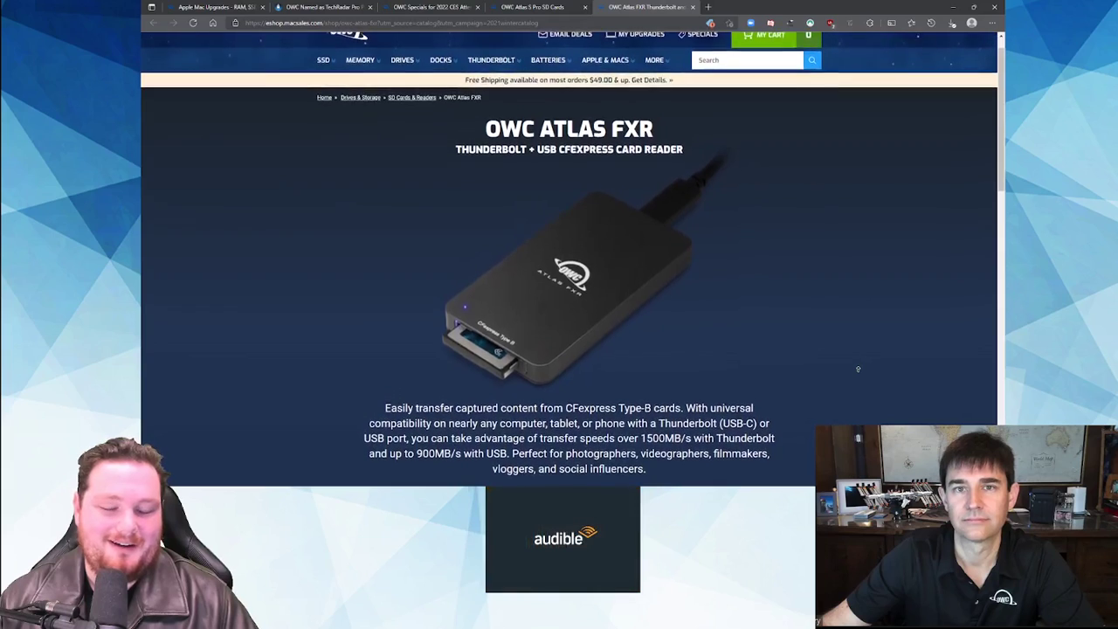
{"action": "scroll", "scroll_direction": "up", "scroll_amount": 3}
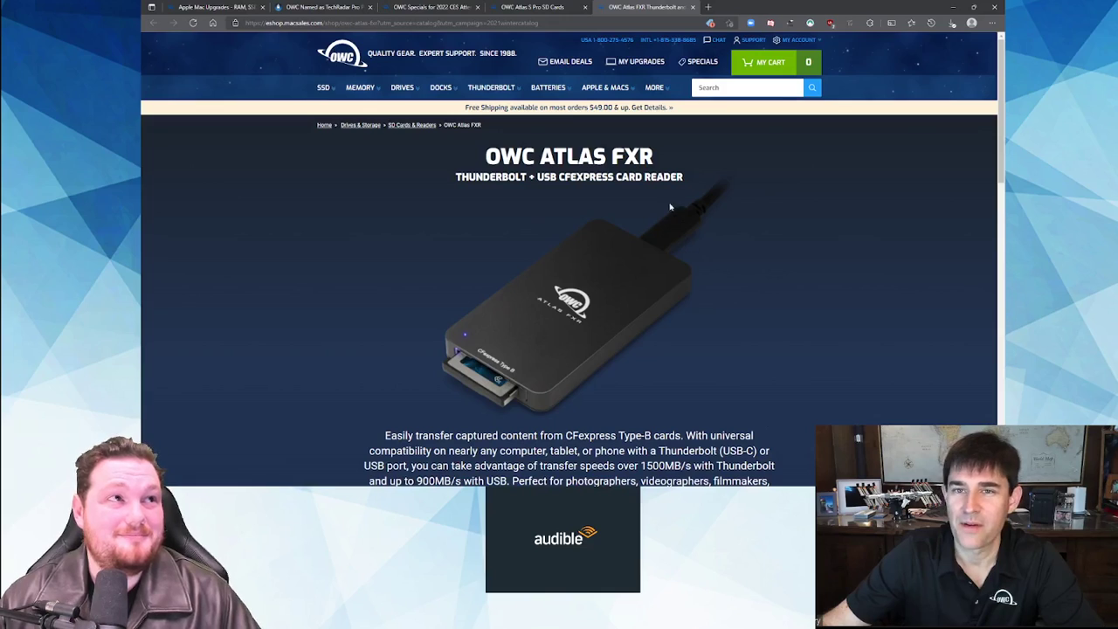
{"action": "mouse_move", "coordinate": [793, 378]}
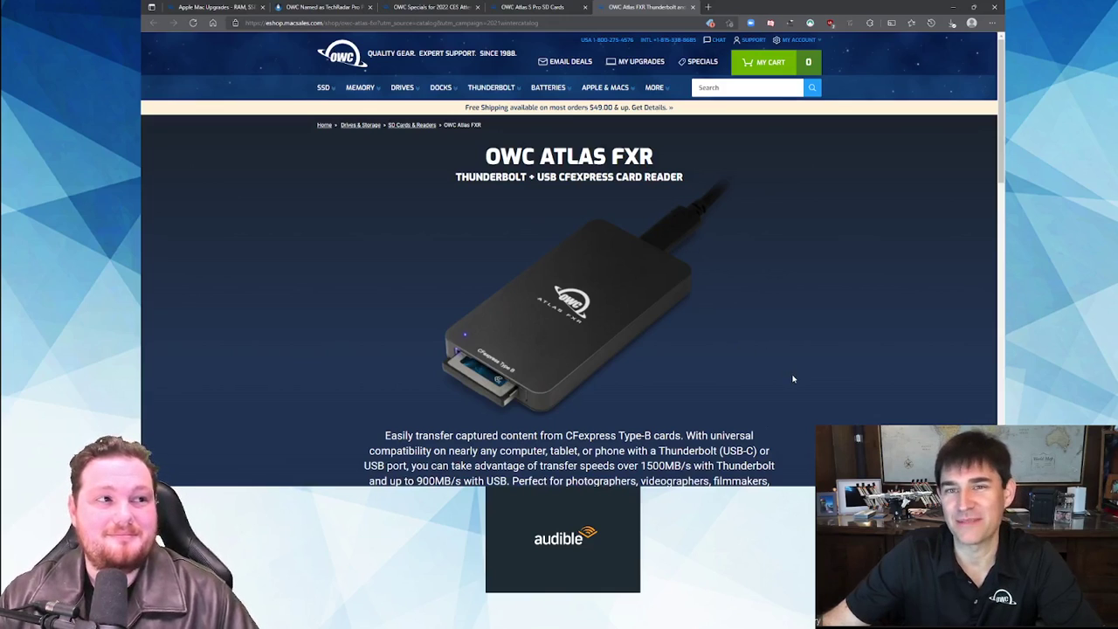
{"action": "scroll", "scroll_direction": "down", "scroll_amount": 3}
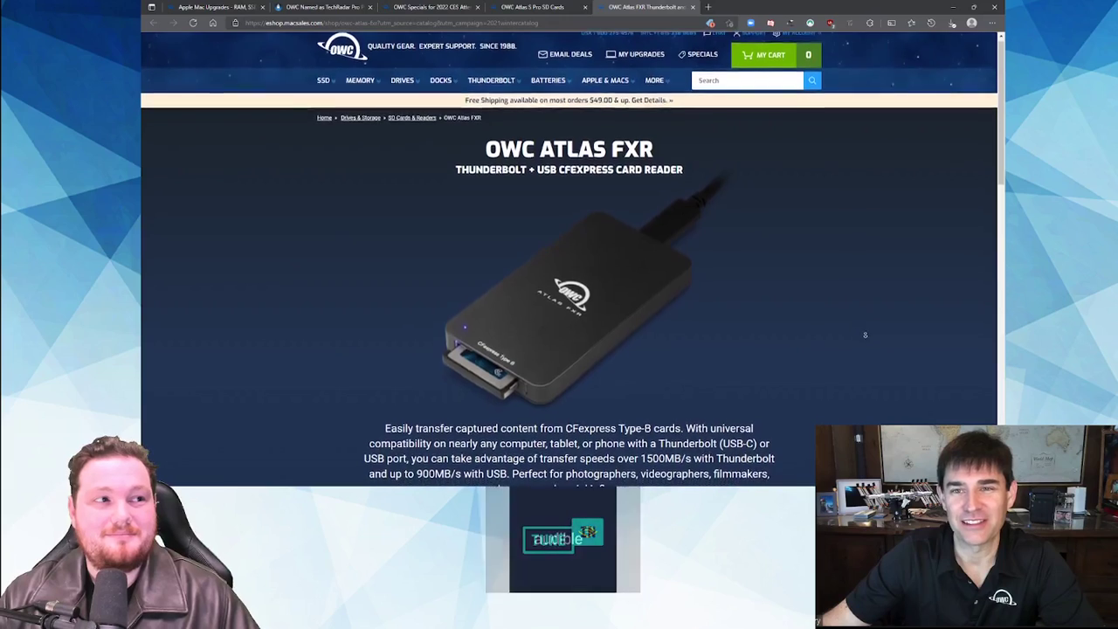
{"action": "scroll", "scroll_direction": "down", "scroll_amount": 3}
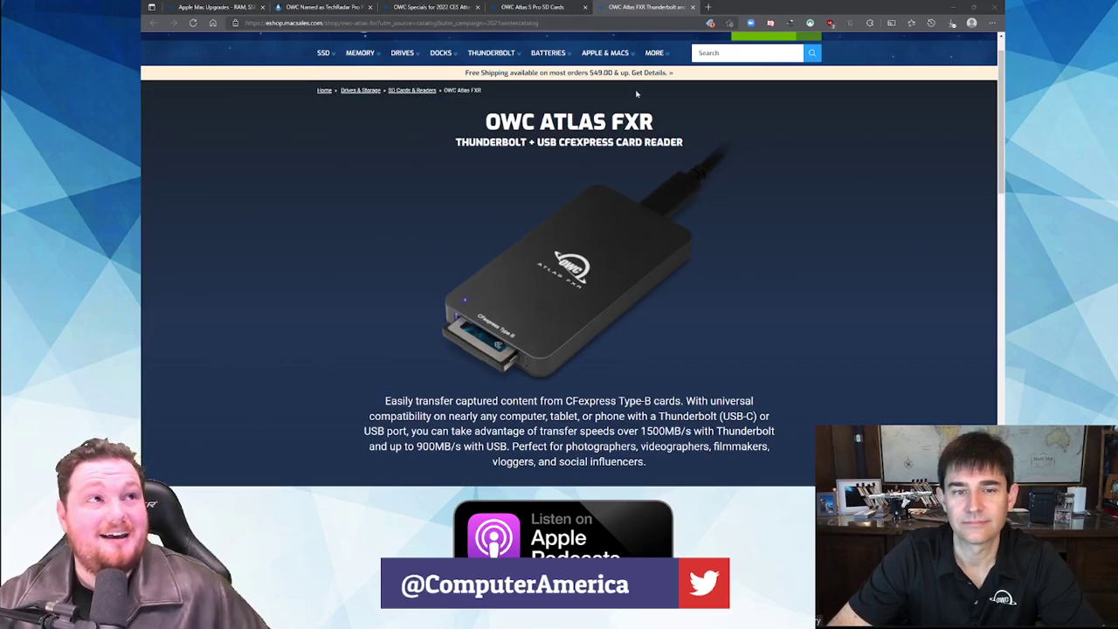
- Scroll to OWC Docks, open the Thunderbolt 4/USB-C Cables page and bring up the Thunderbolt menu
{"action": "scroll", "scroll_direction": "down", "scroll_amount": 3}
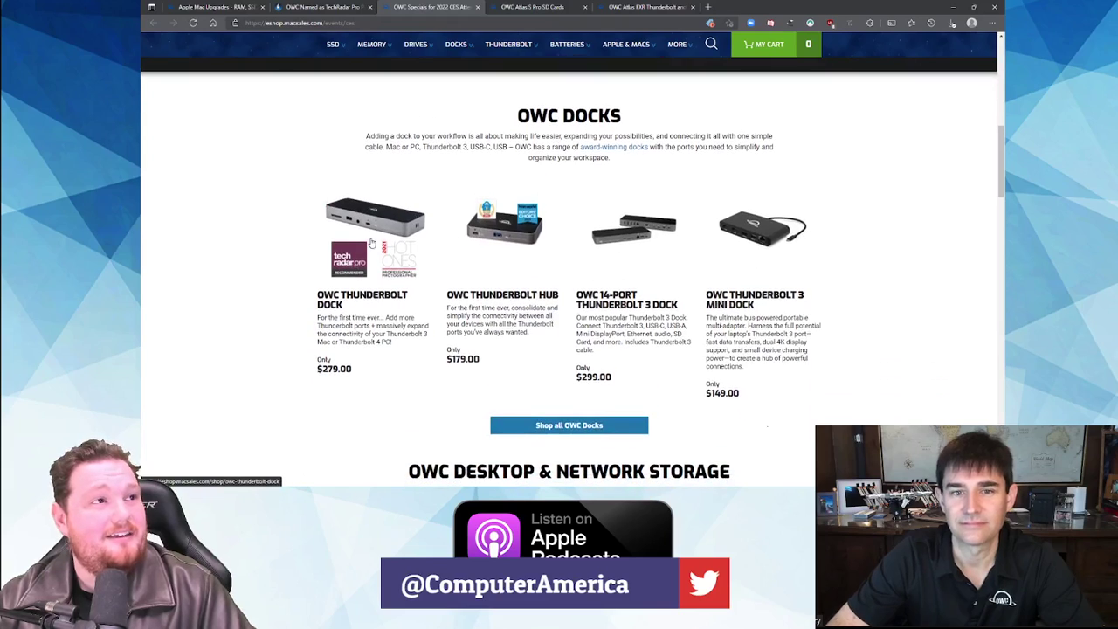
{"action": "scroll", "scroll_direction": "down", "scroll_amount": 3}
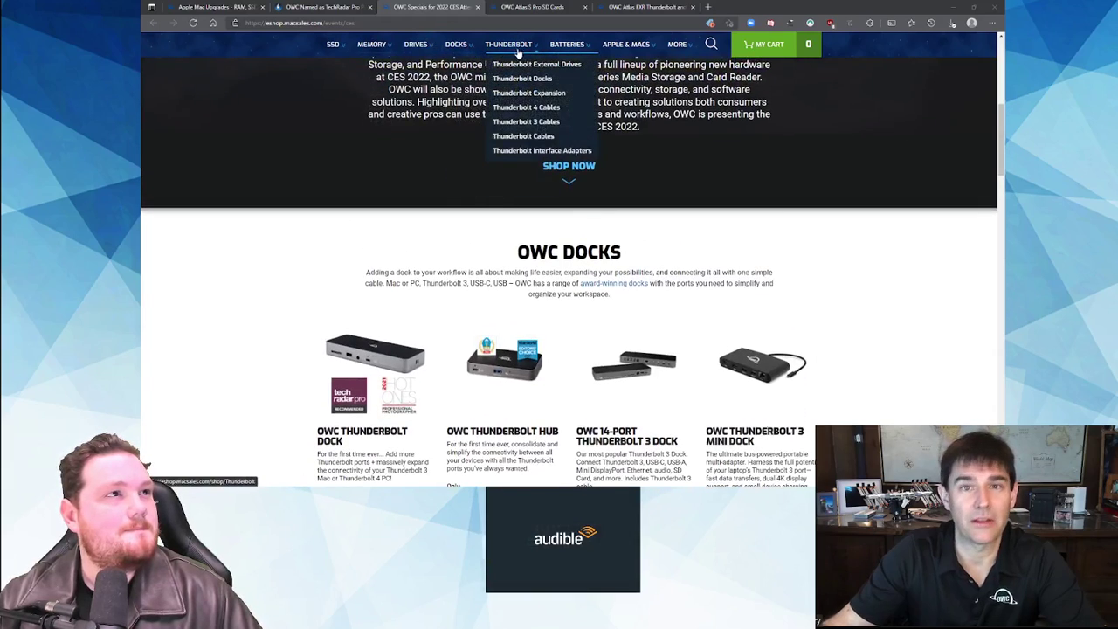
{"action": "left_click", "coordinate": [526, 107]}
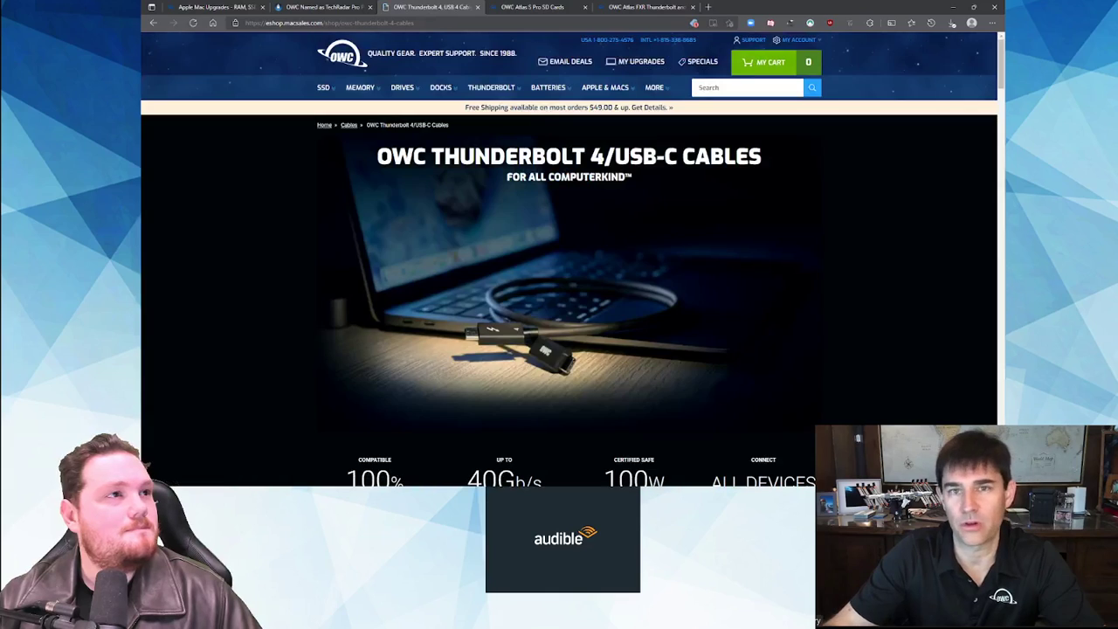
{"action": "left_click", "coordinate": [491, 88]}
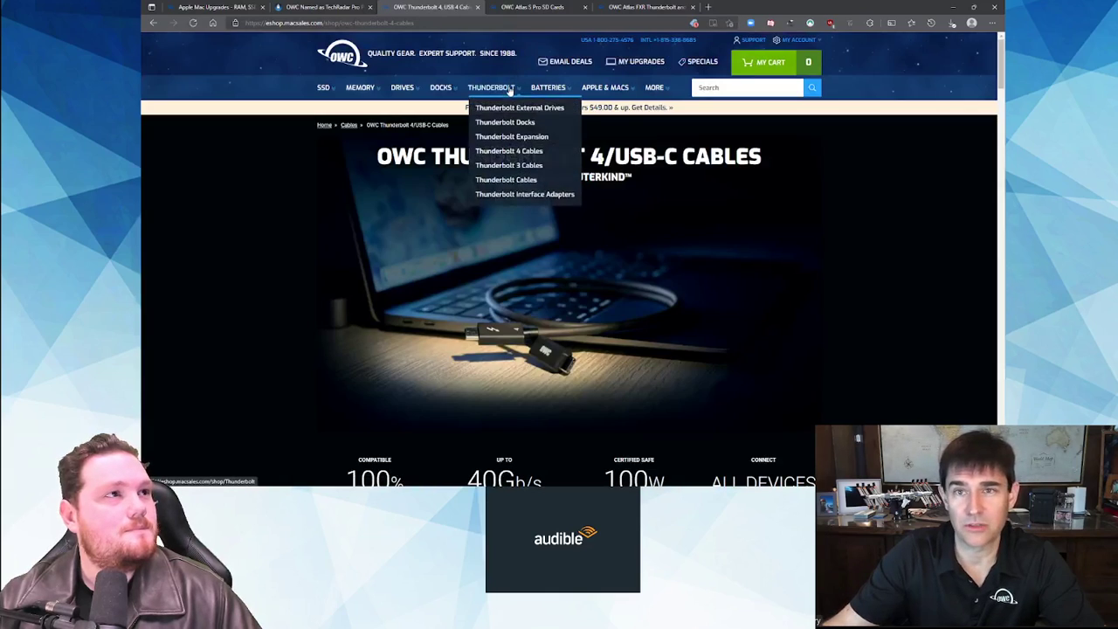
{"action": "mouse_move", "coordinate": [521, 107]}
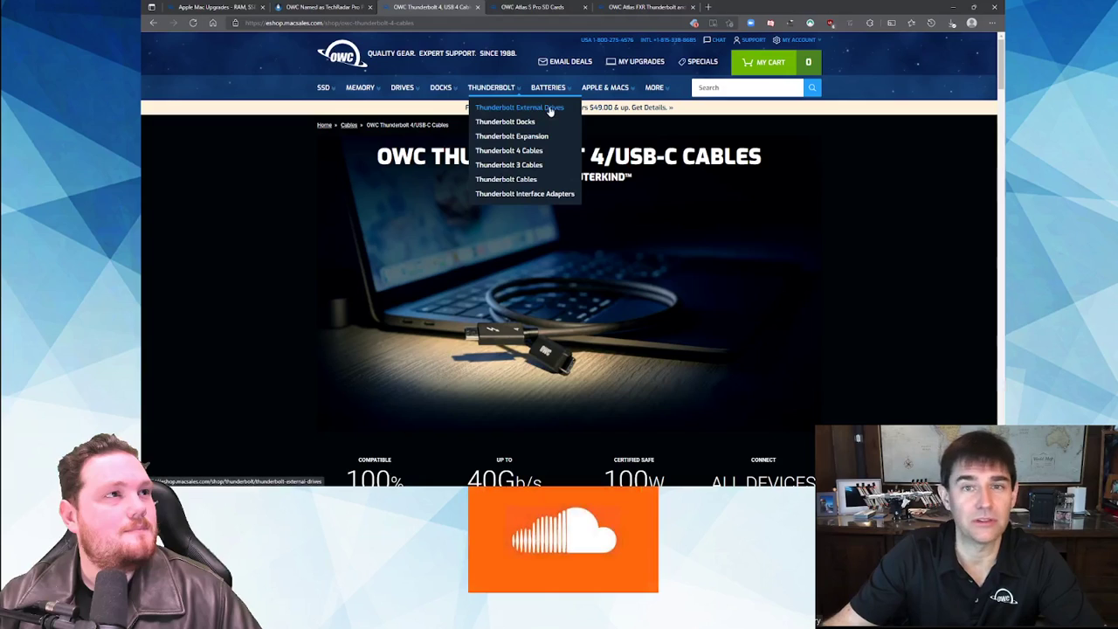
{"action": "left_click", "coordinate": [519, 107]}
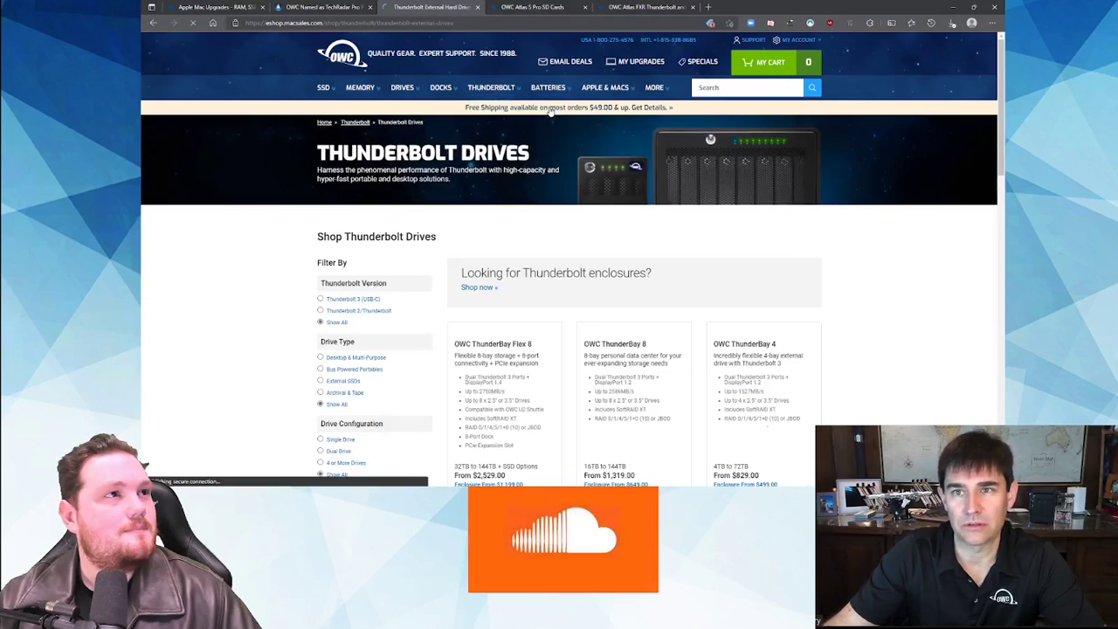
{"action": "scroll", "scroll_direction": "down", "scroll_amount": 3}
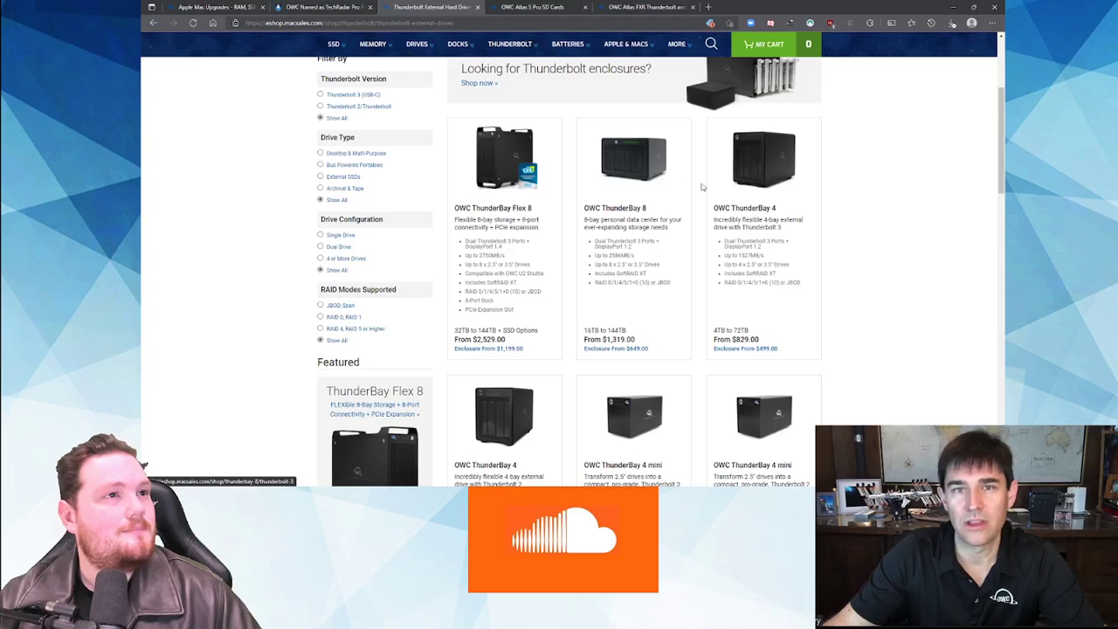
{"action": "scroll", "scroll_direction": "down", "scroll_amount": 3}
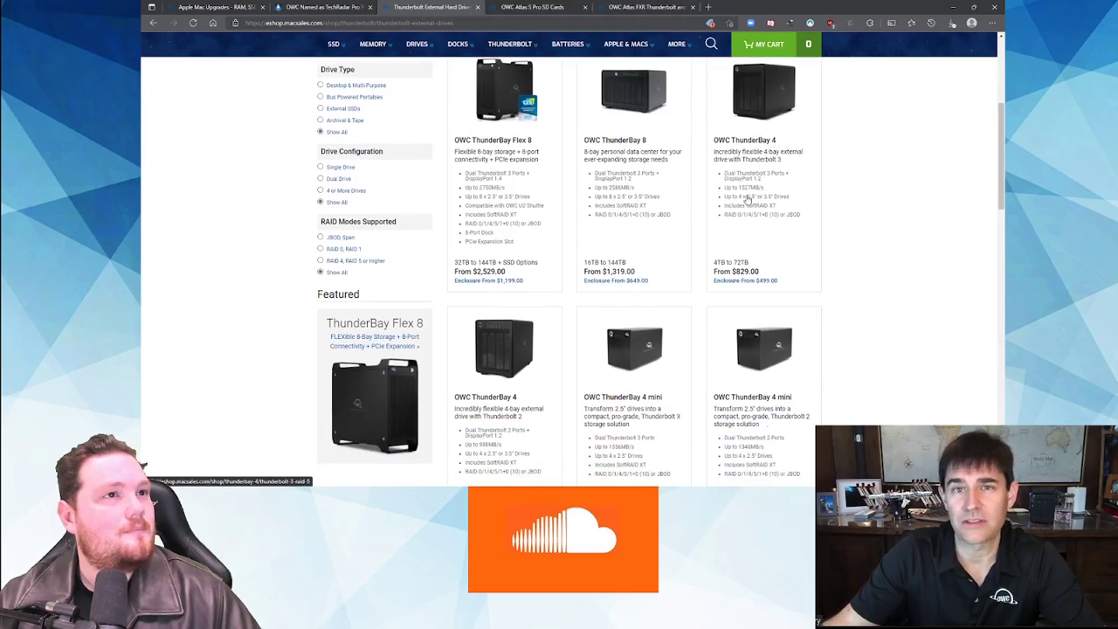
{"action": "scroll", "scroll_direction": "down", "scroll_amount": 3}
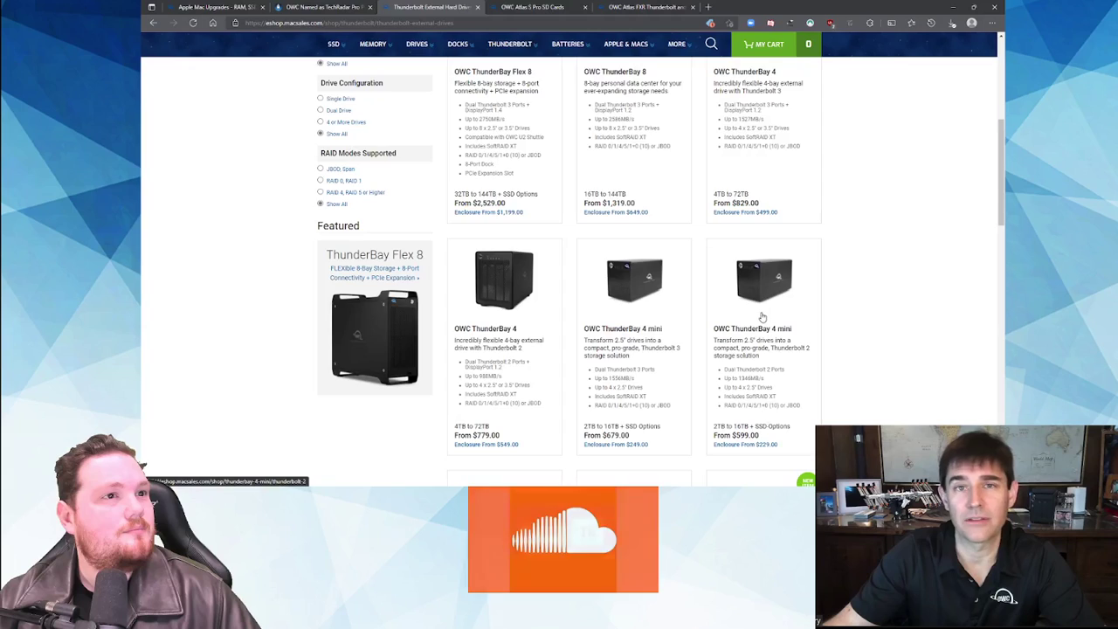
{"action": "scroll", "scroll_direction": "down", "scroll_amount": 3}
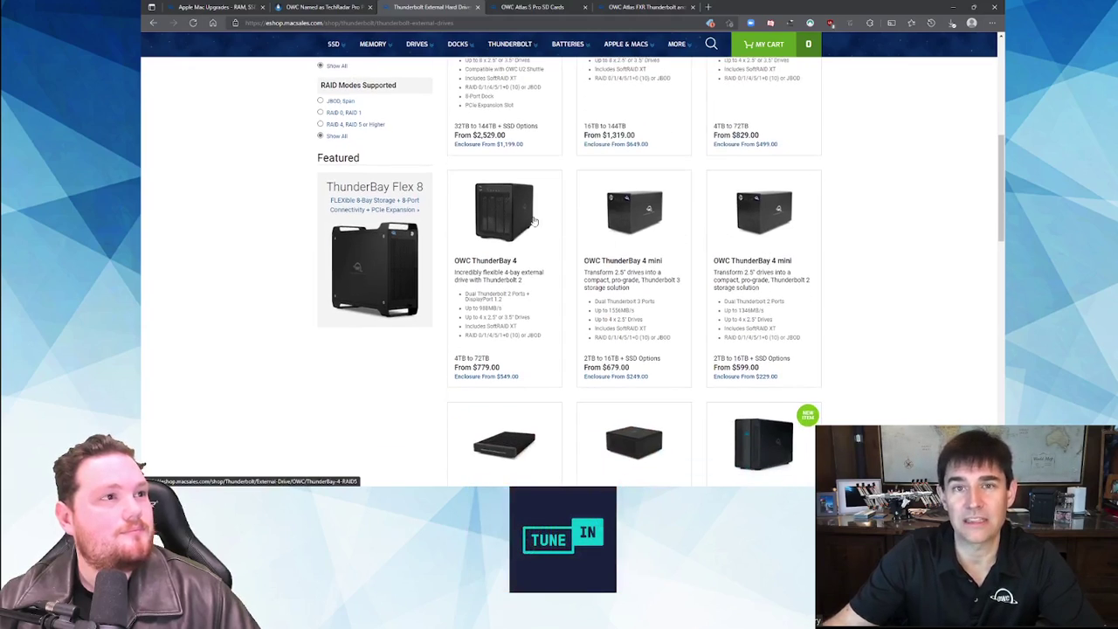
{"action": "scroll", "scroll_direction": "down", "scroll_amount": 3}
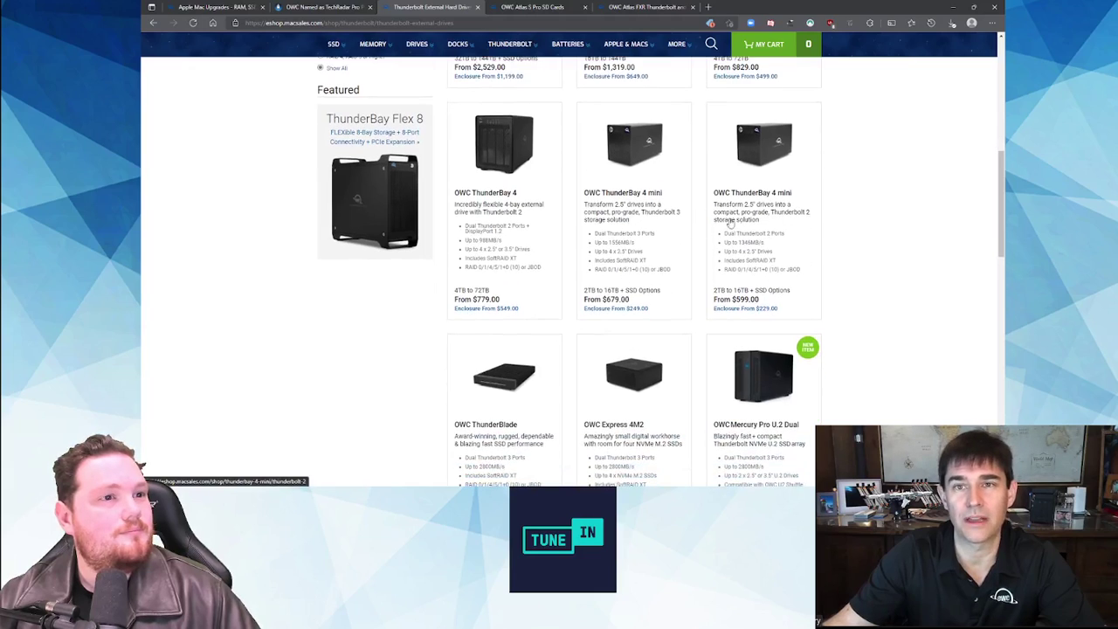
{"action": "scroll", "scroll_direction": "down", "scroll_amount": 3}
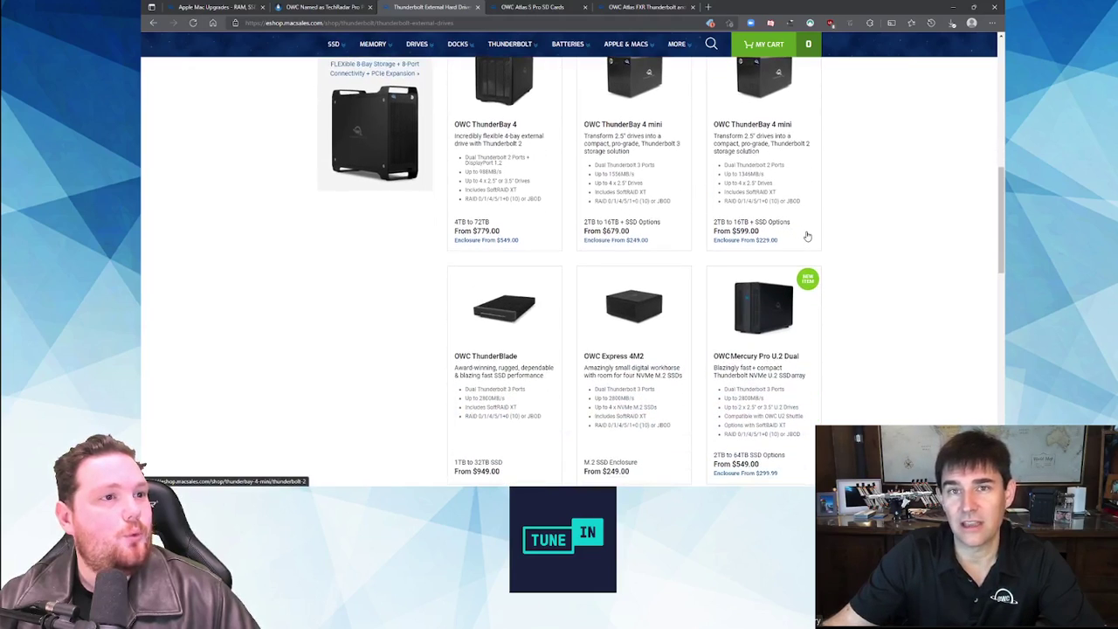
{"action": "scroll", "scroll_direction": "down", "scroll_amount": 3}
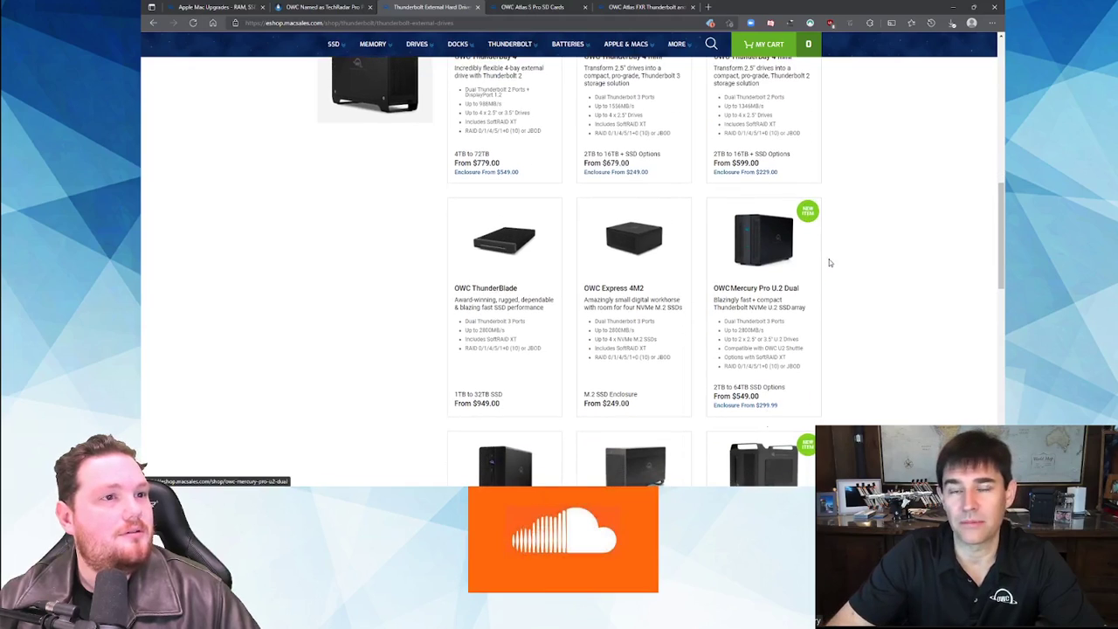
{"action": "scroll", "scroll_direction": "down", "scroll_amount": 3}
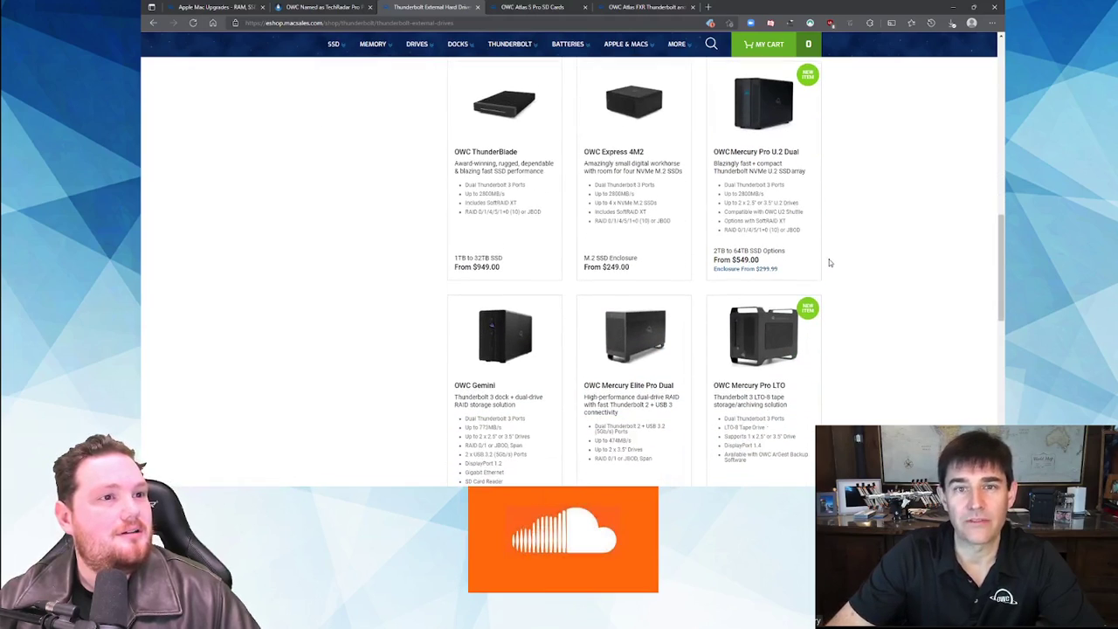
{"action": "scroll", "scroll_direction": "down", "scroll_amount": 3}
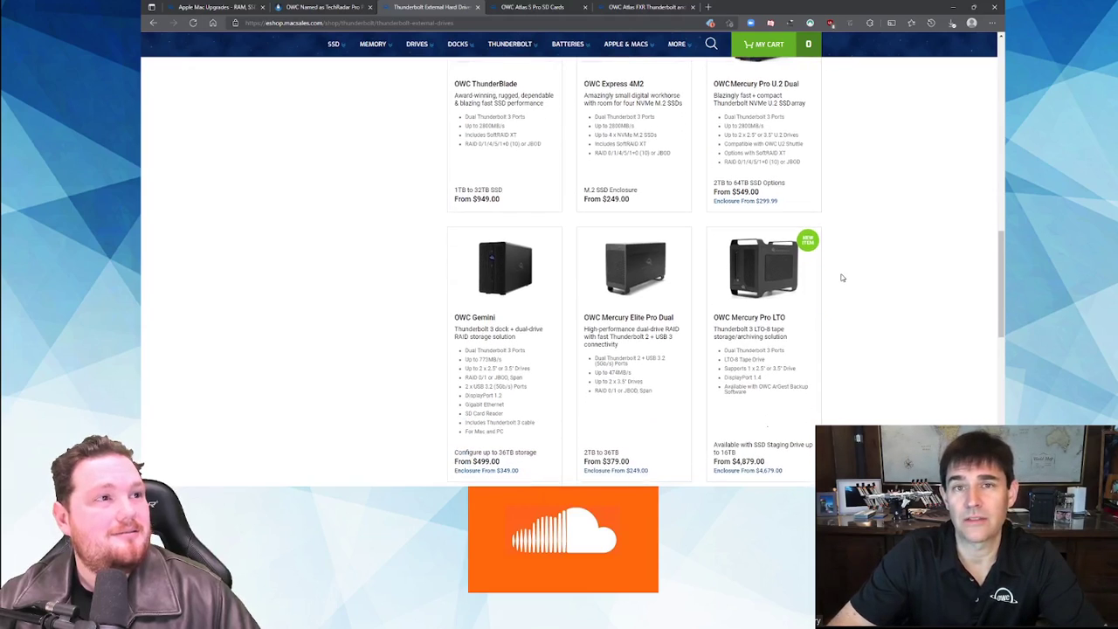
{"action": "scroll", "scroll_direction": "down", "scroll_amount": 3}
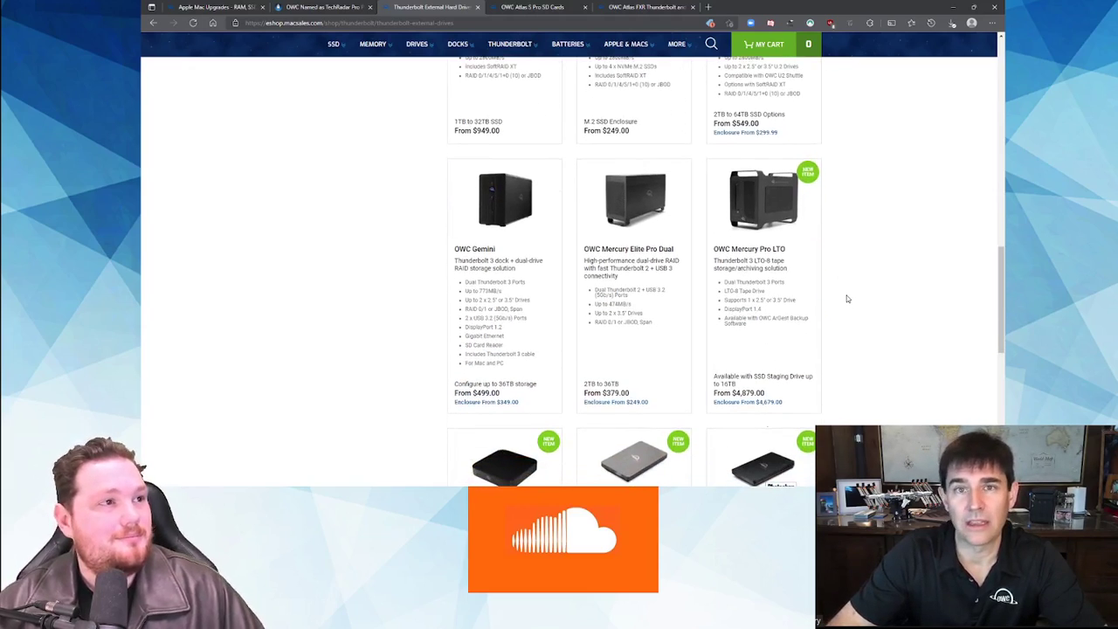
{"action": "scroll", "scroll_direction": "down", "scroll_amount": 3}
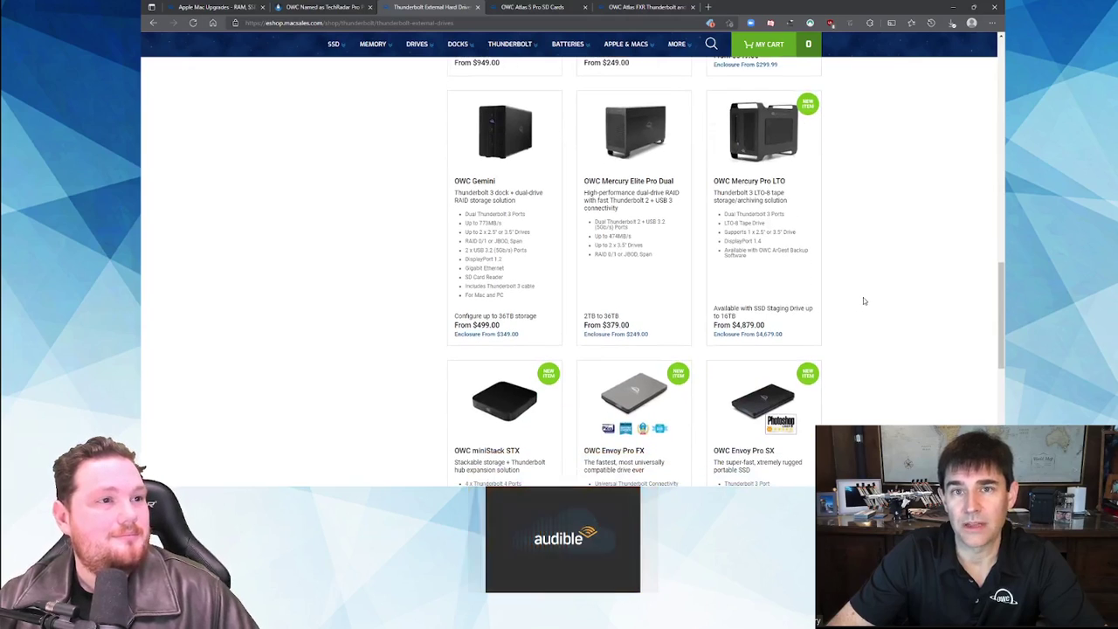
{"action": "scroll", "scroll_direction": "down", "scroll_amount": 3}
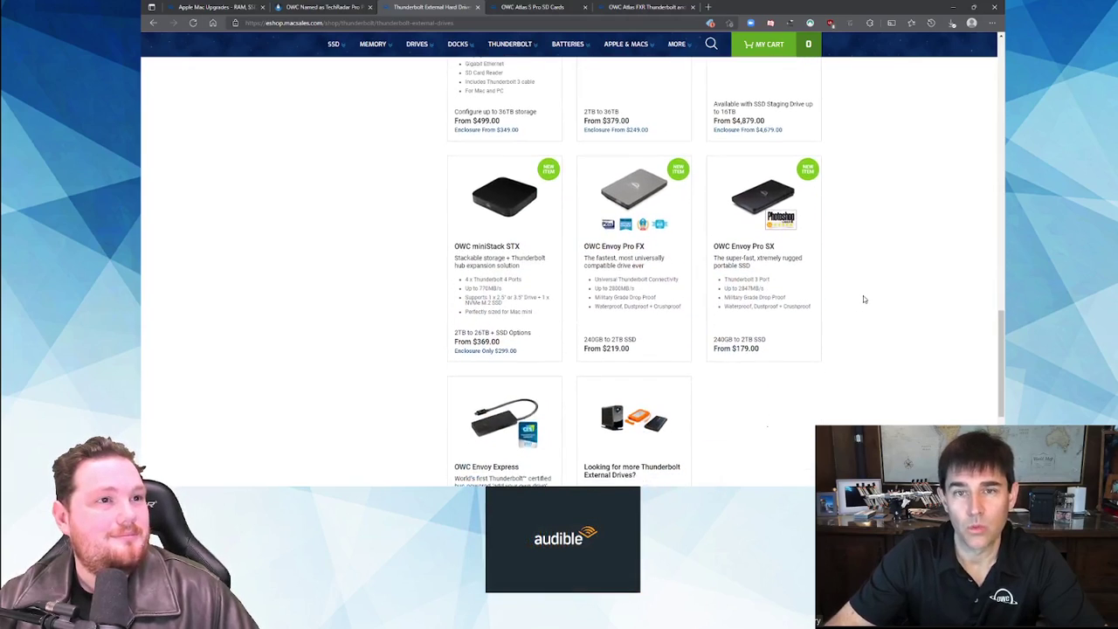
{"action": "scroll", "scroll_direction": "down", "scroll_amount": 3}
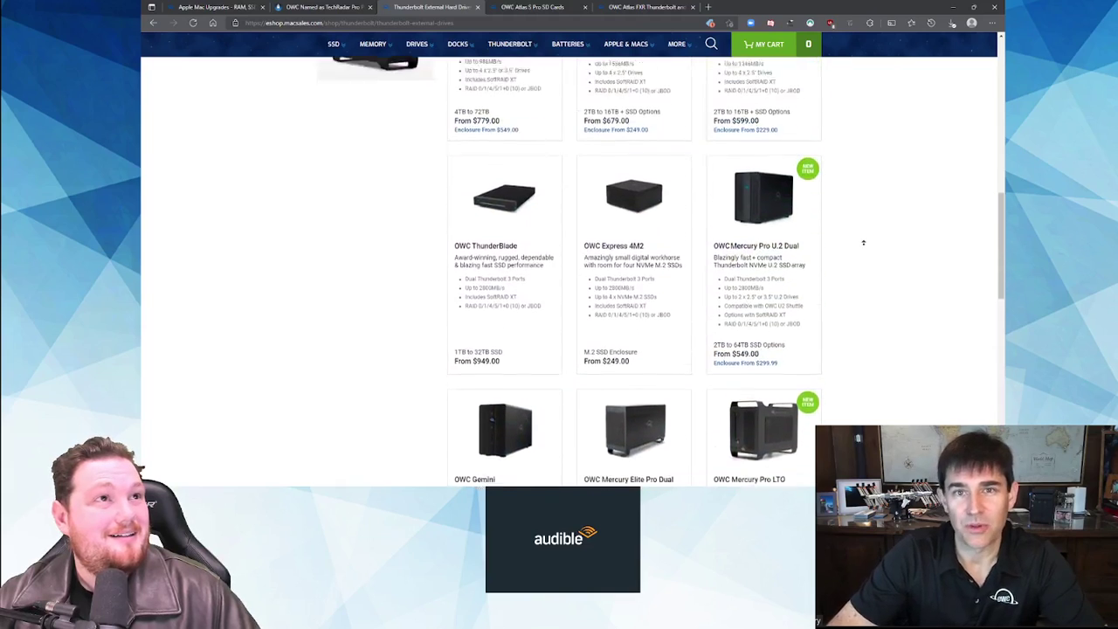
{"action": "scroll", "scroll_direction": "up", "scroll_amount": 3}
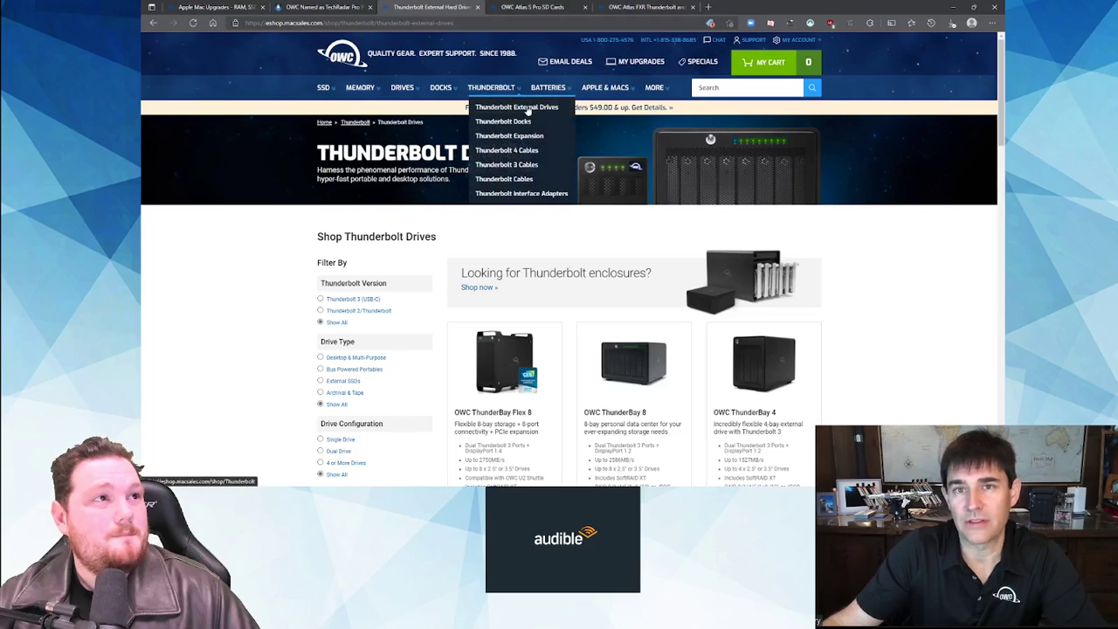
- Open the Thunderbolt Docks page and scroll to the Thunderbolt 3 Dock details at $299
{"action": "left_click", "coordinate": [503, 122]}
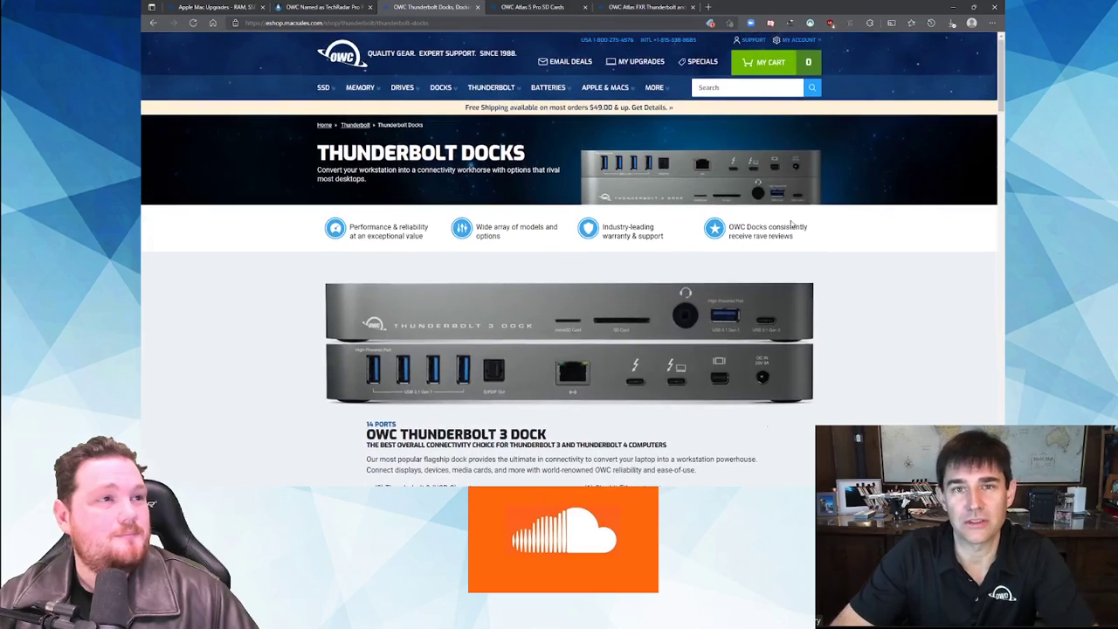
{"action": "mouse_move", "coordinate": [491, 88]}
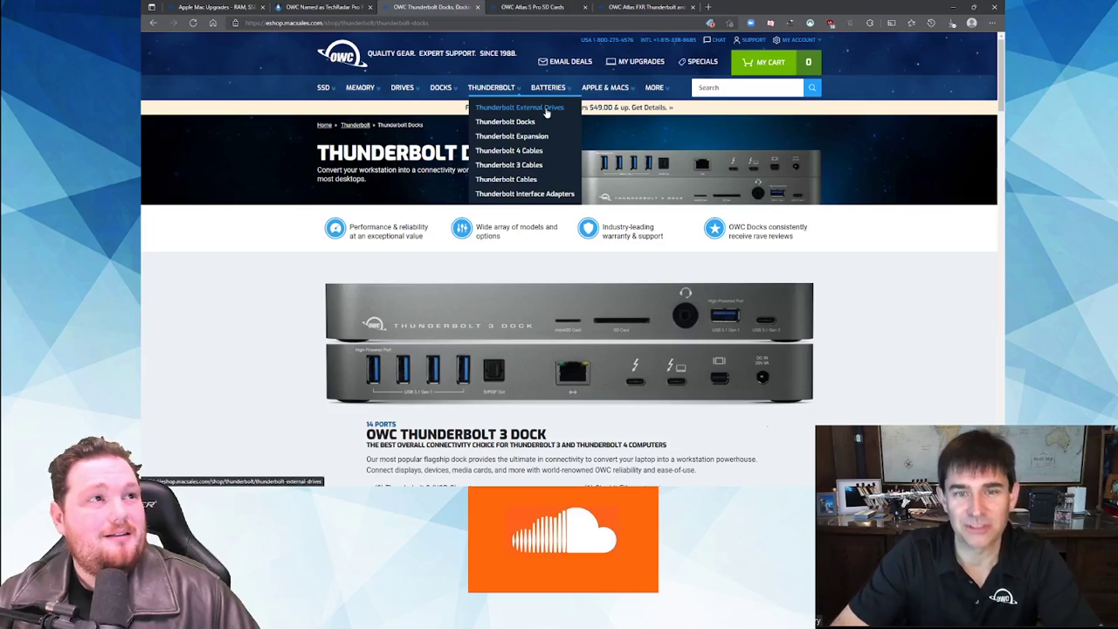
{"action": "scroll", "scroll_direction": "down", "scroll_amount": 3}
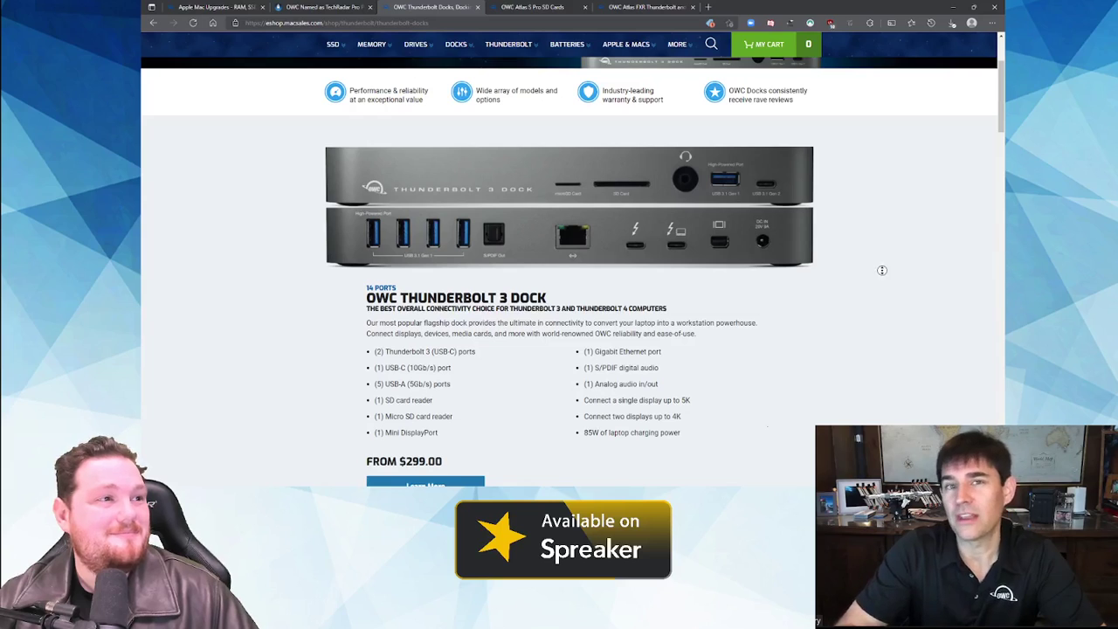
{"action": "scroll", "scroll_direction": "down", "scroll_amount": 3}
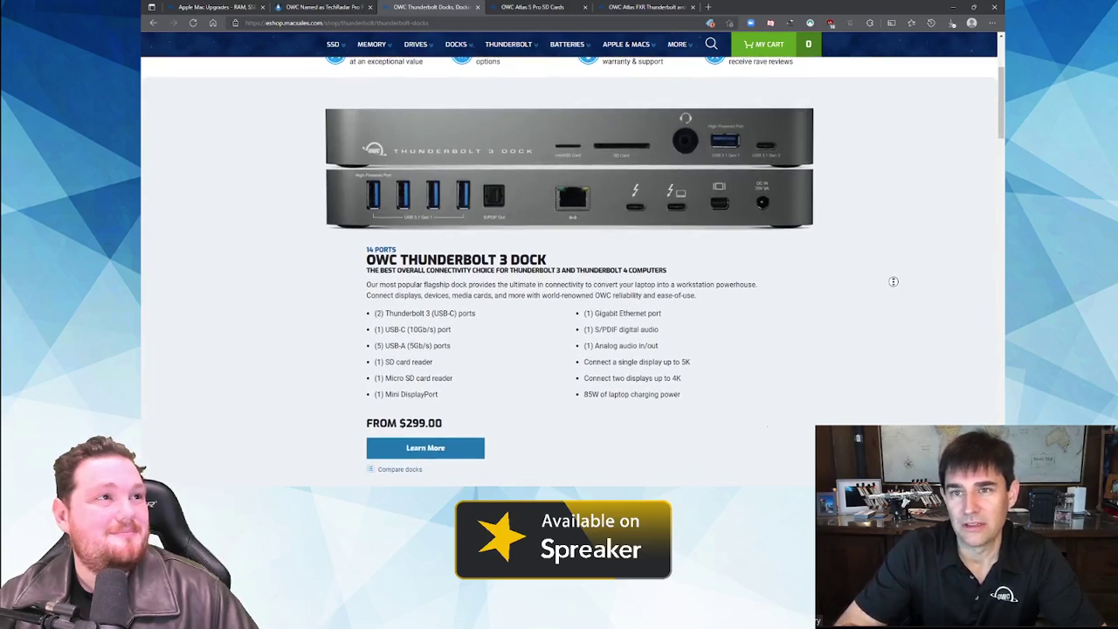
{"action": "scroll", "scroll_direction": "down", "scroll_amount": 3}
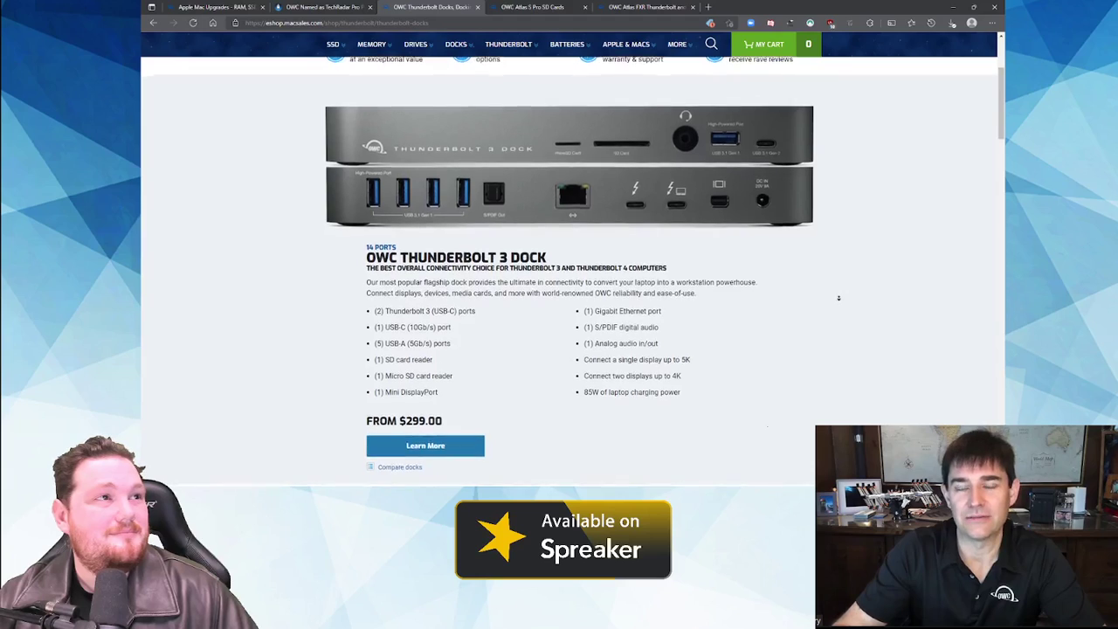
{"action": "scroll", "scroll_direction": "down", "scroll_amount": 3}
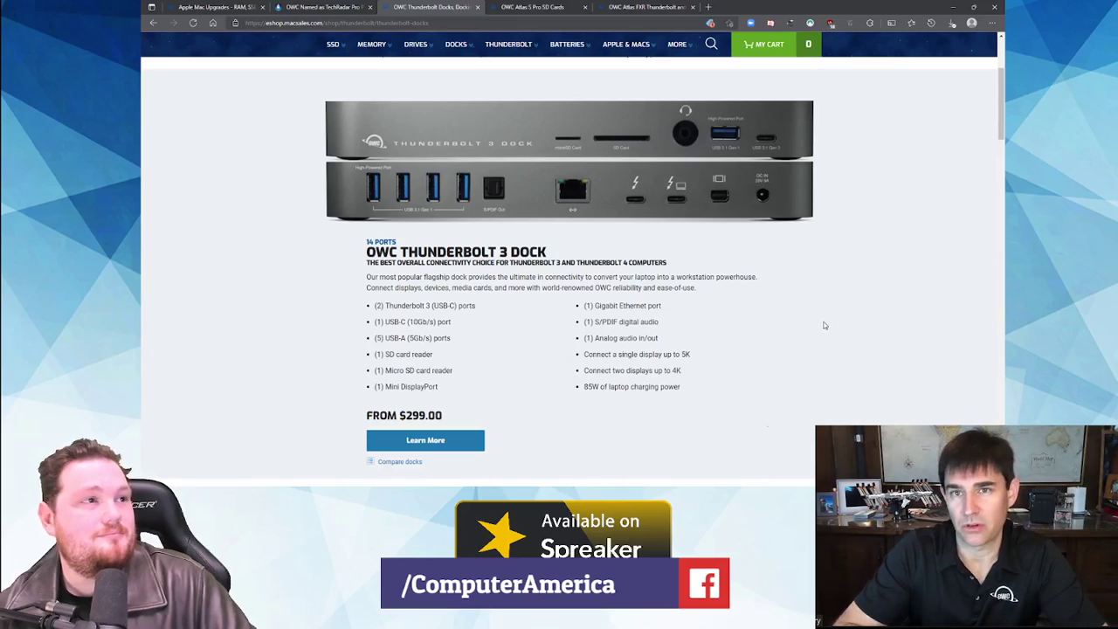
{"action": "scroll", "scroll_direction": "down", "scroll_amount": 3}
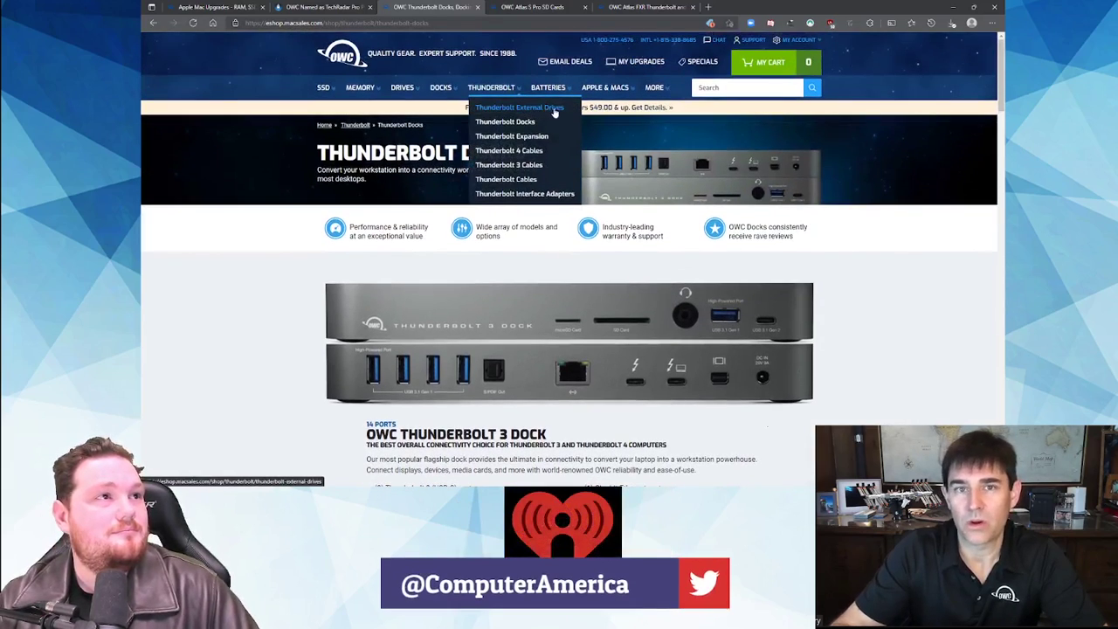
- Return to the Thunderbolt External Drives listing and scroll through ThunderBay, ThunderBlade, Express 4M2 and Mercury models
{"action": "left_click", "coordinate": [521, 107]}
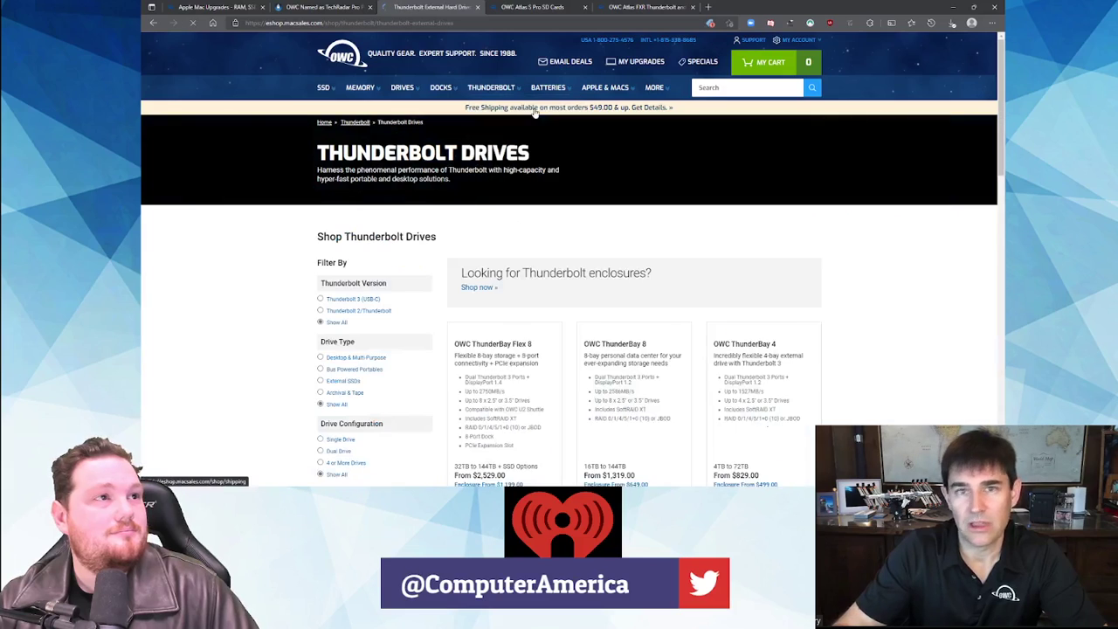
{"action": "scroll", "scroll_direction": "down", "scroll_amount": 3}
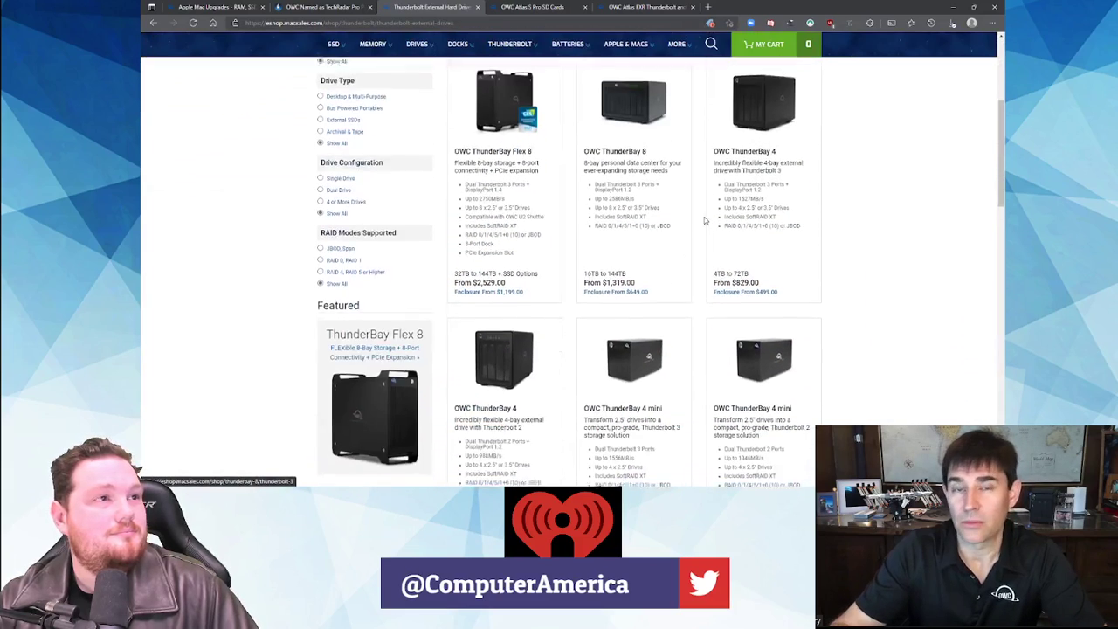
{"action": "scroll", "scroll_direction": "down", "scroll_amount": 3}
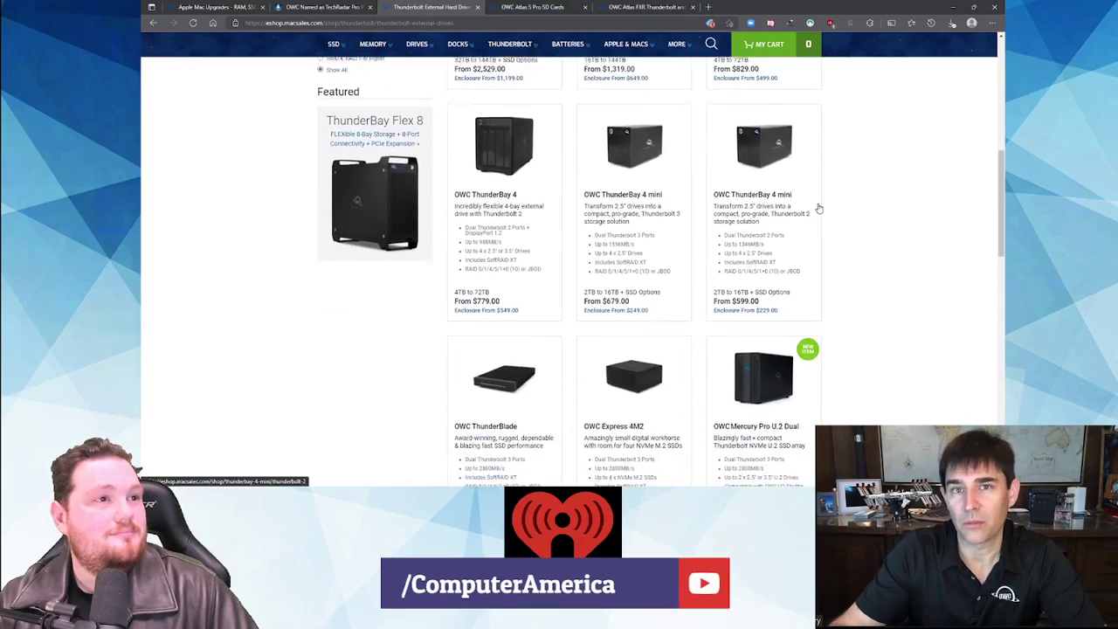
{"action": "scroll", "scroll_direction": "down", "scroll_amount": 3}
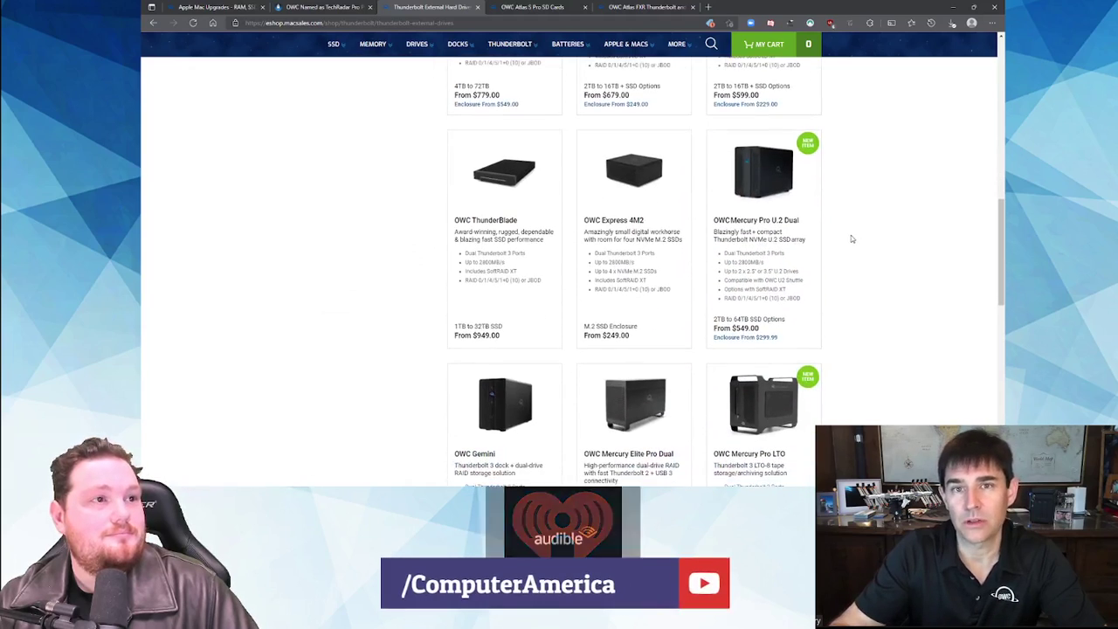
{"action": "scroll", "scroll_direction": "down", "scroll_amount": 3}
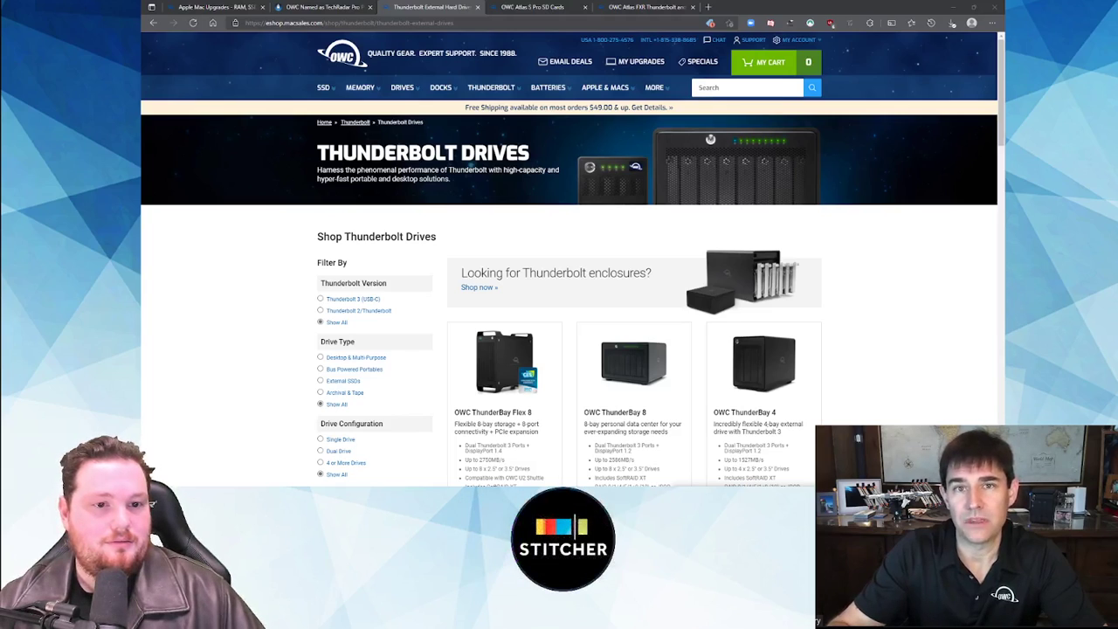
- Bring up the Thunderbolt 3 Pro Dock page and scroll down to its Small Footprint, Big Connections section
{"action": "left_click", "coordinate": [751, 7]}
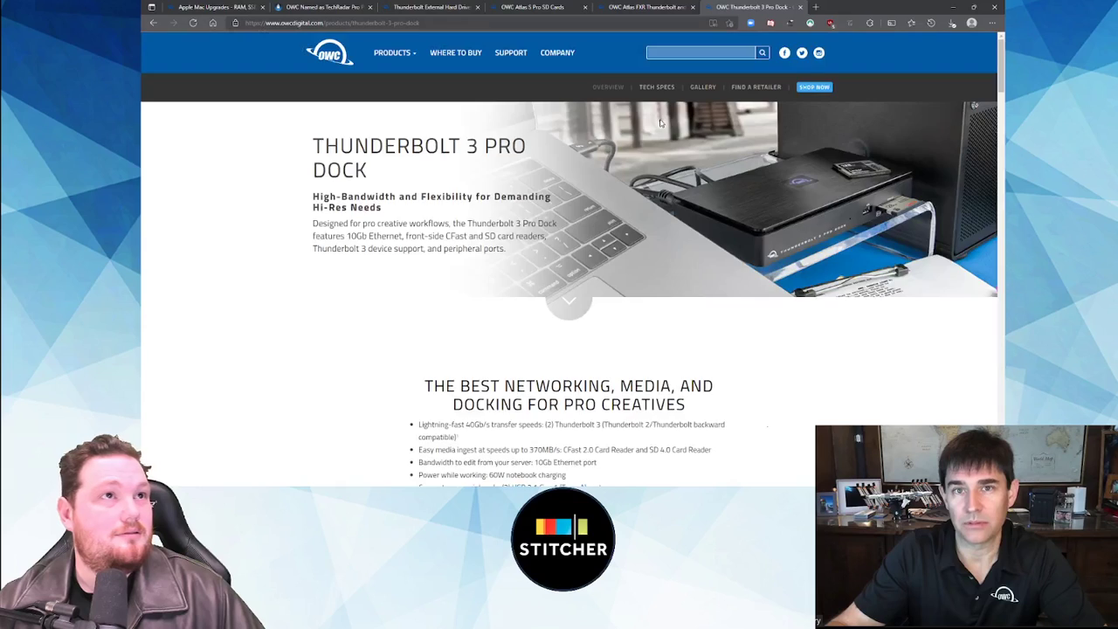
{"action": "scroll", "scroll_direction": "down", "scroll_amount": 3}
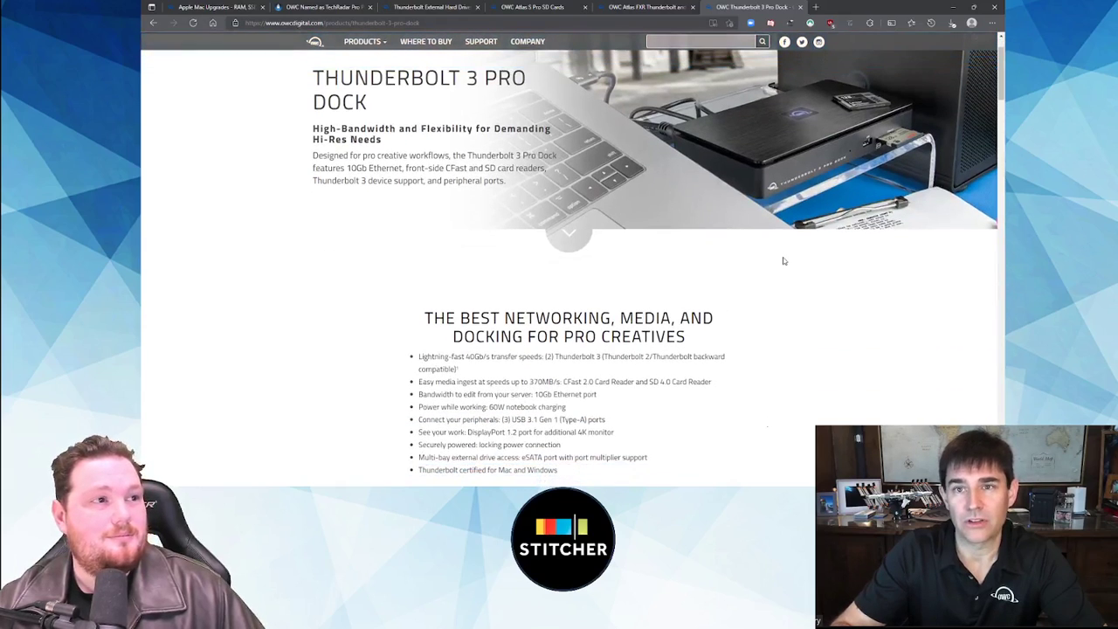
{"action": "scroll", "scroll_direction": "down", "scroll_amount": 3}
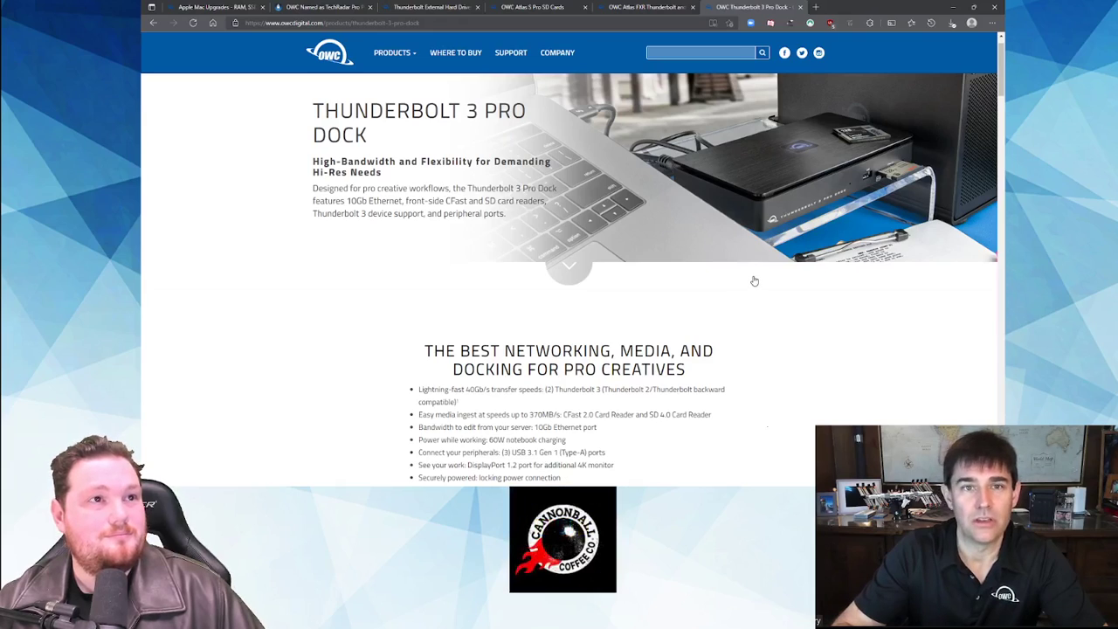
{"action": "mouse_move", "coordinate": [762, 286]}
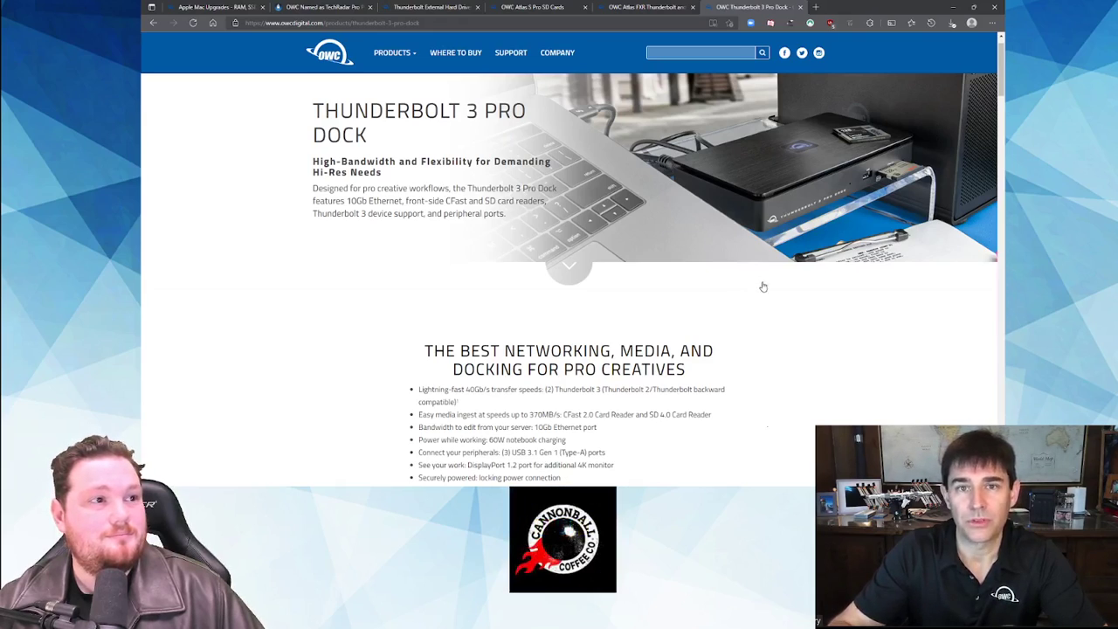
{"action": "scroll", "scroll_direction": "down", "scroll_amount": 3}
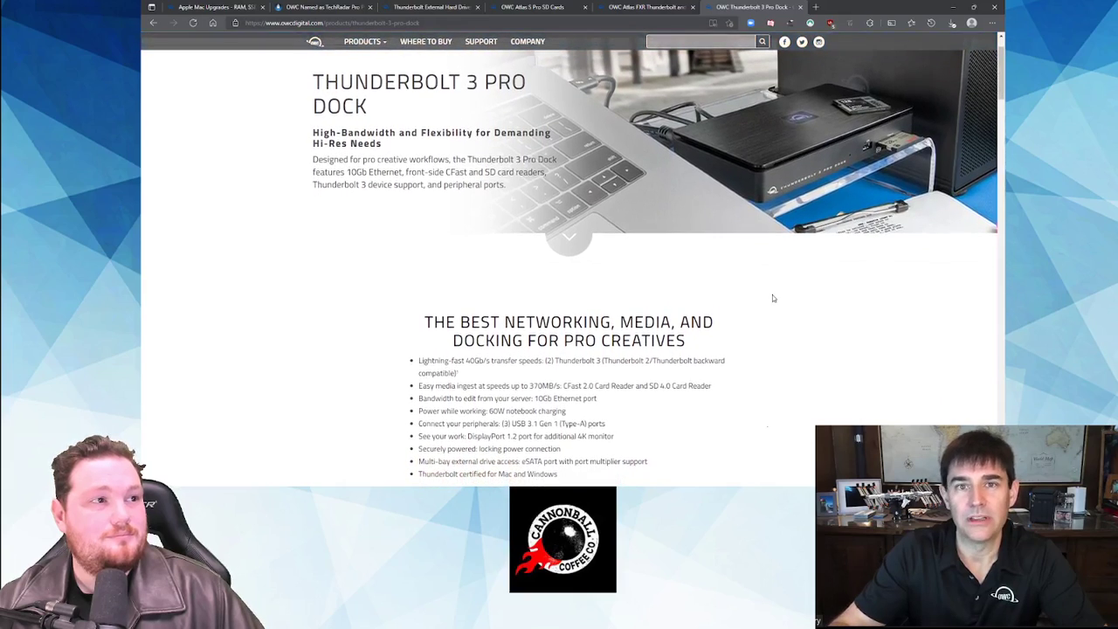
{"action": "scroll", "scroll_direction": "down", "scroll_amount": 3}
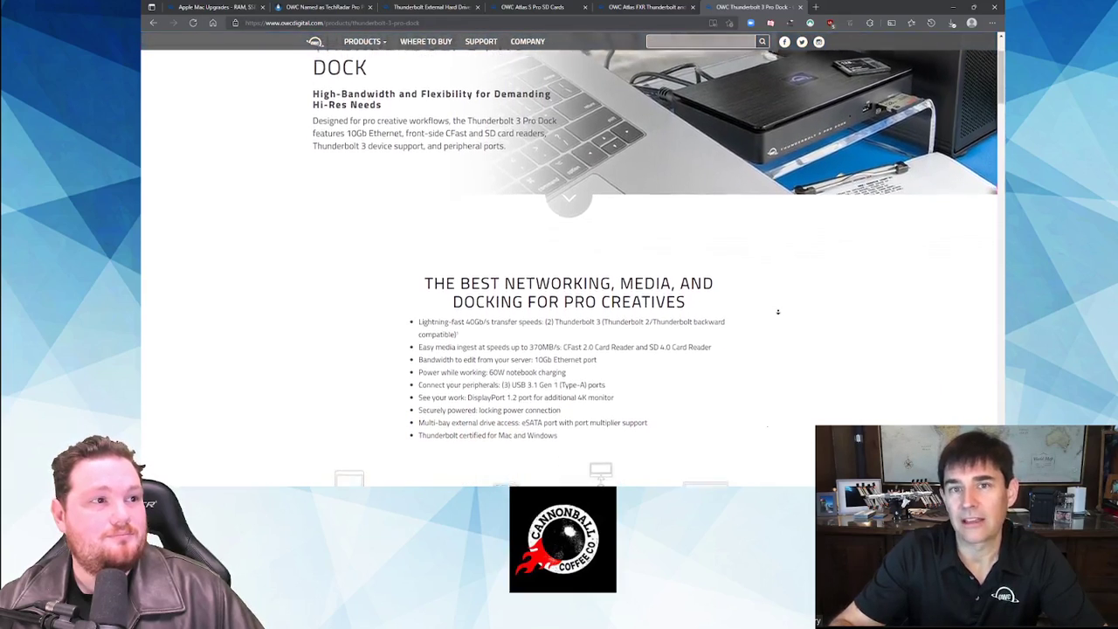
{"action": "scroll", "scroll_direction": "down", "scroll_amount": 3}
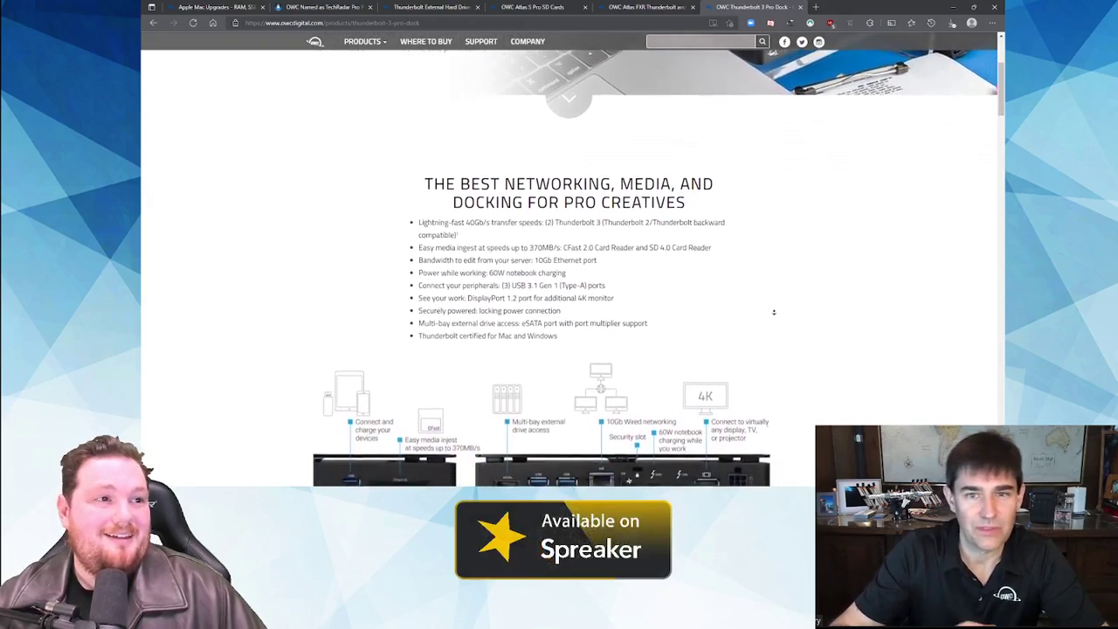
{"action": "scroll", "scroll_direction": "down", "scroll_amount": 3}
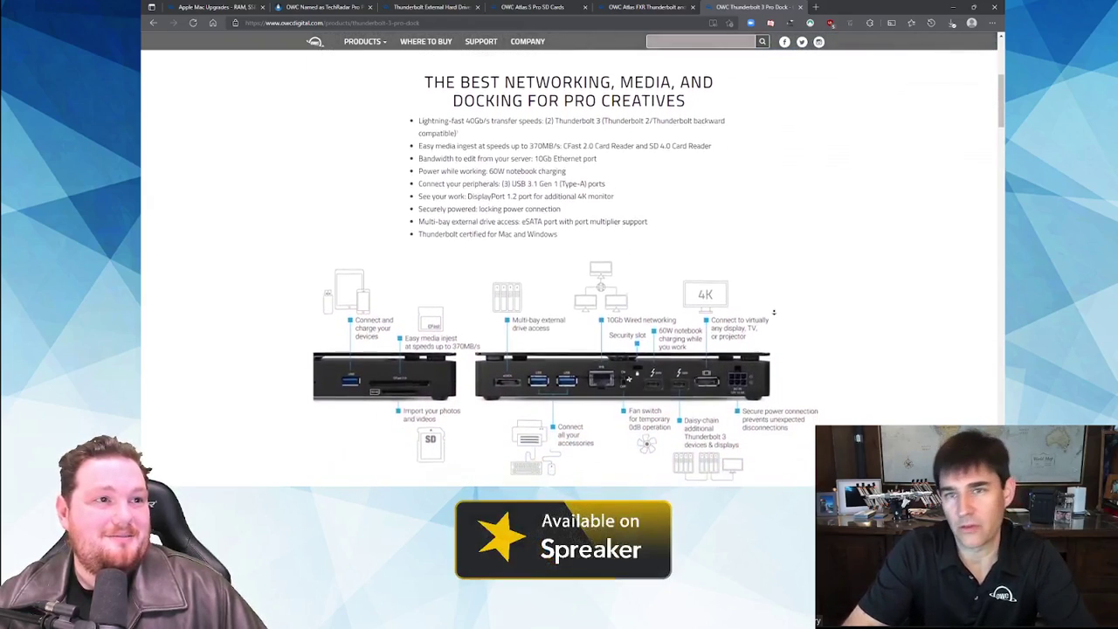
{"action": "scroll", "scroll_direction": "down", "scroll_amount": 3}
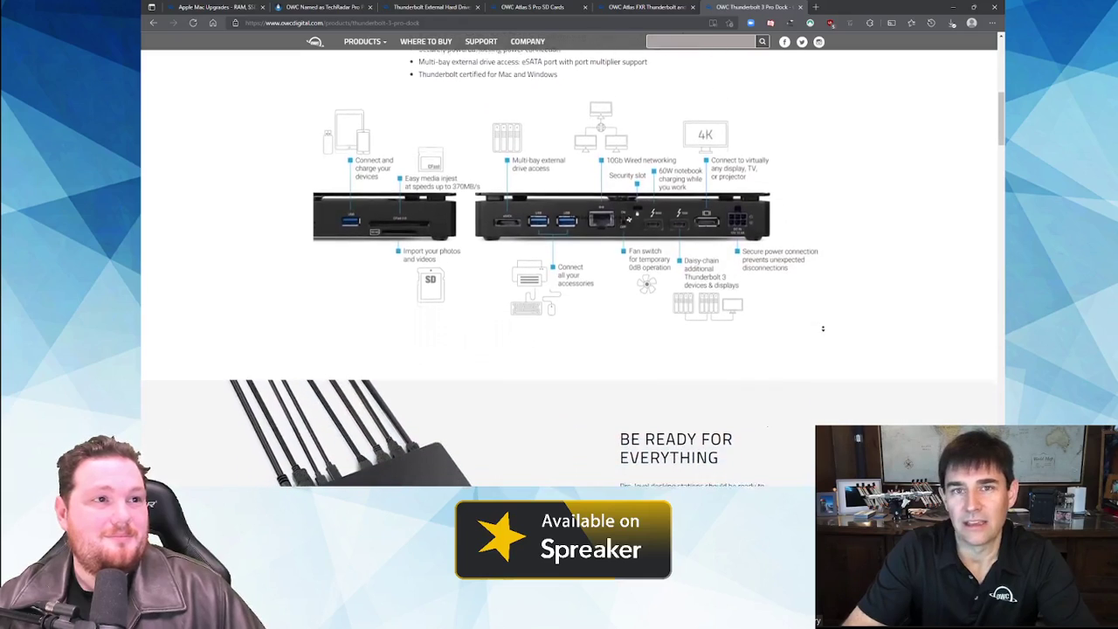
{"action": "scroll", "scroll_direction": "down", "scroll_amount": 3}
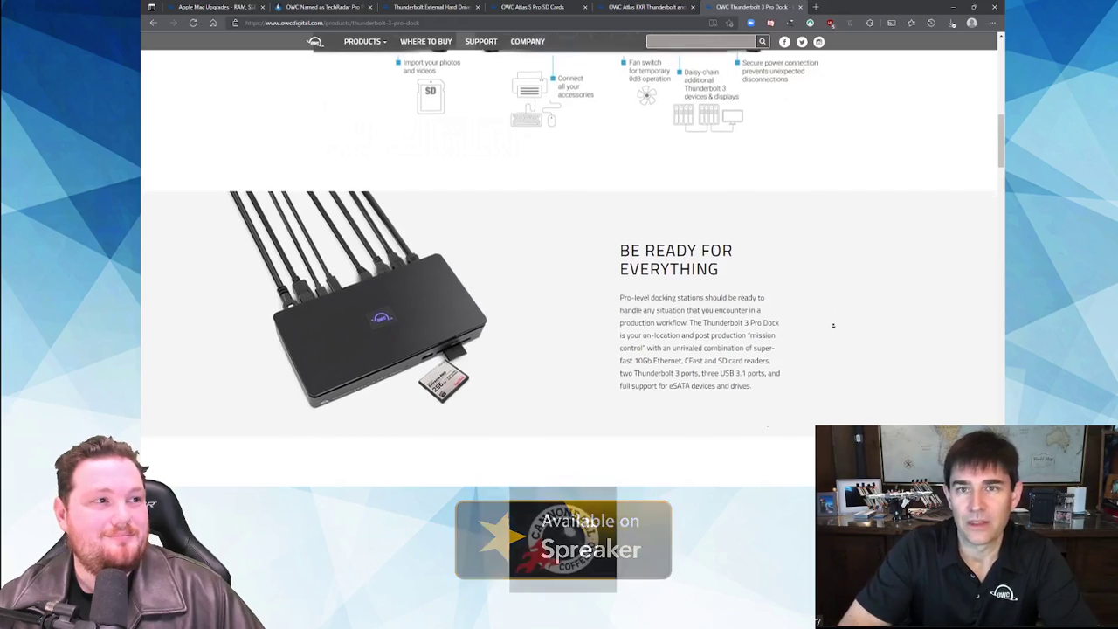
{"action": "scroll", "scroll_direction": "down", "scroll_amount": 3}
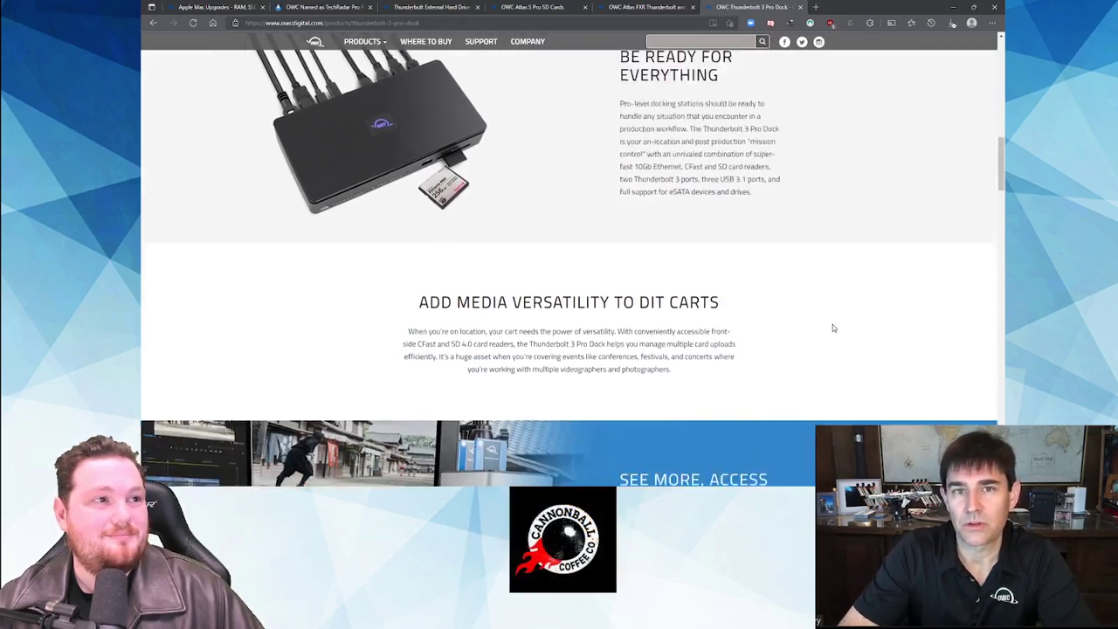
{"action": "scroll", "scroll_direction": "down", "scroll_amount": 3}
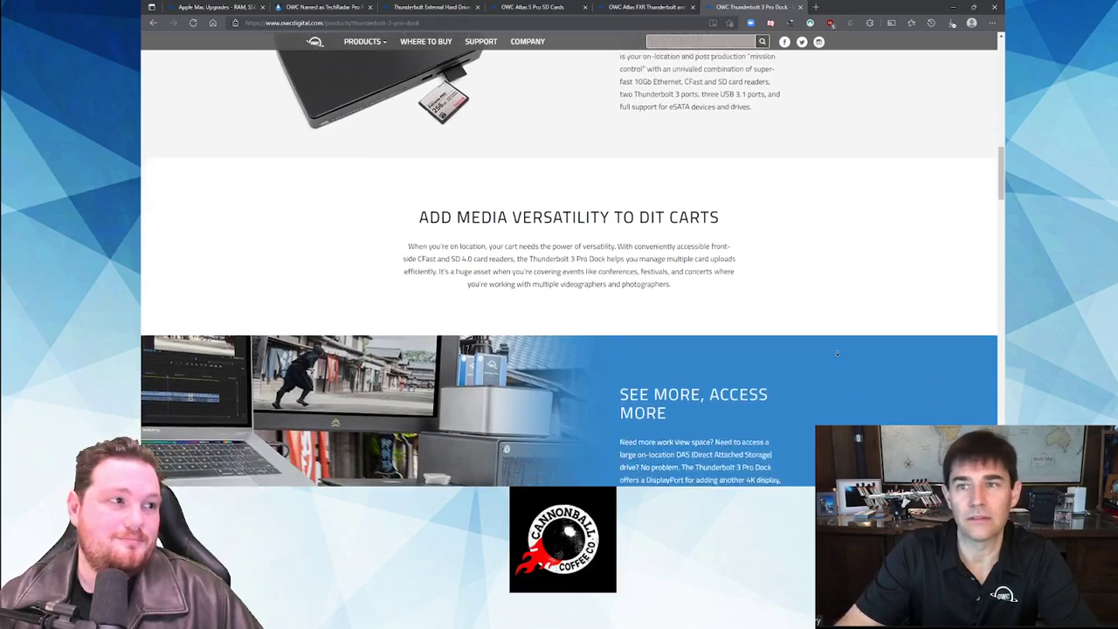
{"action": "scroll", "scroll_direction": "down", "scroll_amount": 3}
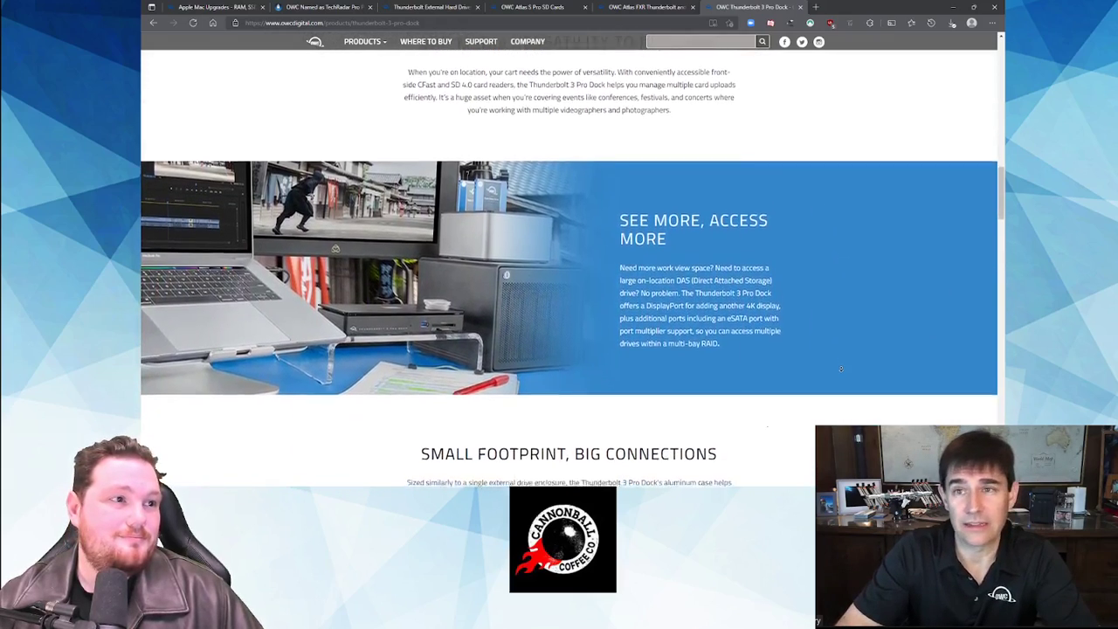
{"action": "scroll", "scroll_direction": "down", "scroll_amount": 3}
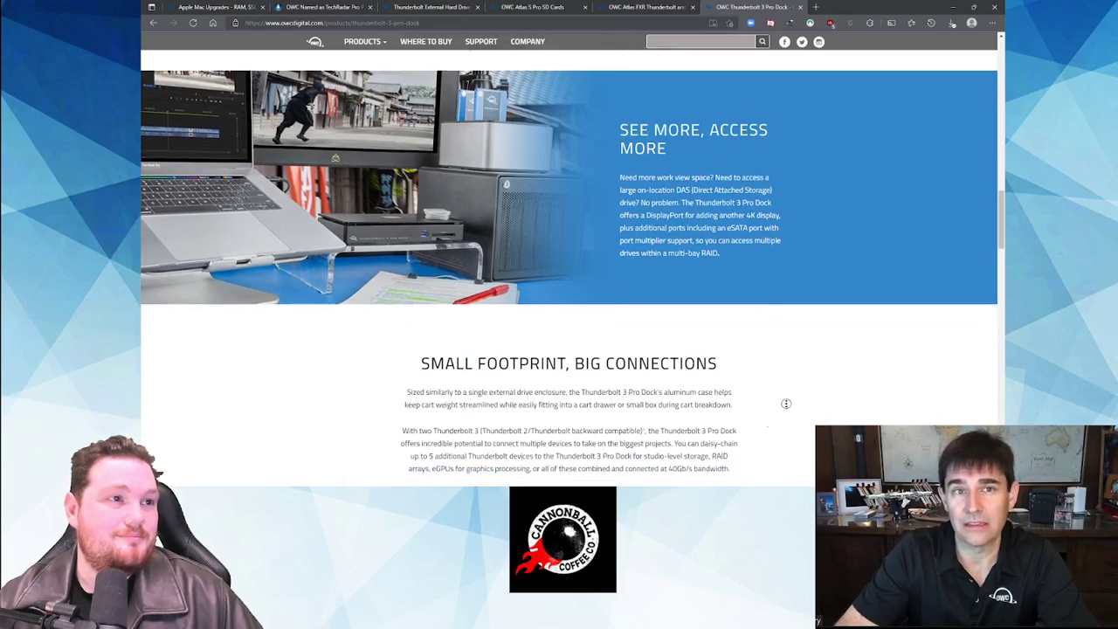
{"action": "scroll", "scroll_direction": "down", "scroll_amount": 3}
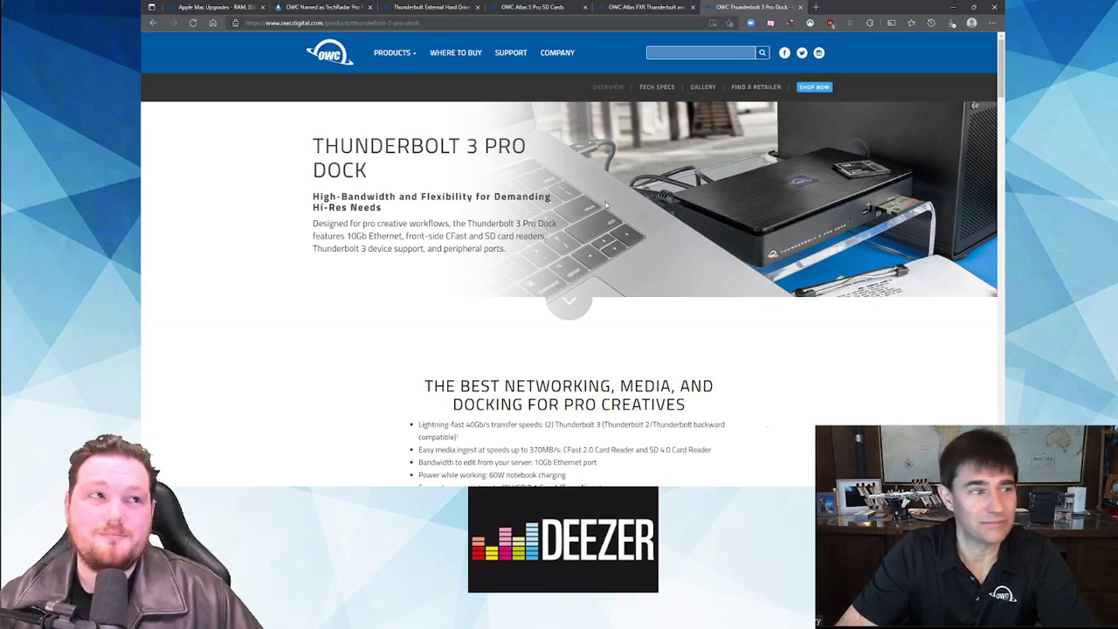
{"action": "mouse_move", "coordinate": [587, 199]}
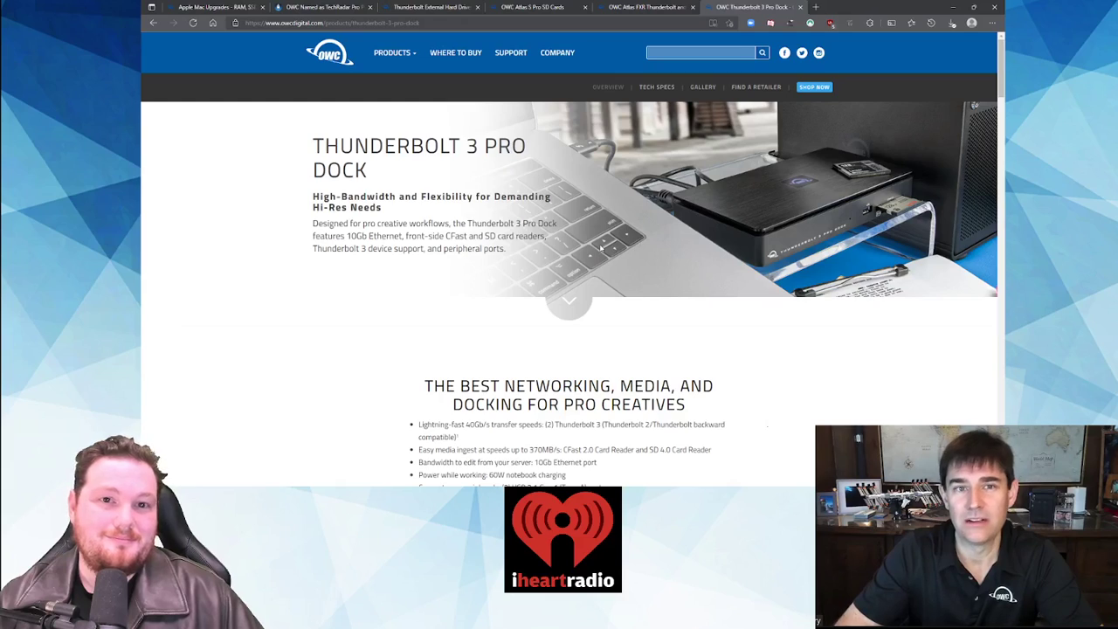
{"action": "mouse_move", "coordinate": [575, 132]}
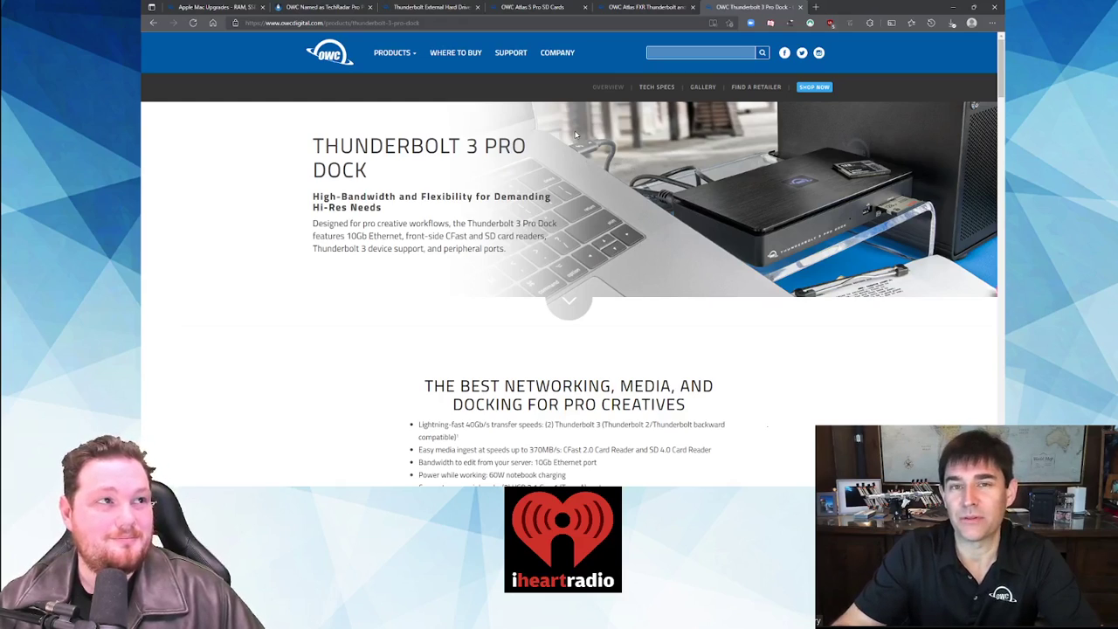
{"action": "mouse_move", "coordinate": [586, 138]}
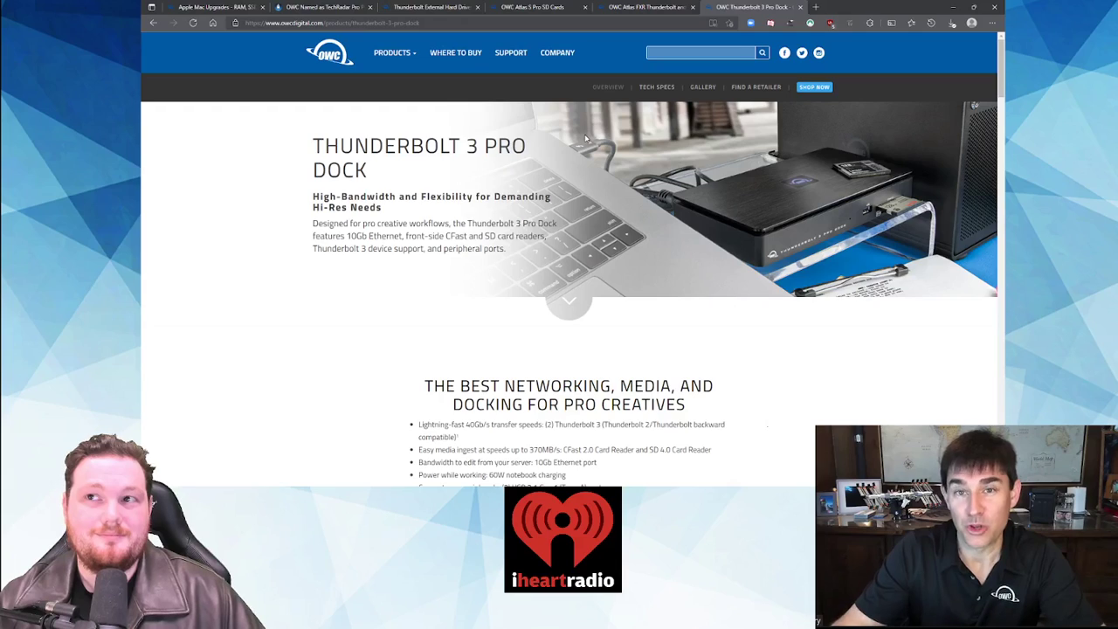
{"action": "mouse_move", "coordinate": [577, 168]}
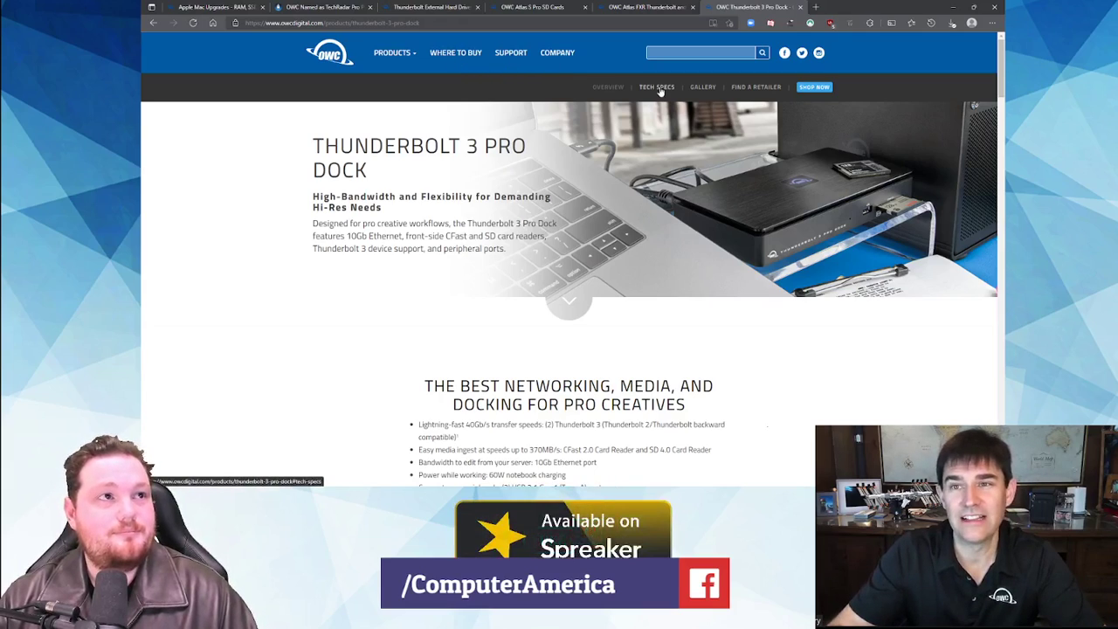
{"action": "left_click", "coordinate": [391, 53]}
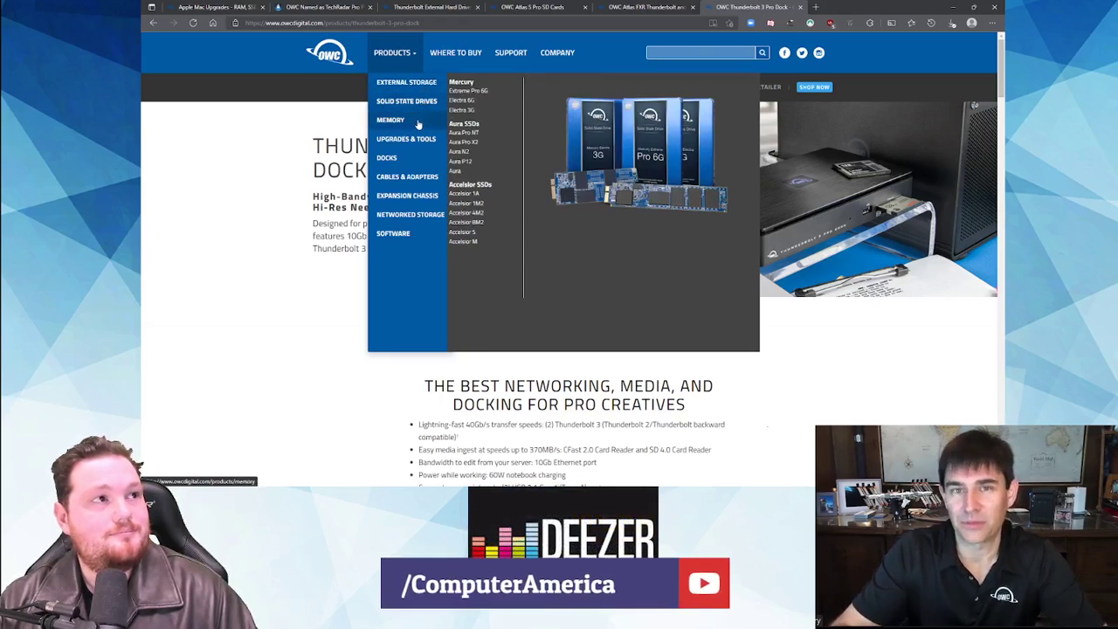
{"action": "mouse_move", "coordinate": [388, 158]}
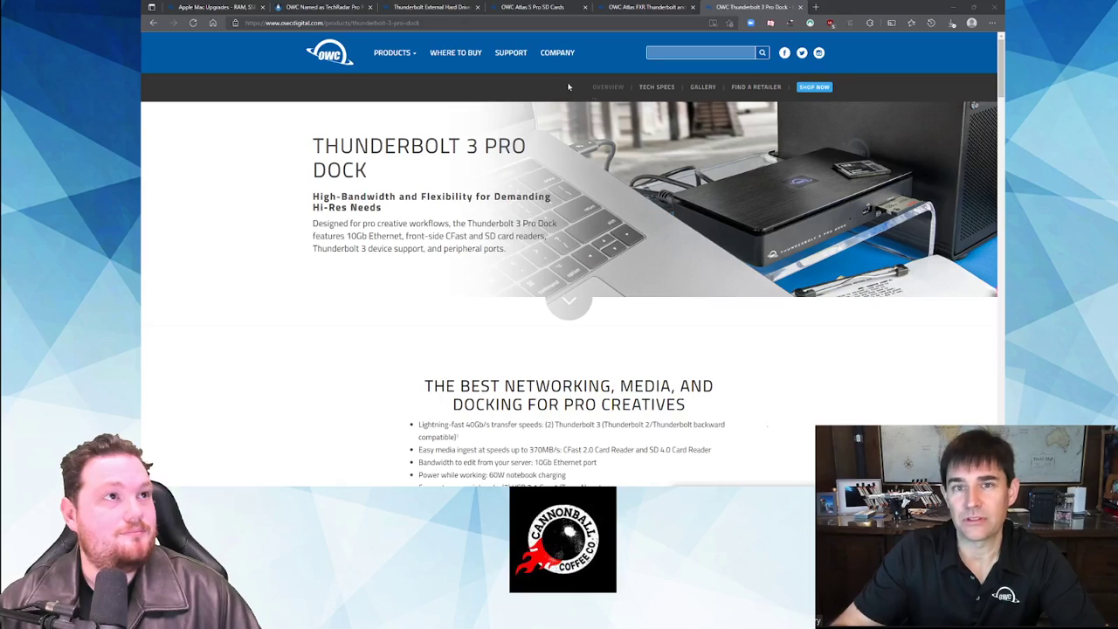
- Switch to the Thunderbolt 4/USB-C Cable tab and scroll through the page and back up
{"action": "left_click", "coordinate": [391, 52]}
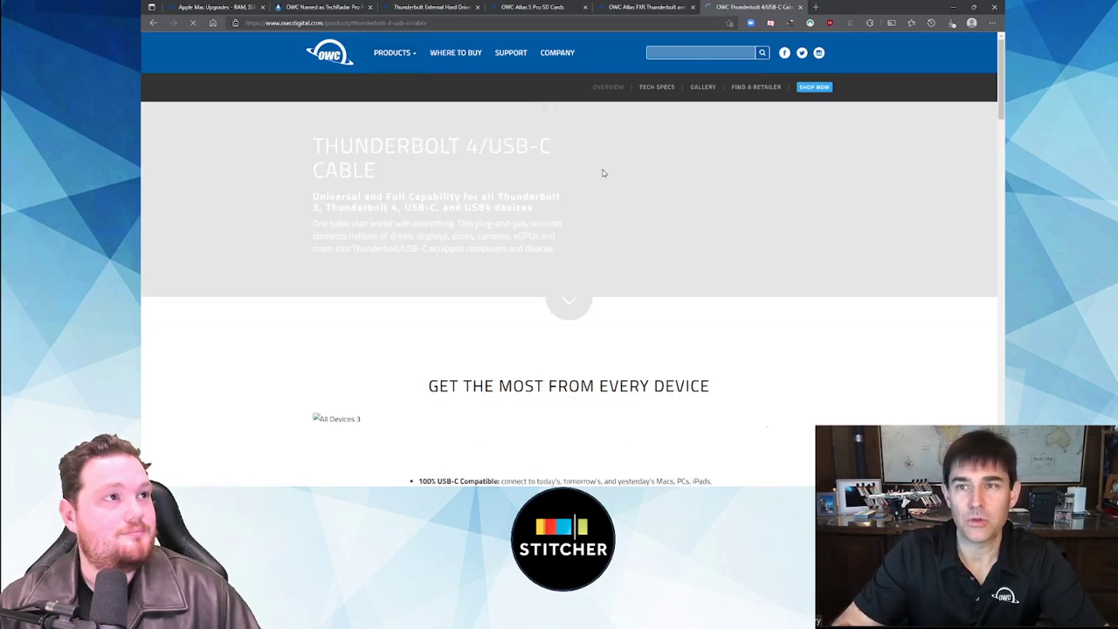
{"action": "scroll", "scroll_direction": "down", "scroll_amount": 3}
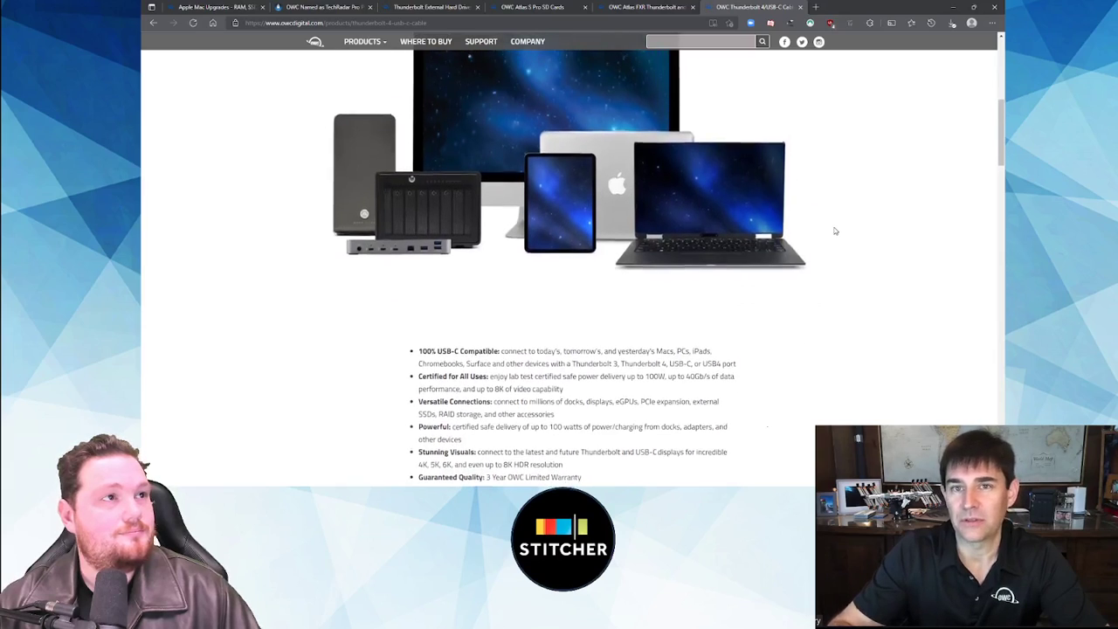
{"action": "scroll", "scroll_direction": "up", "scroll_amount": 3}
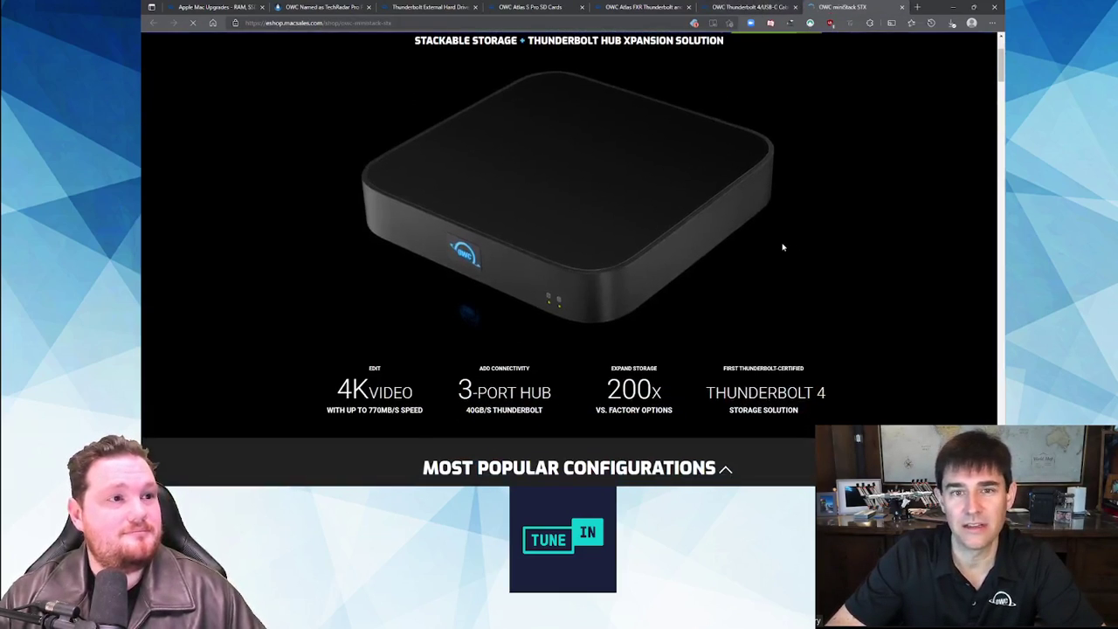
{"action": "scroll", "scroll_direction": "down", "scroll_amount": 3}
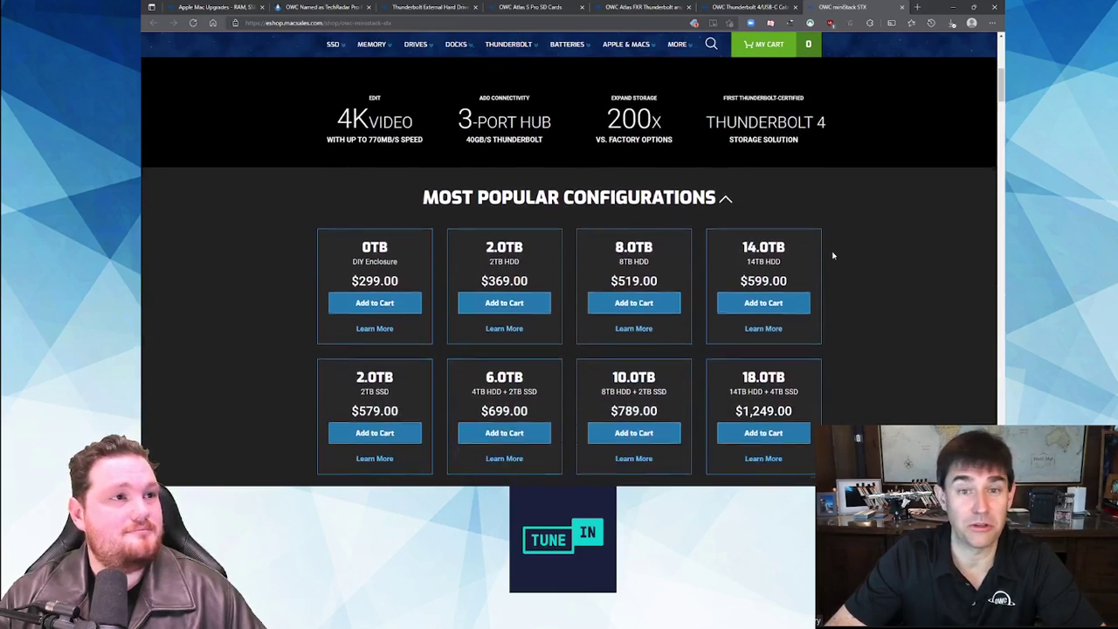
{"action": "scroll", "scroll_direction": "down", "scroll_amount": 3}
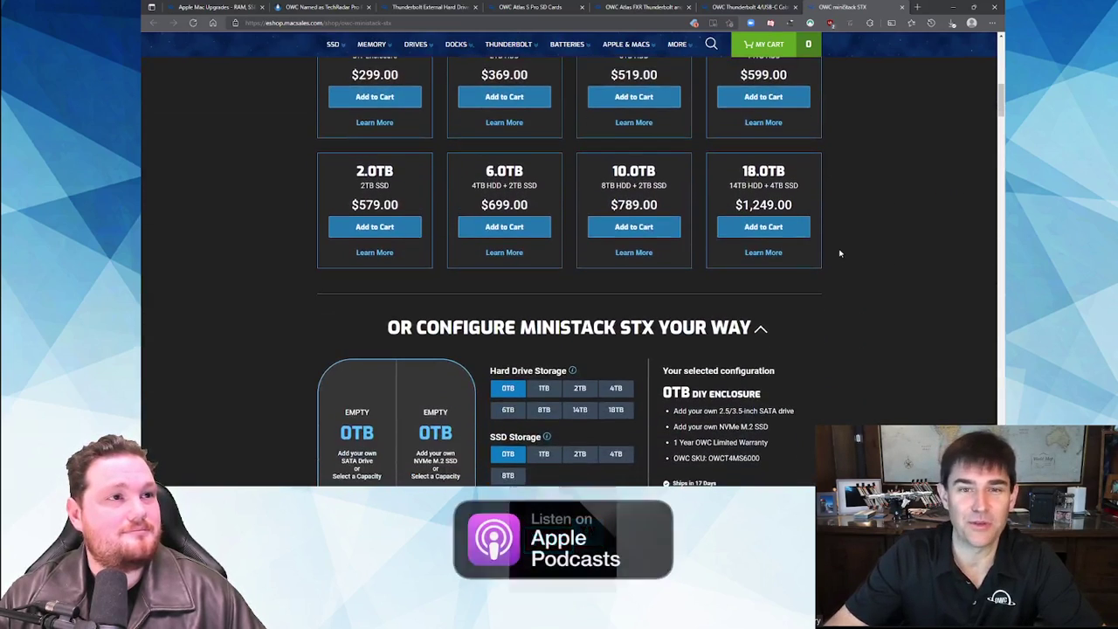
{"action": "scroll", "scroll_direction": "down", "scroll_amount": 3}
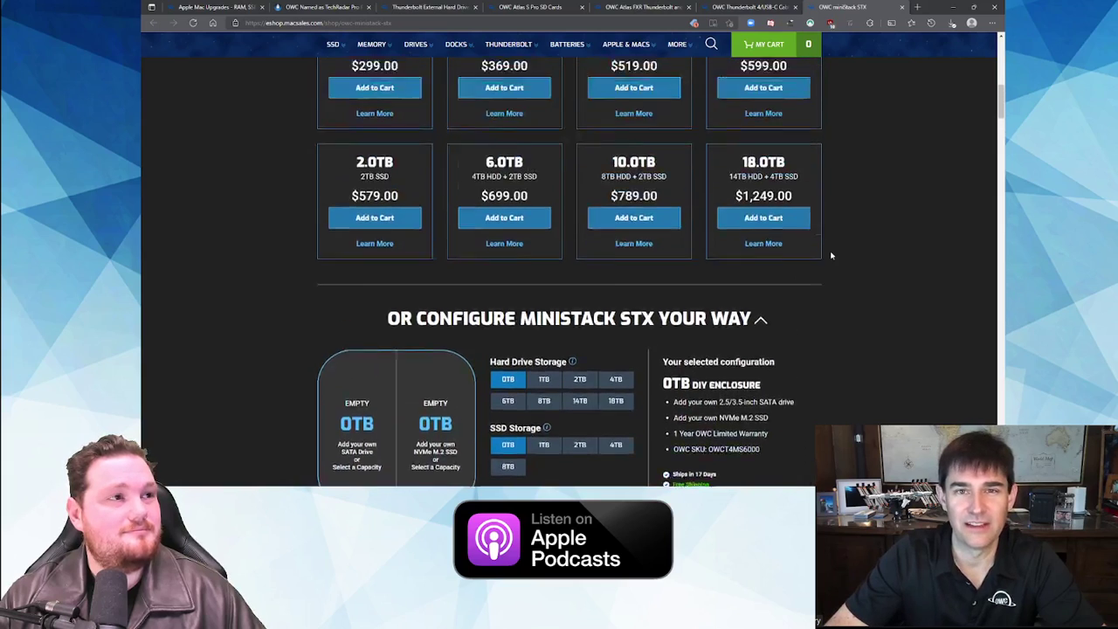
{"action": "scroll", "scroll_direction": "up", "scroll_amount": 3}
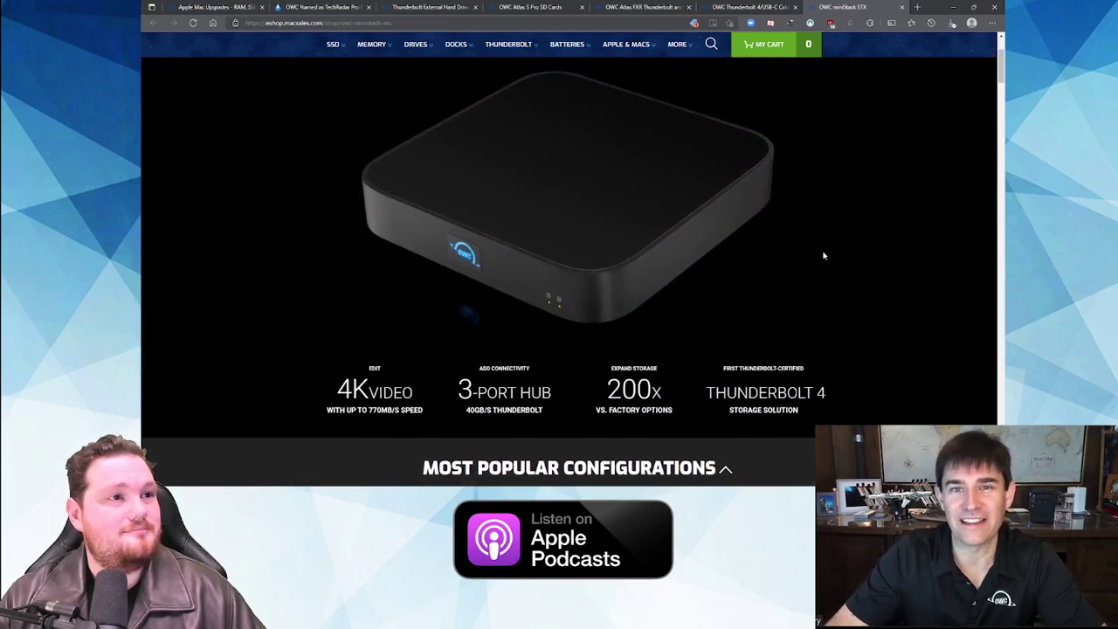
{"action": "scroll", "scroll_direction": "down", "scroll_amount": 3}
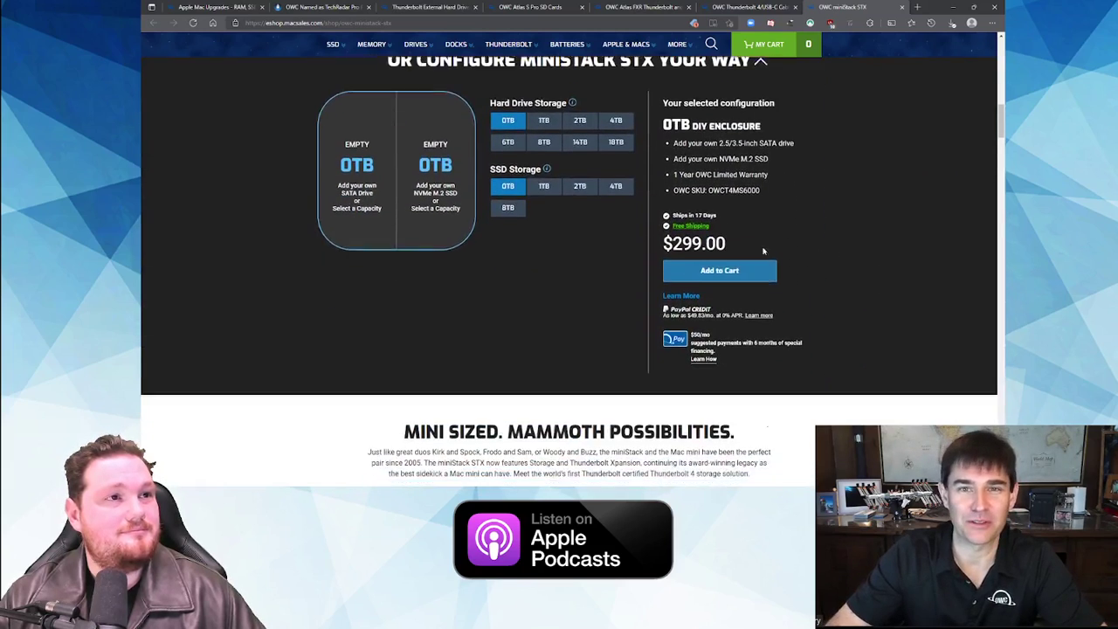
{"action": "scroll", "scroll_direction": "down", "scroll_amount": 3}
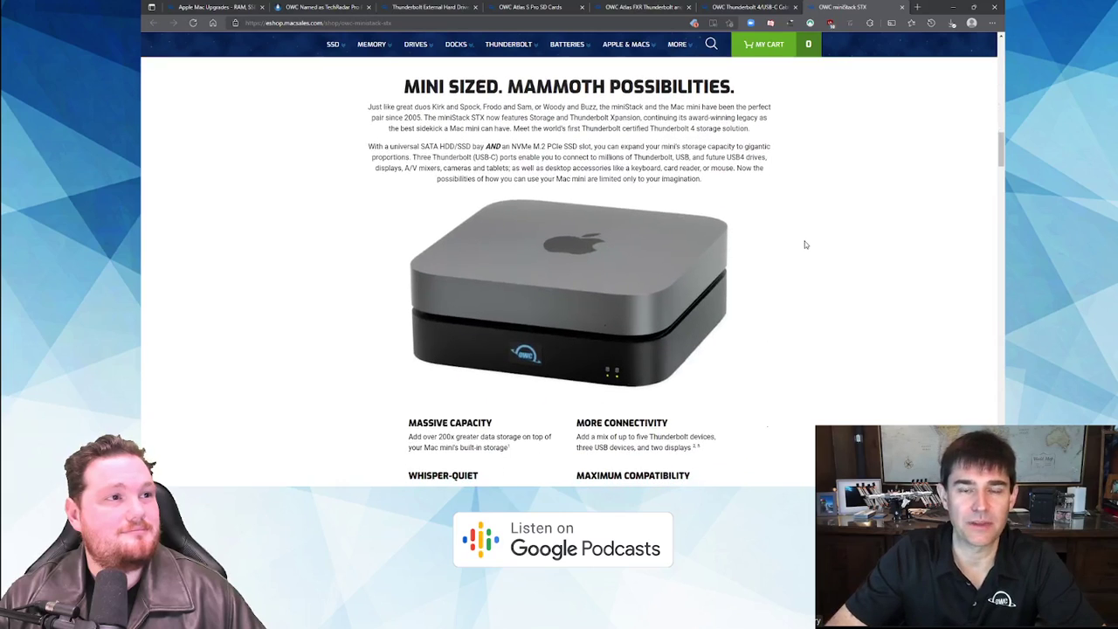
{"action": "scroll", "scroll_direction": "down", "scroll_amount": 3}
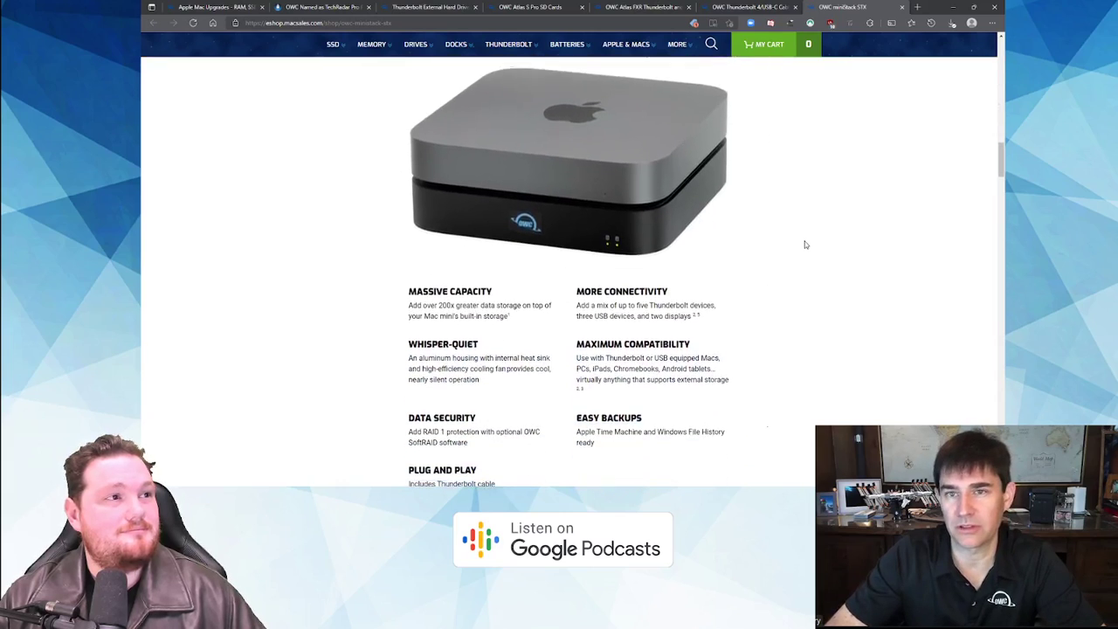
{"action": "scroll", "scroll_direction": "down", "scroll_amount": 3}
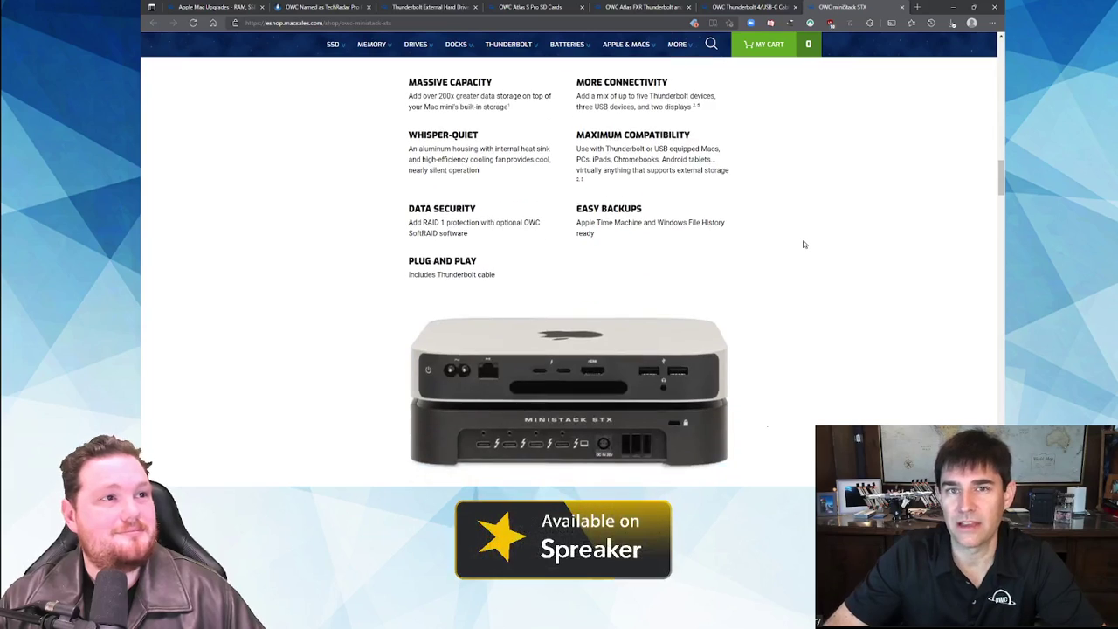
{"action": "scroll", "scroll_direction": "down", "scroll_amount": 3}
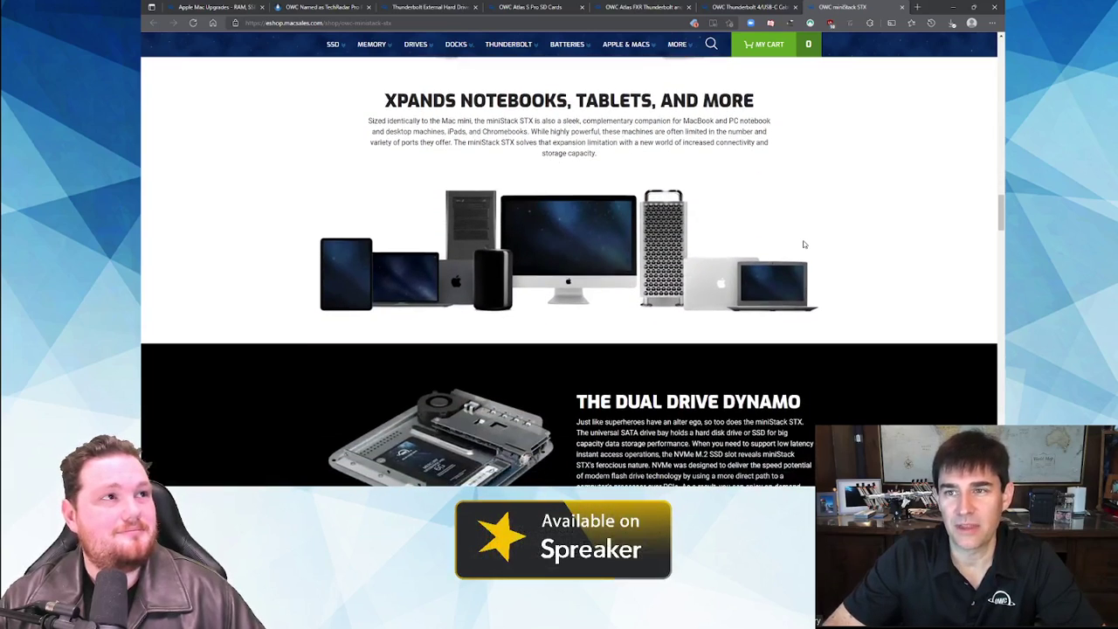
{"action": "scroll", "scroll_direction": "down", "scroll_amount": 3}
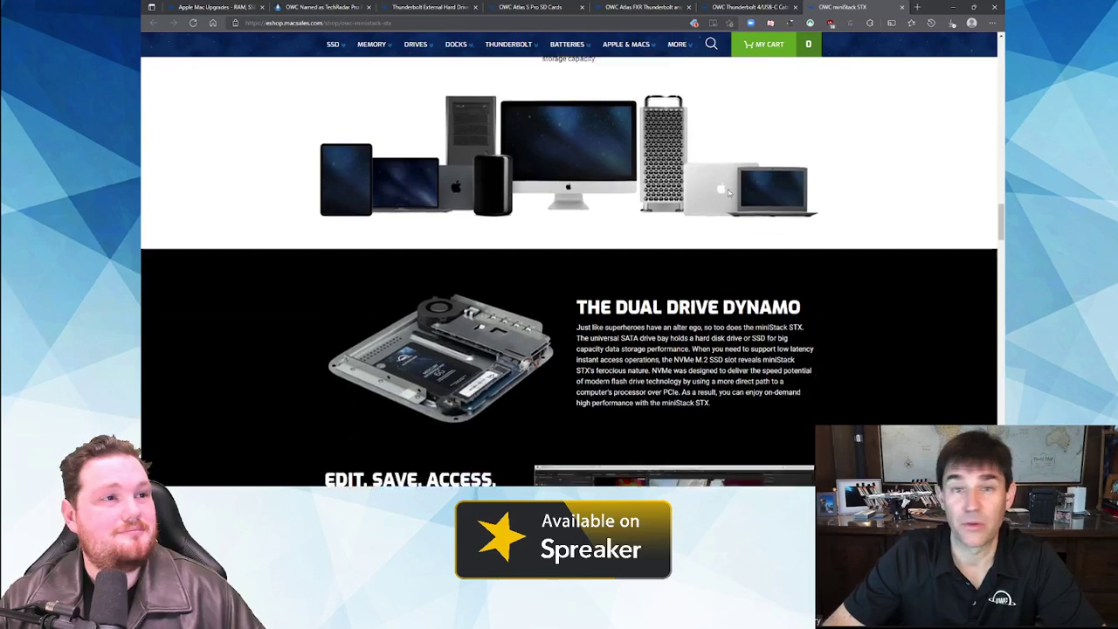
{"action": "scroll", "scroll_direction": "down", "scroll_amount": 3}
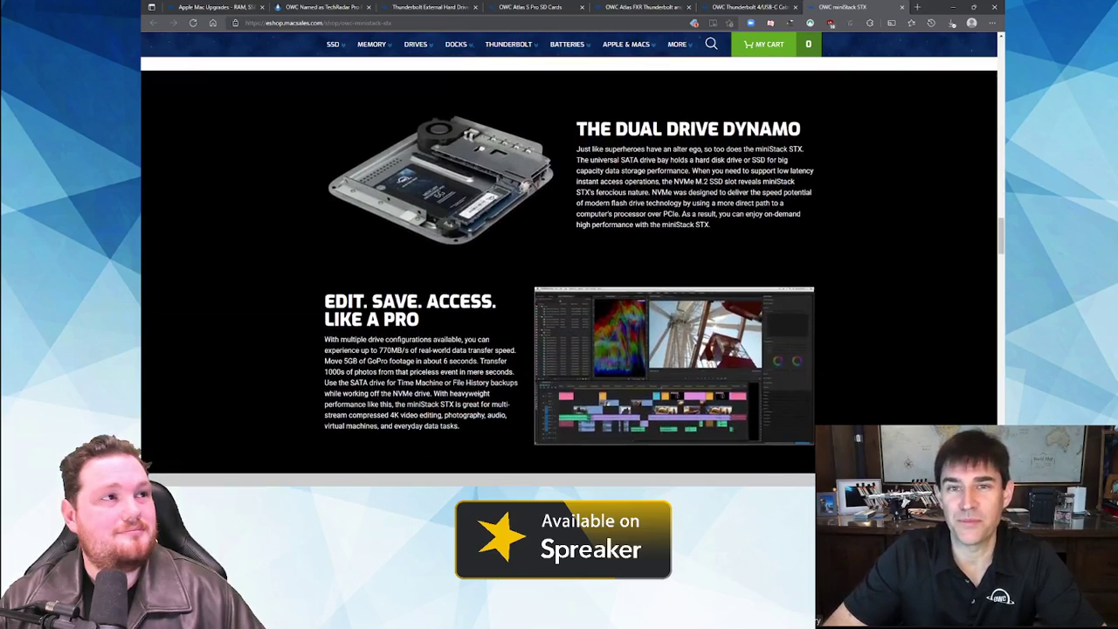
{"action": "scroll", "scroll_direction": "down", "scroll_amount": 3}
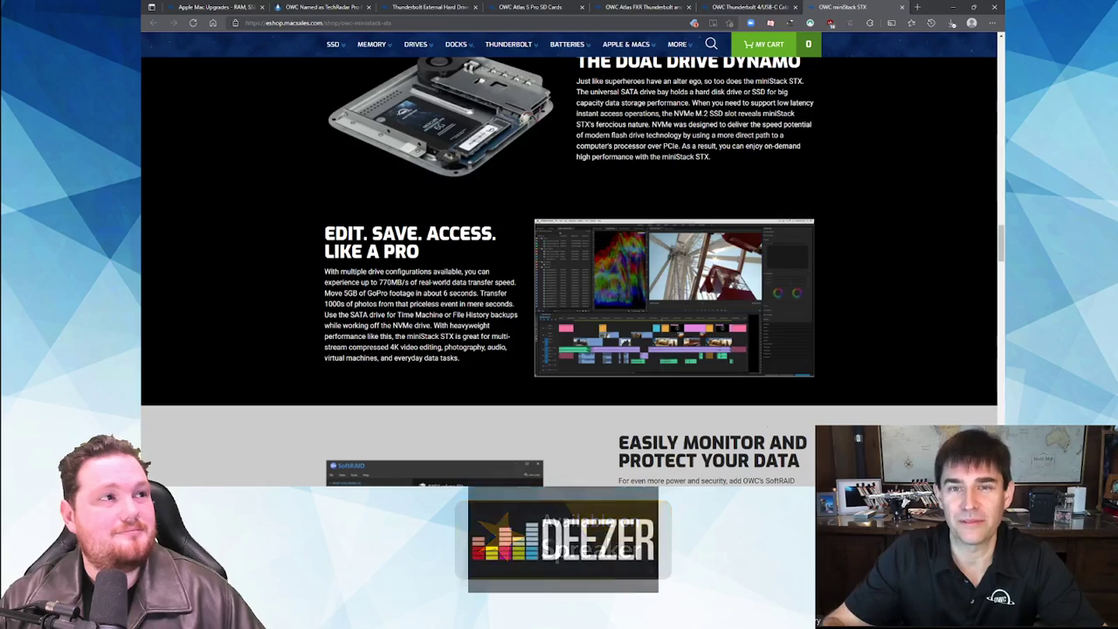
{"action": "scroll", "scroll_direction": "down", "scroll_amount": 3}
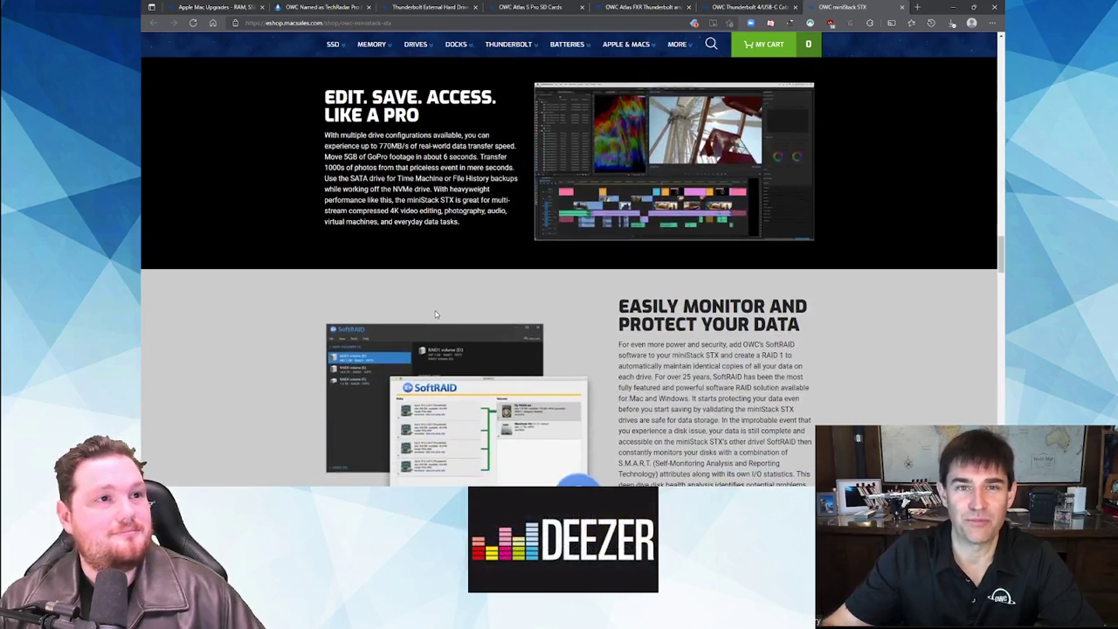
{"action": "scroll", "scroll_direction": "down", "scroll_amount": 3}
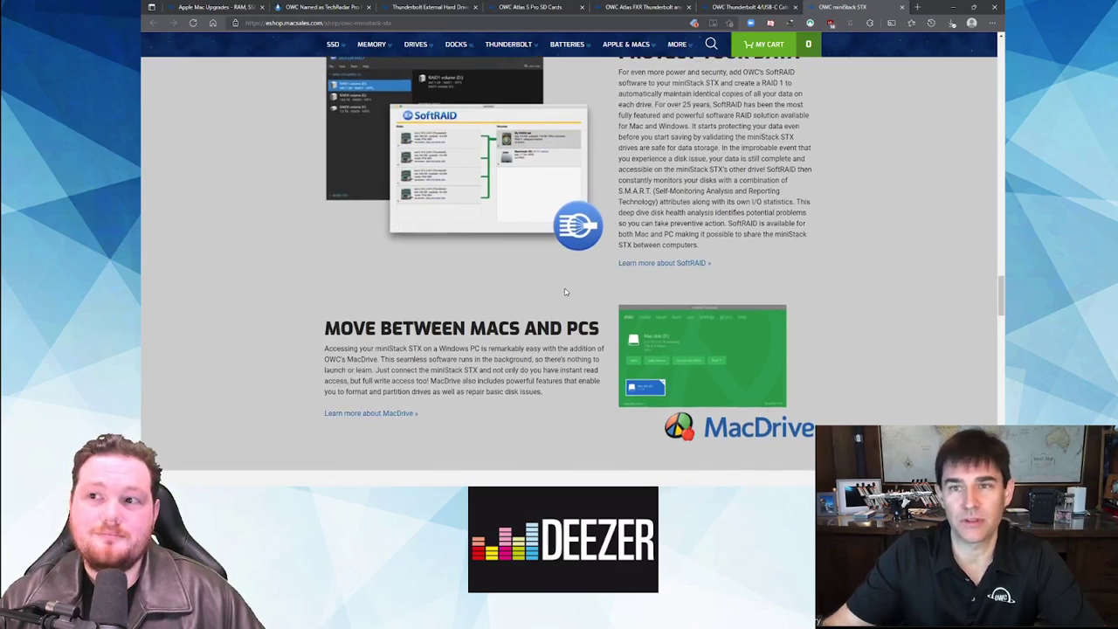
{"action": "mouse_move", "coordinate": [534, 297]}
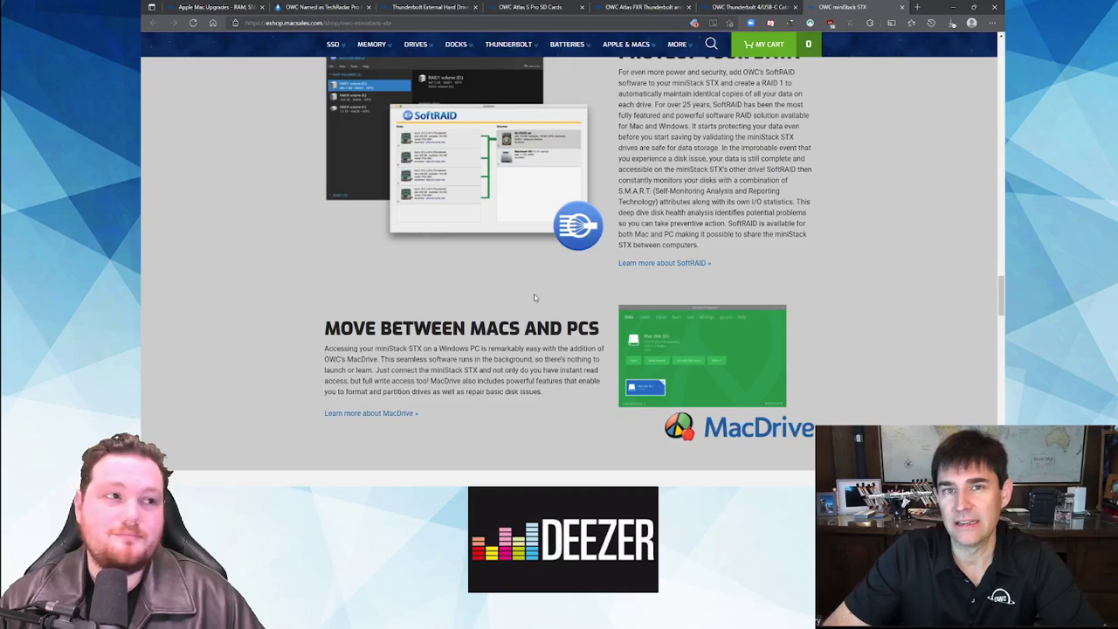
{"action": "scroll", "scroll_direction": "down", "scroll_amount": 3}
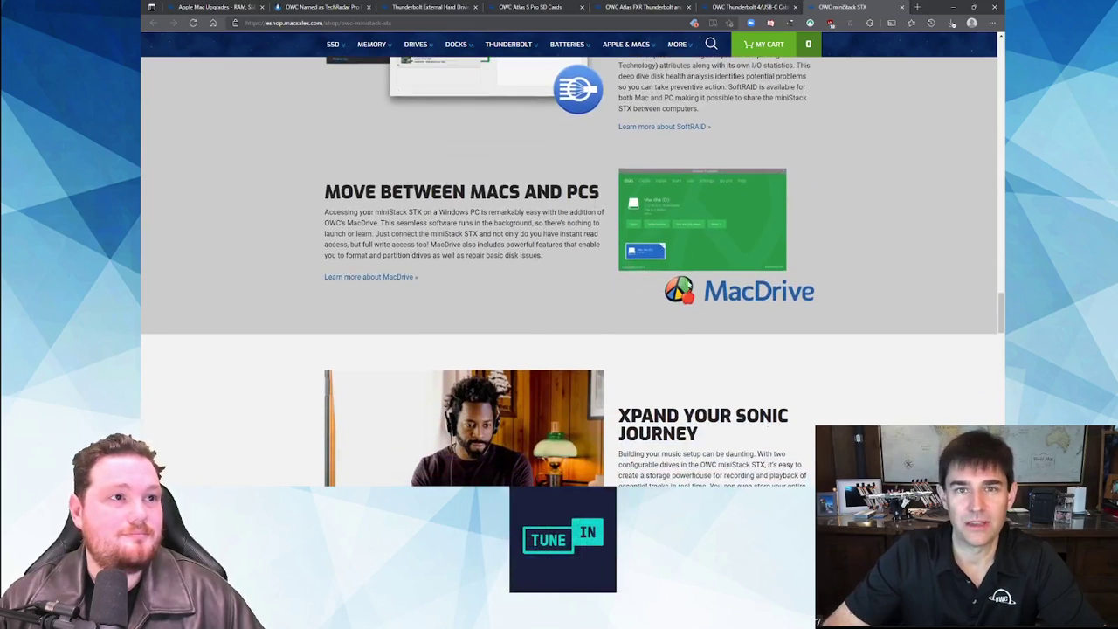
{"action": "scroll", "scroll_direction": "down", "scroll_amount": 3}
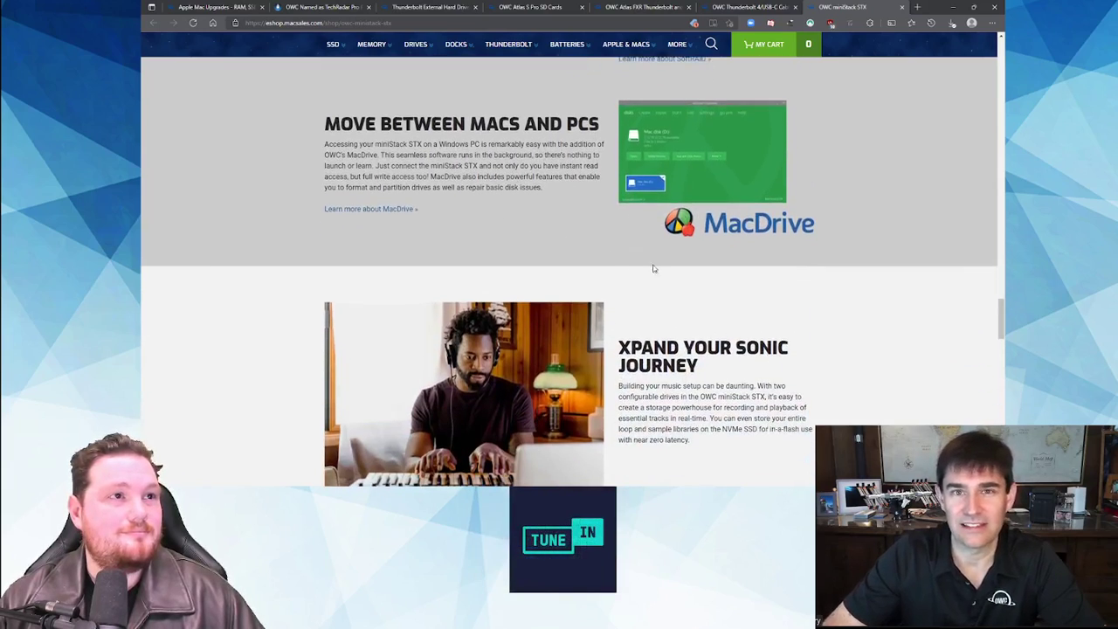
{"action": "scroll", "scroll_direction": "down", "scroll_amount": 3}
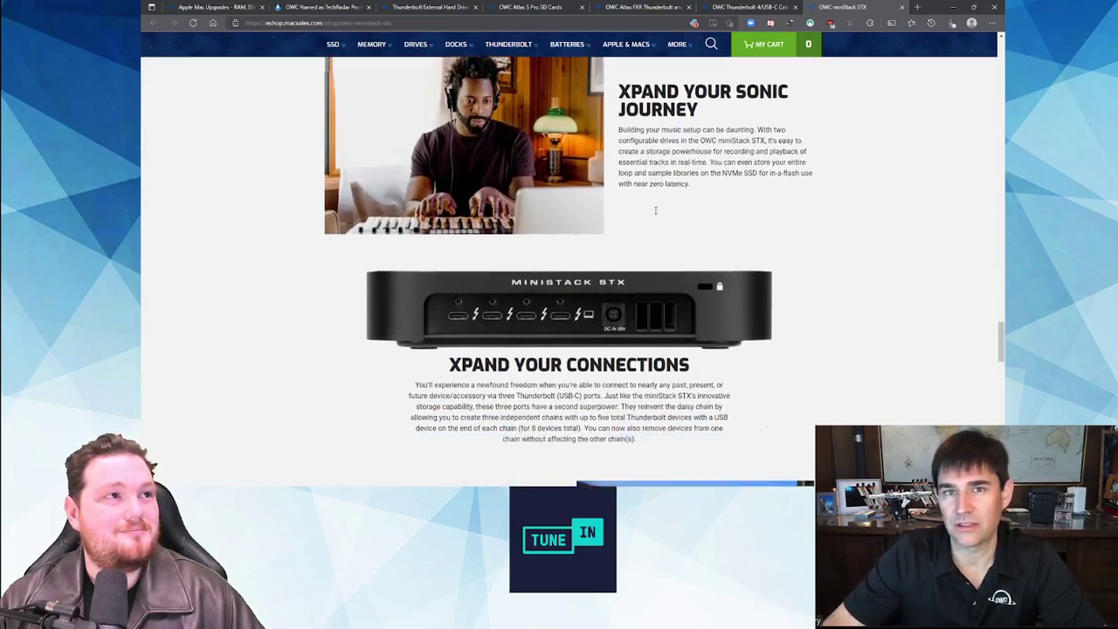
{"action": "scroll", "scroll_direction": "down", "scroll_amount": 3}
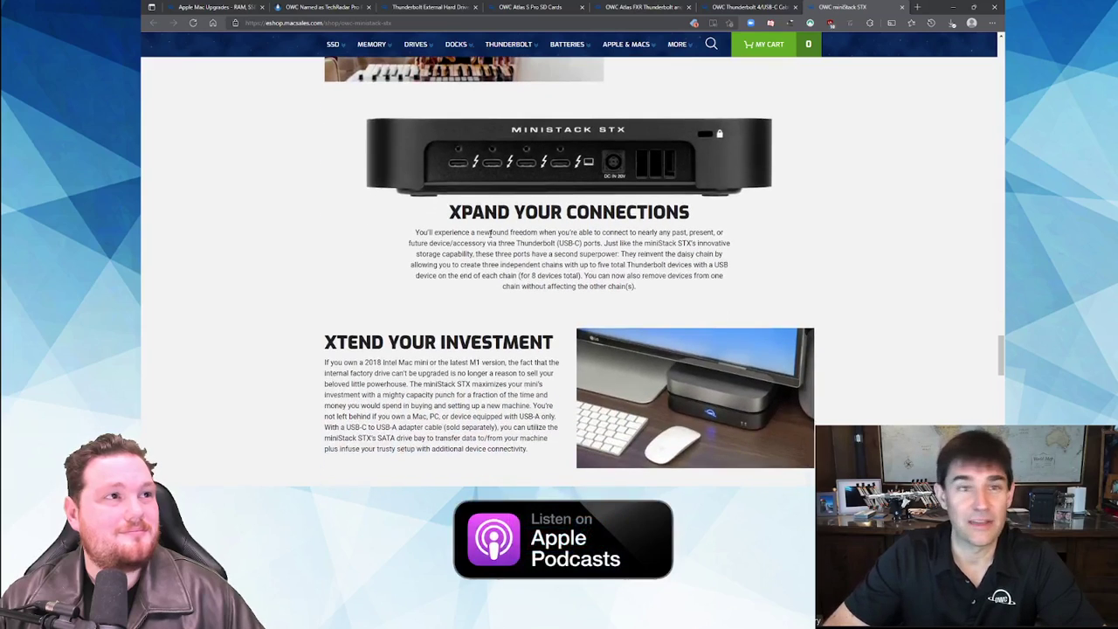
{"action": "scroll", "scroll_direction": "down", "scroll_amount": 3}
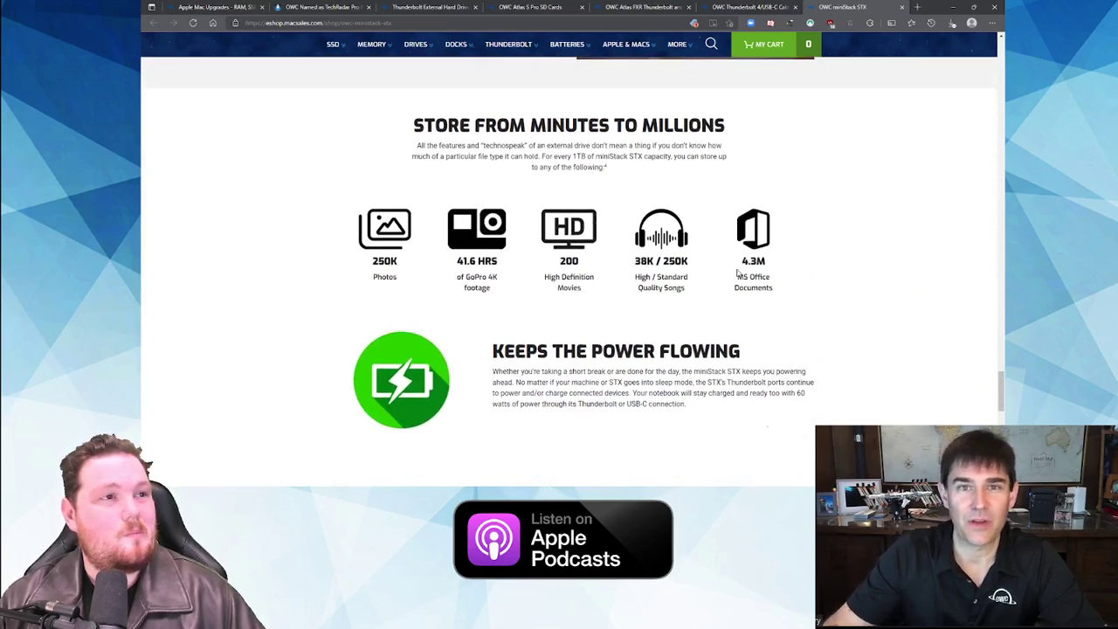
{"action": "scroll", "scroll_direction": "down", "scroll_amount": 3}
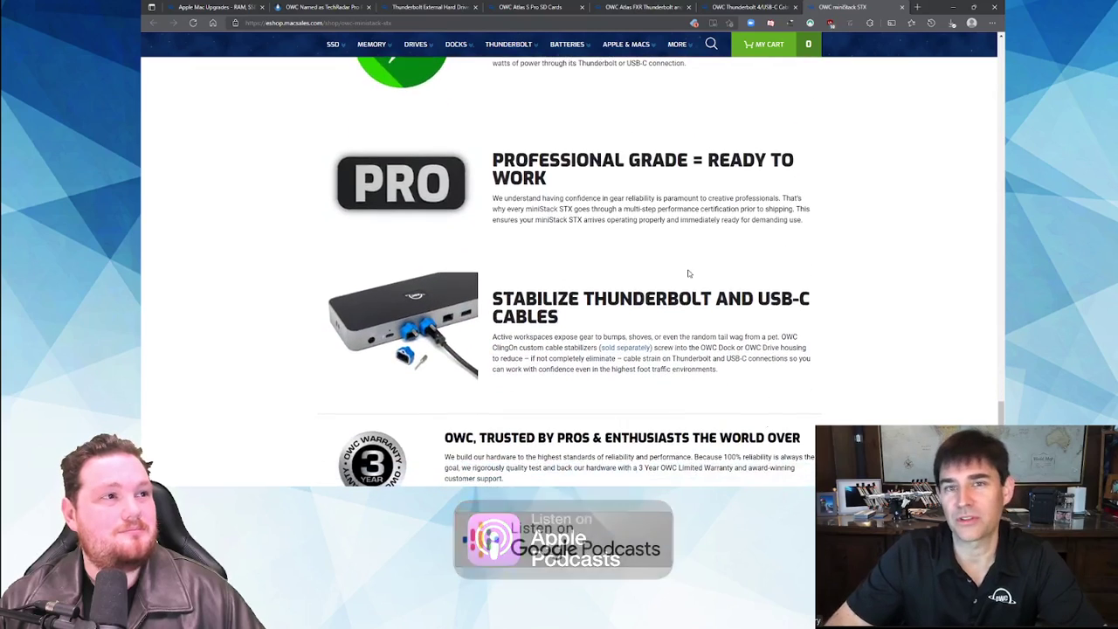
{"action": "scroll", "scroll_direction": "down", "scroll_amount": 3}
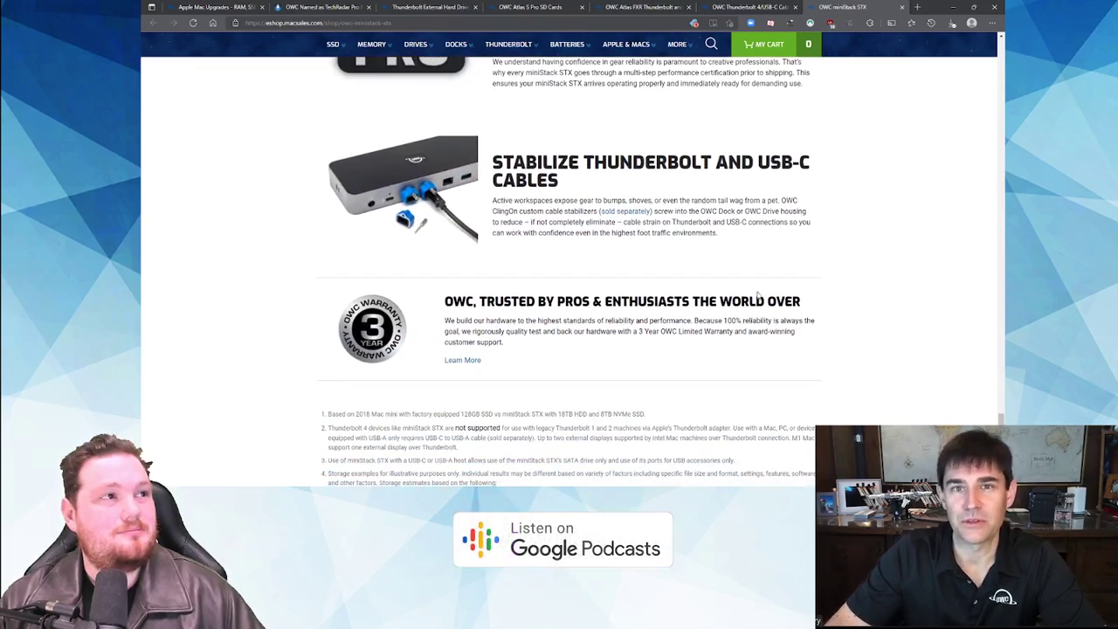
{"action": "scroll", "scroll_direction": "down", "scroll_amount": 3}
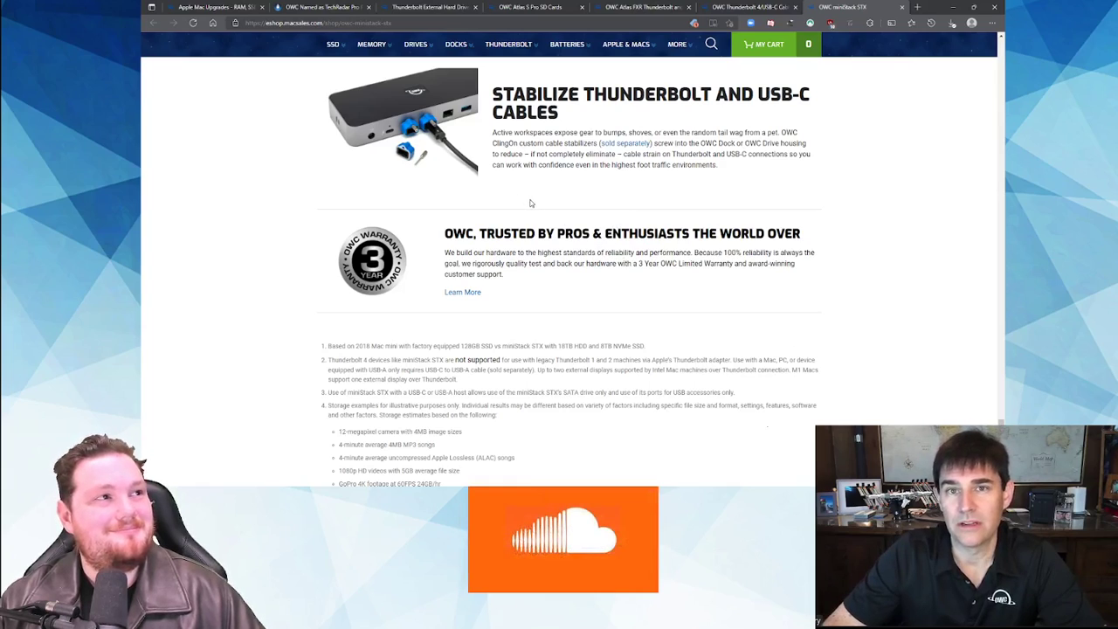
{"action": "scroll", "scroll_direction": "down", "scroll_amount": 3}
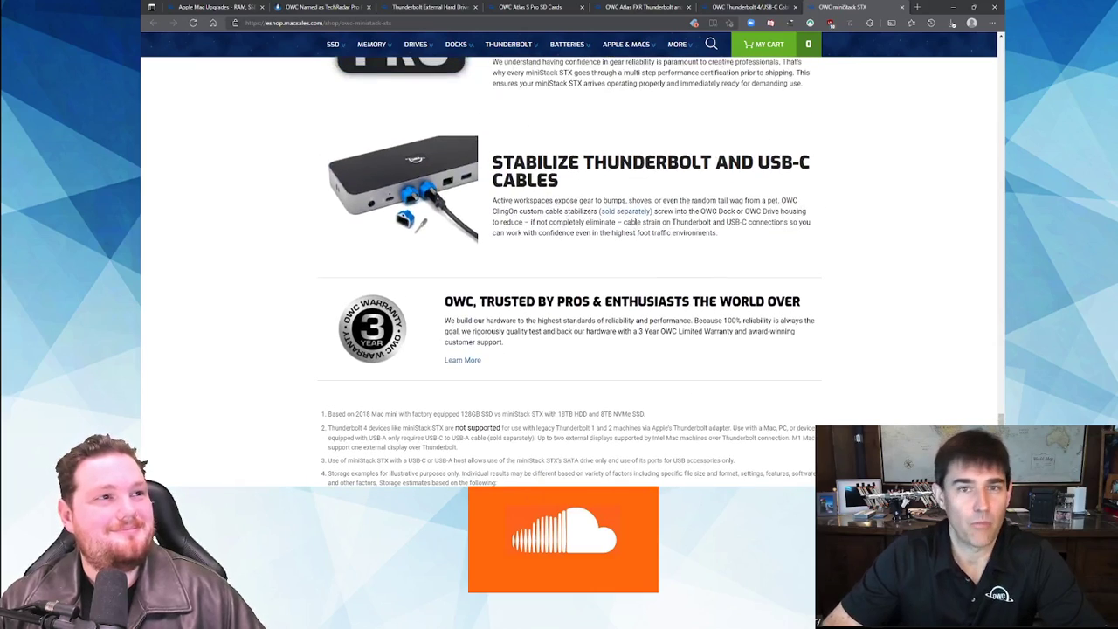
- Open the ClingOn cable stabilizer page in a separate tab and scroll to its top
{"action": "left_click", "coordinate": [865, 7]}
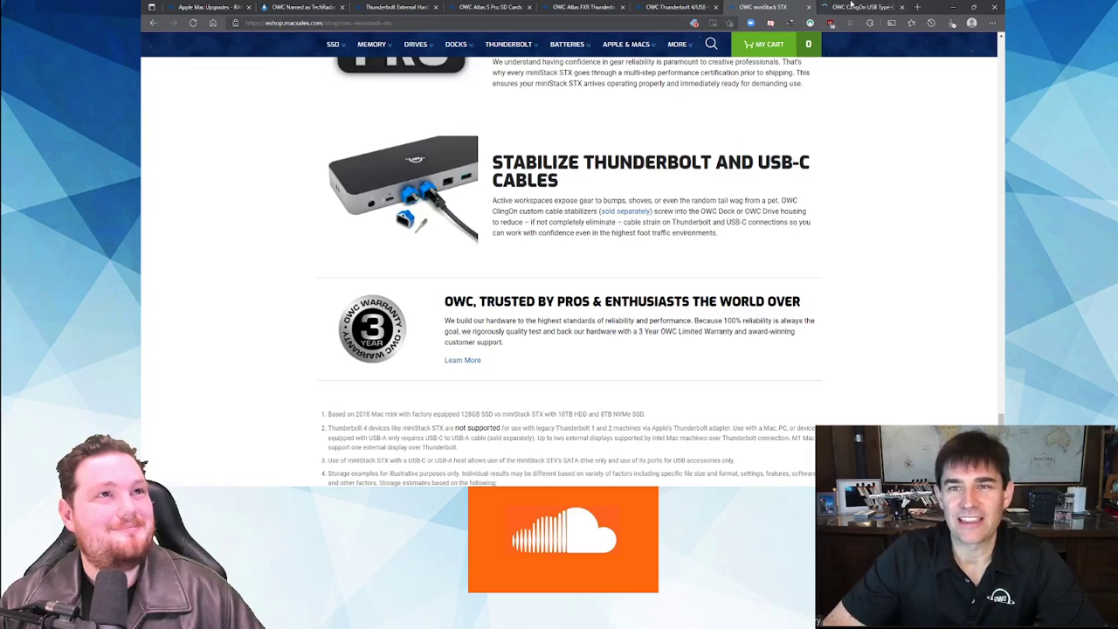
{"action": "mouse_move", "coordinate": [865, 7]}
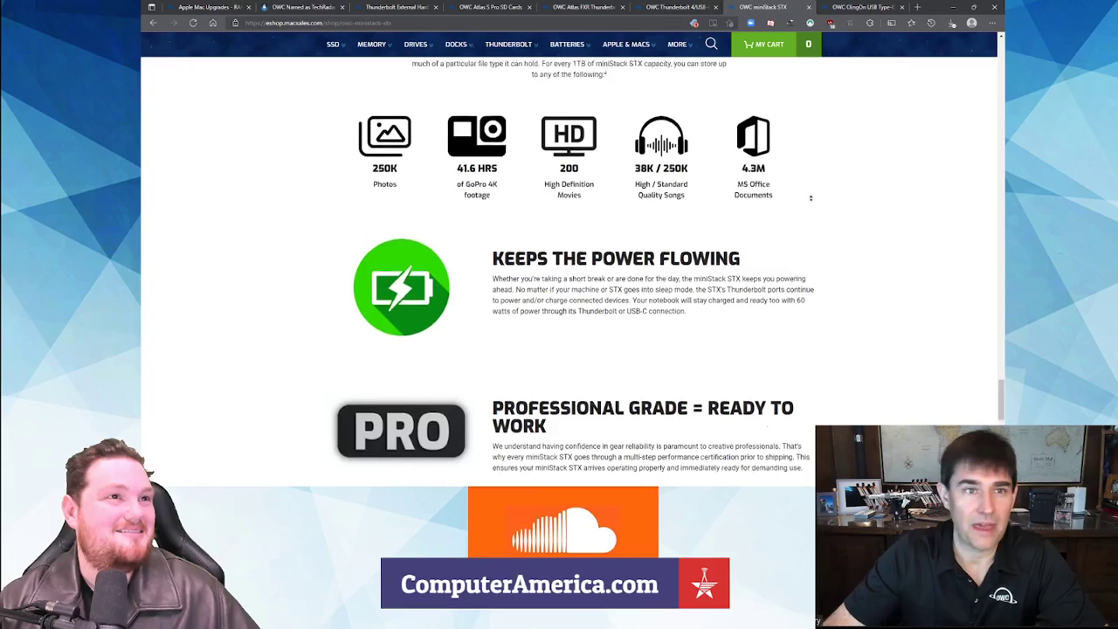
{"action": "scroll", "scroll_direction": "up", "scroll_amount": 3}
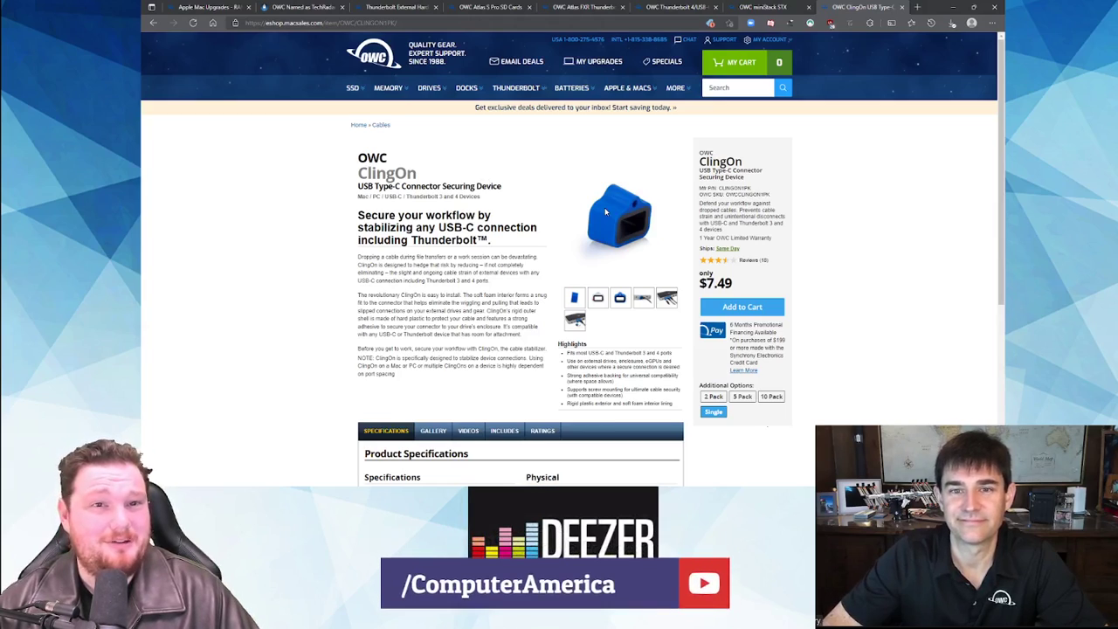
{"action": "mouse_move", "coordinate": [622, 226]}
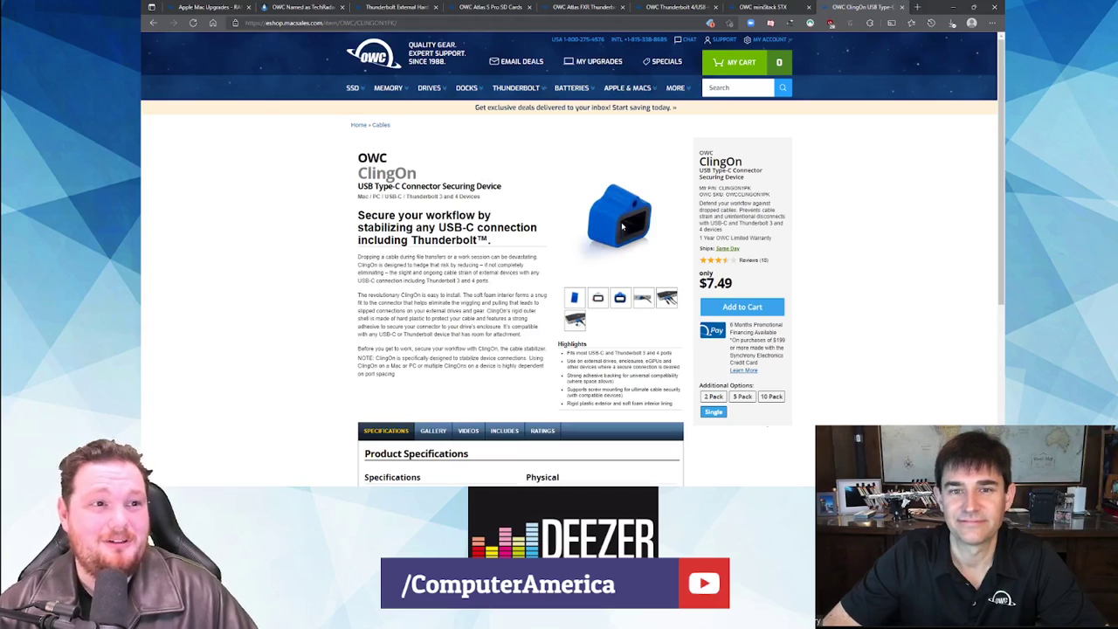
- Close the enlarged ClingOn image, view the full-size photo of ClingOns on a dock, then scroll down
{"action": "scroll", "scroll_direction": "down", "scroll_amount": 3}
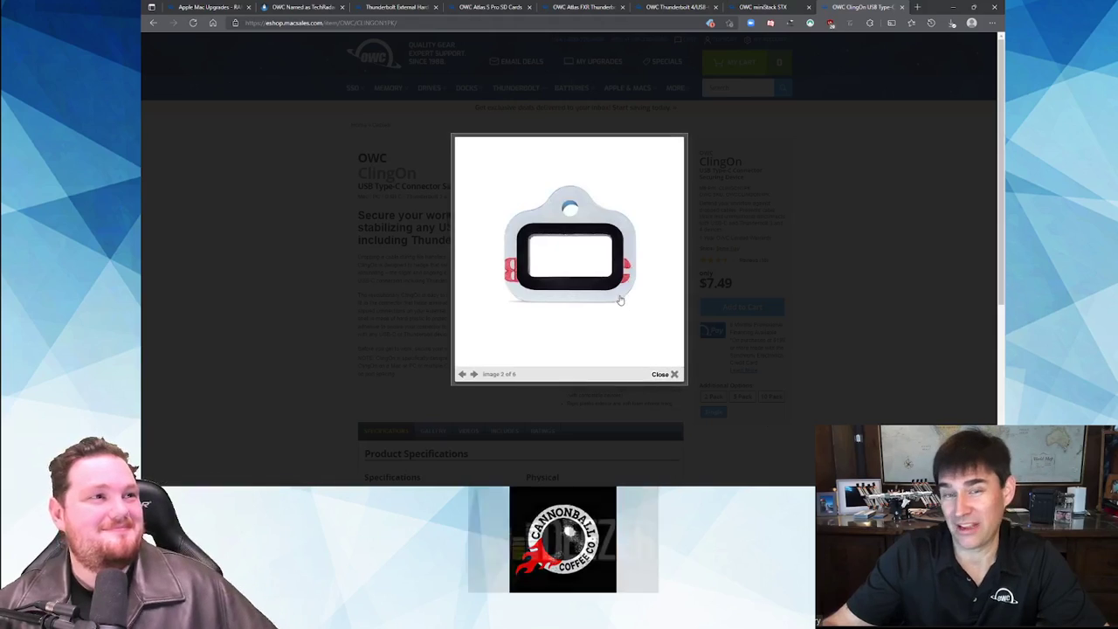
{"action": "left_click", "coordinate": [675, 374]}
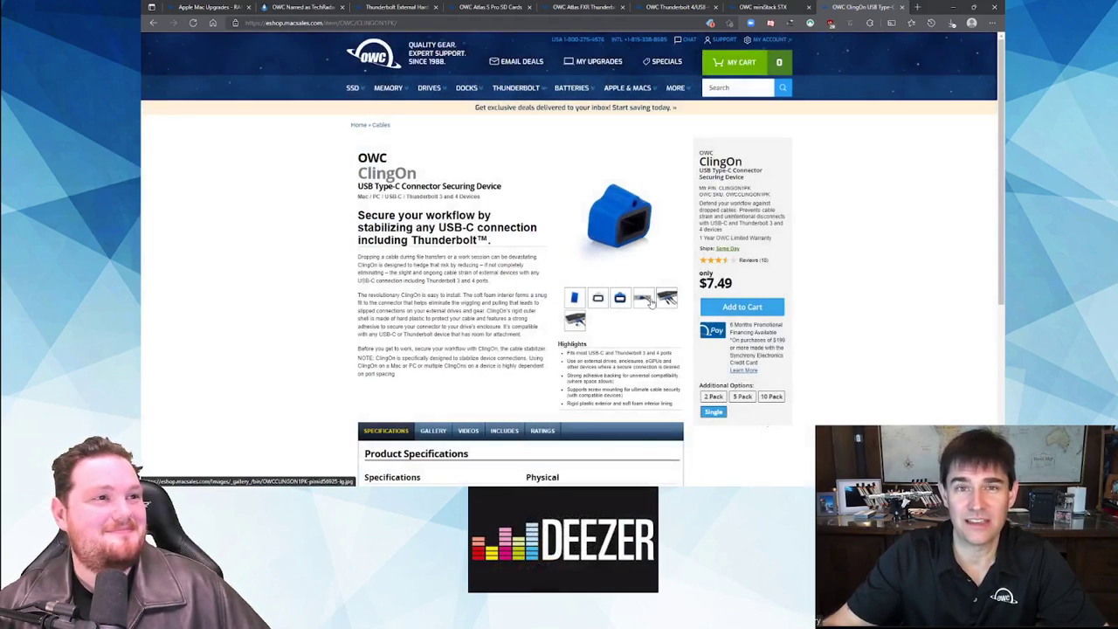
{"action": "left_click", "coordinate": [643, 297]}
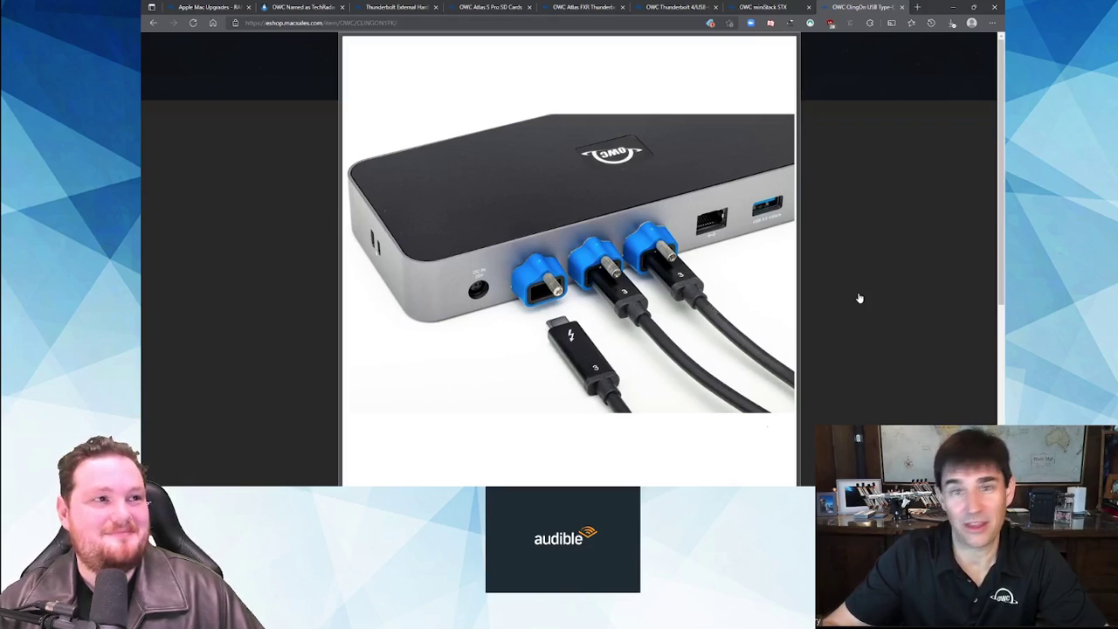
{"action": "mouse_move", "coordinate": [861, 263]}
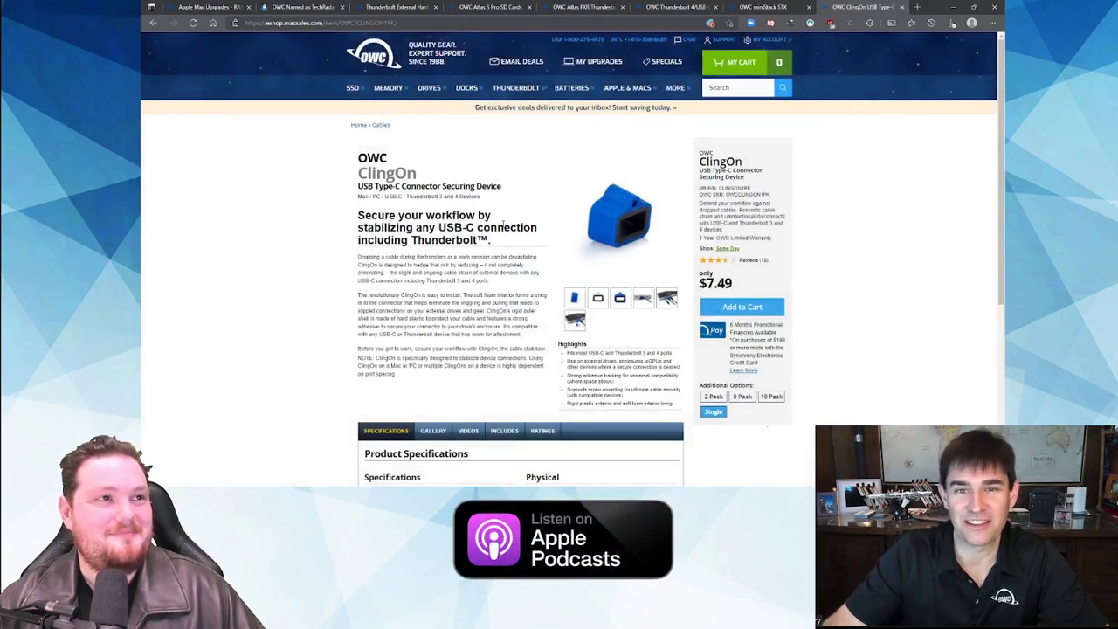
{"action": "scroll", "scroll_direction": "down", "scroll_amount": 3}
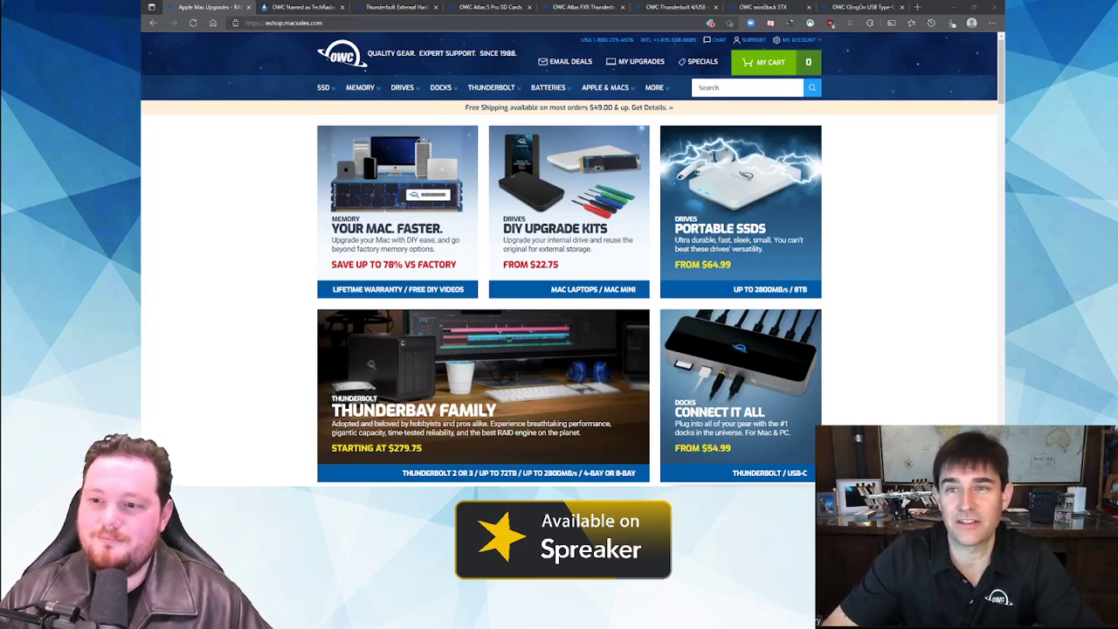
- Scroll past Wind Power and Geothermal to the Solar Power figures (265,000 KW/Year Woodstock, 60,000 KW/Year Austin)
{"action": "scroll", "scroll_direction": "down", "scroll_amount": 3}
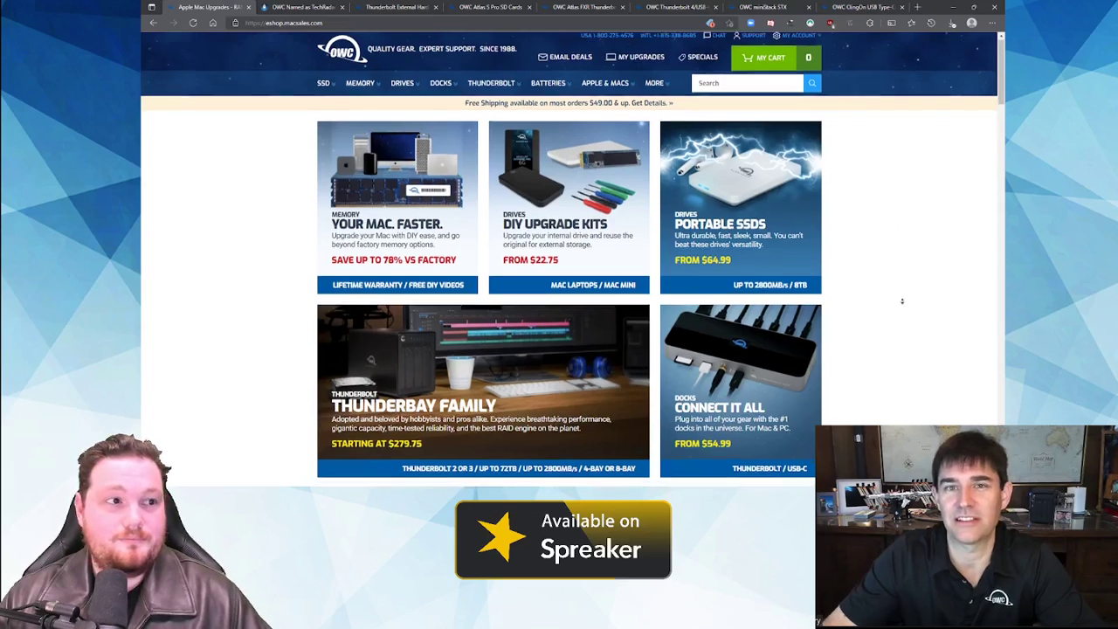
{"action": "scroll", "scroll_direction": "down", "scroll_amount": 3}
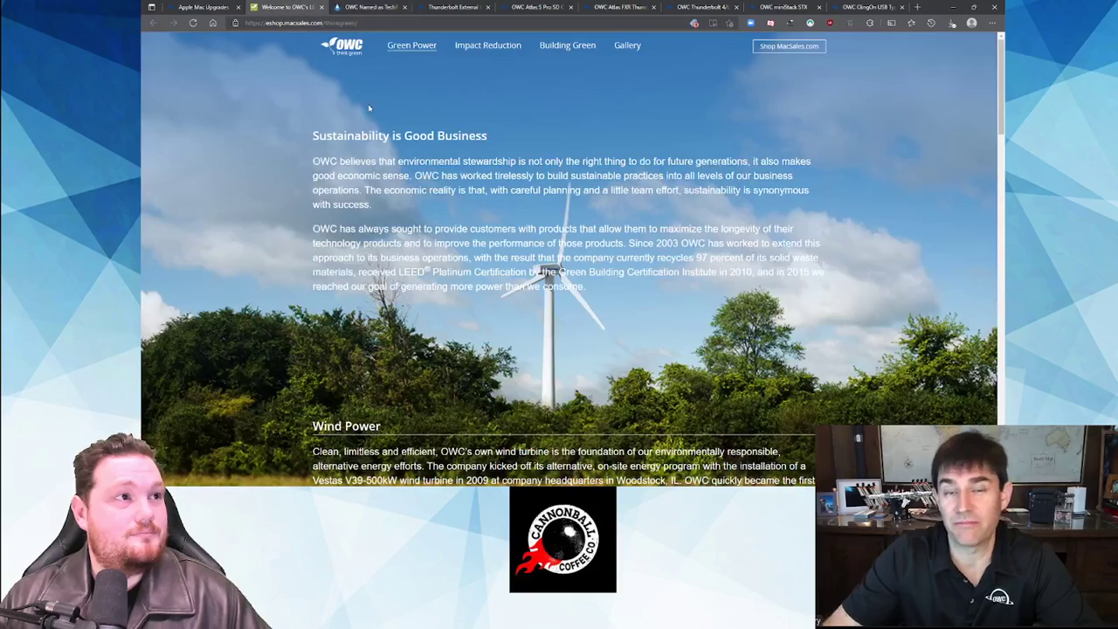
{"action": "scroll", "scroll_direction": "down", "scroll_amount": 3}
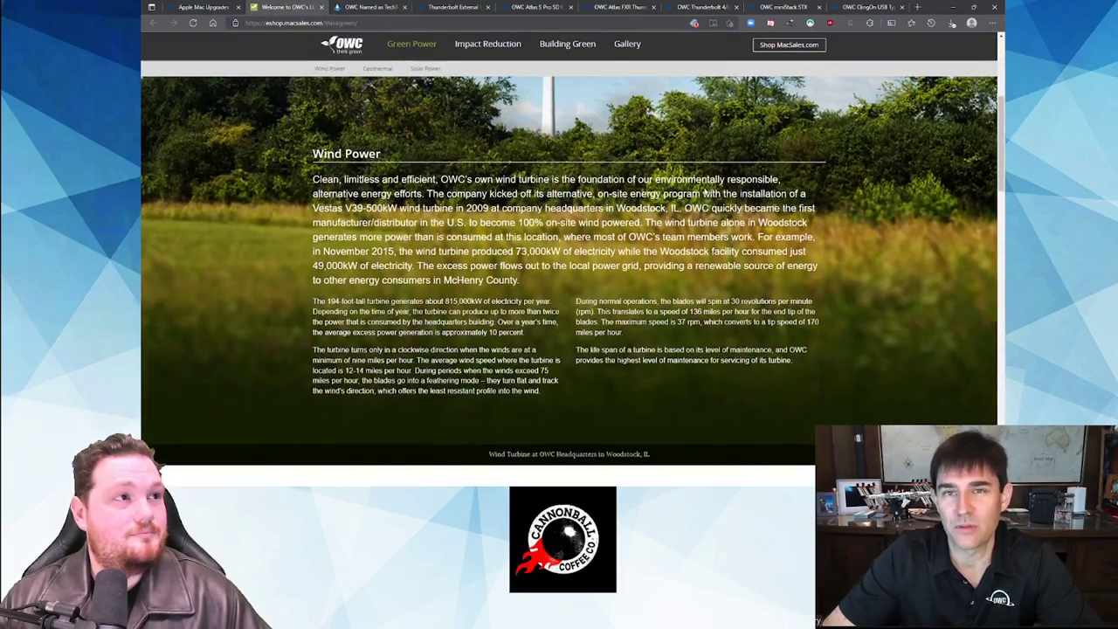
{"action": "scroll", "scroll_direction": "down", "scroll_amount": 3}
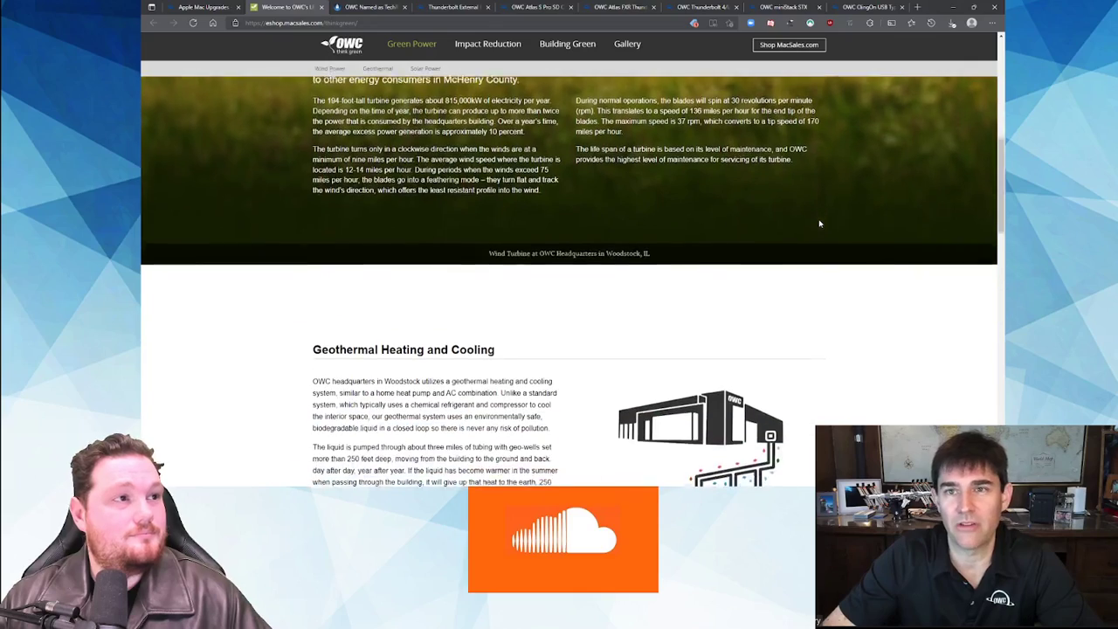
{"action": "scroll", "scroll_direction": "down", "scroll_amount": 3}
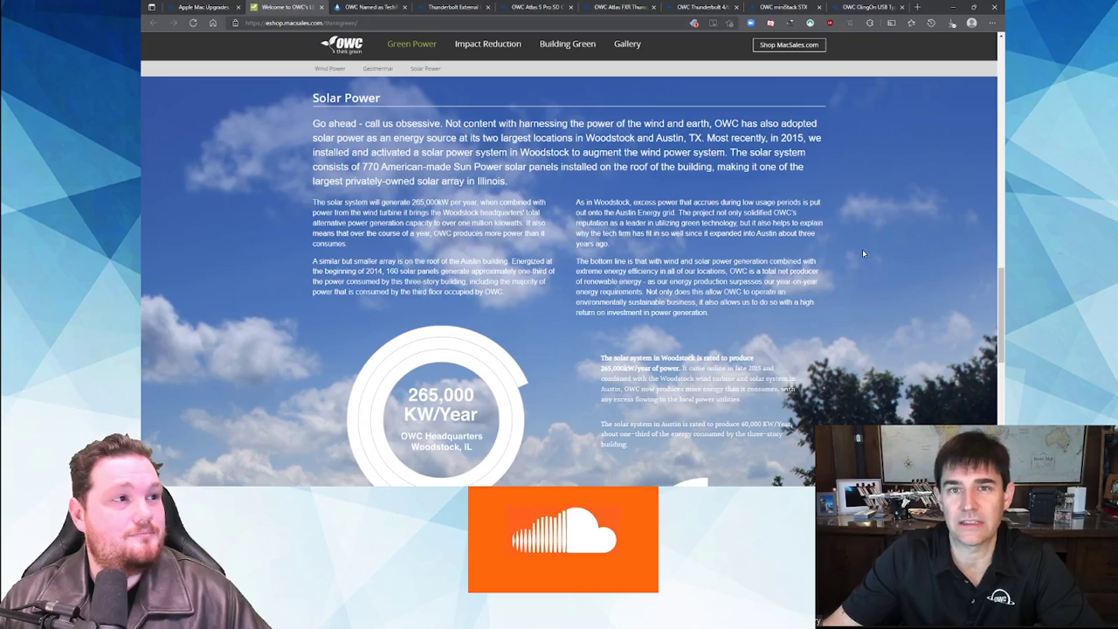
{"action": "mouse_move", "coordinate": [870, 259]}
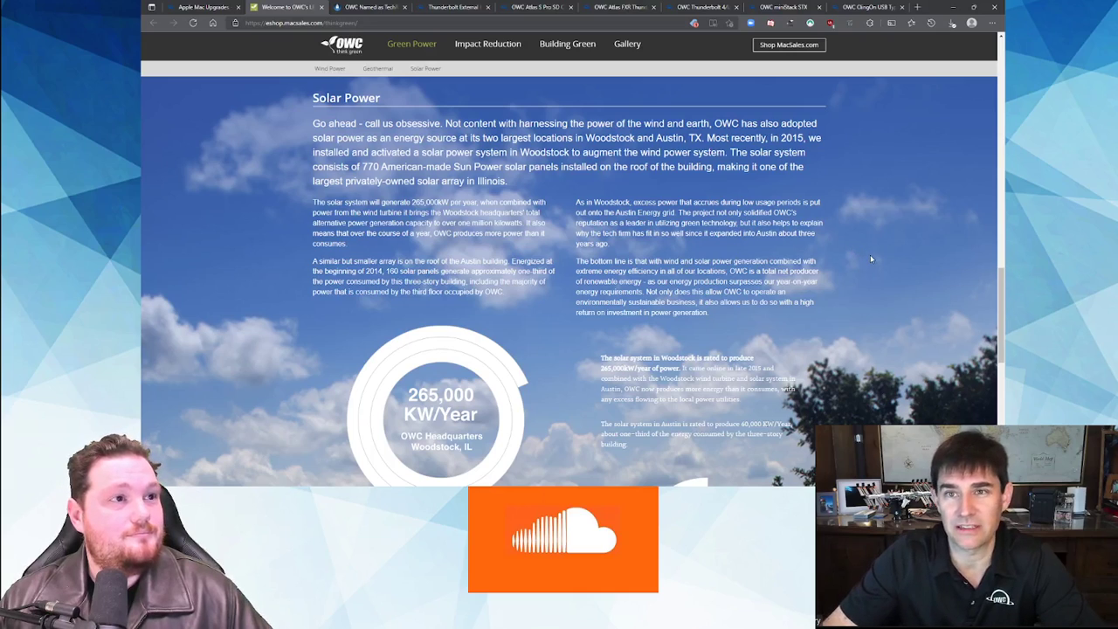
{"action": "scroll", "scroll_direction": "down", "scroll_amount": 3}
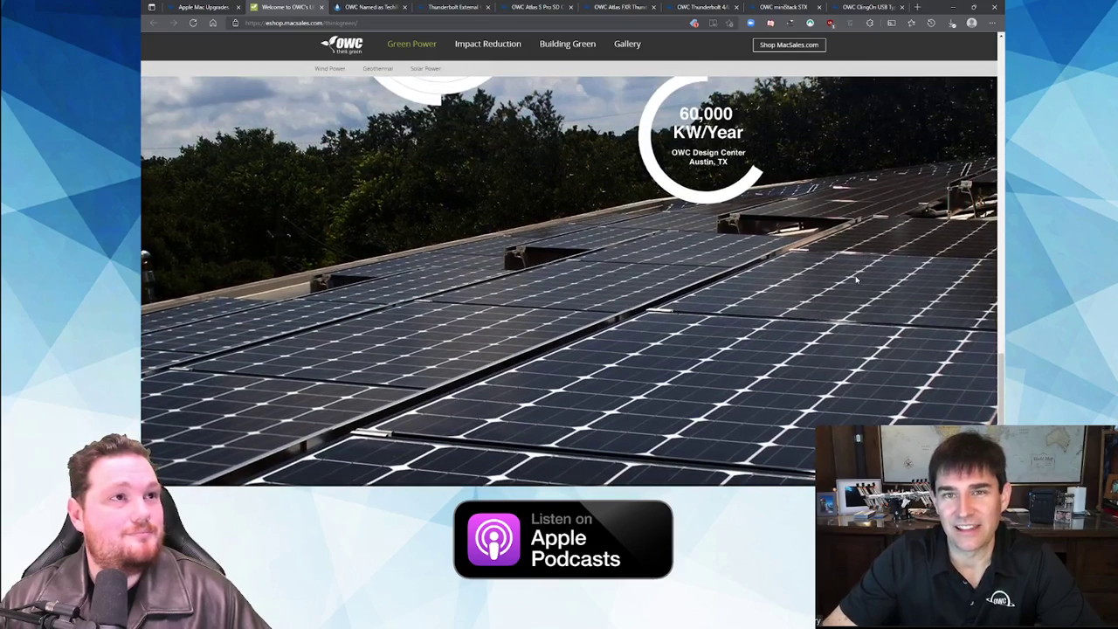
{"action": "scroll", "scroll_direction": "down", "scroll_amount": 3}
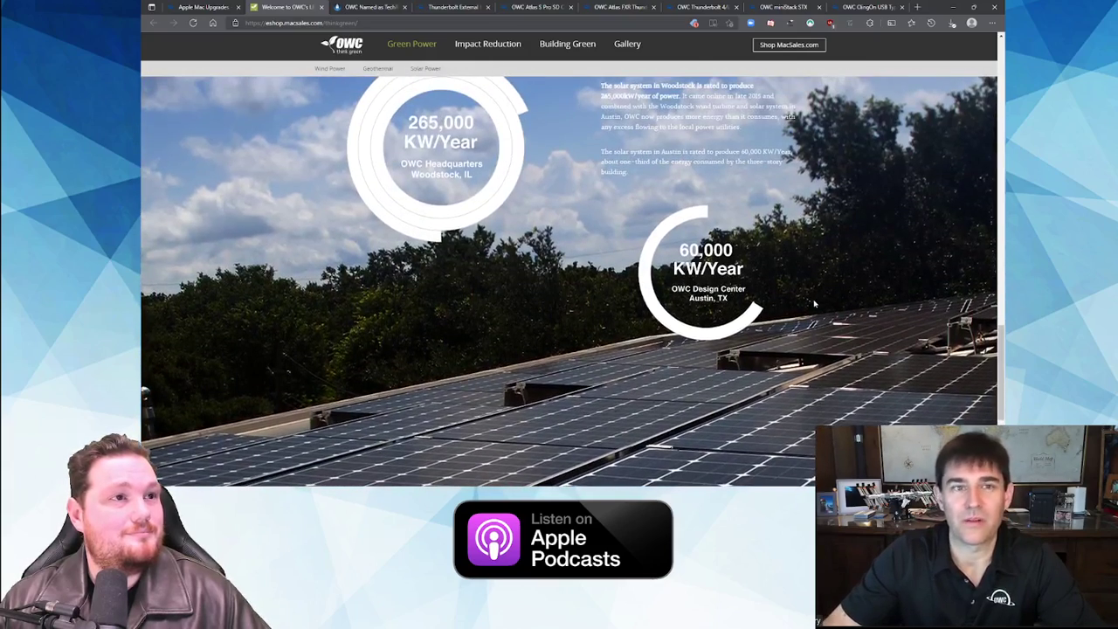
{"action": "scroll", "scroll_direction": "down", "scroll_amount": 3}
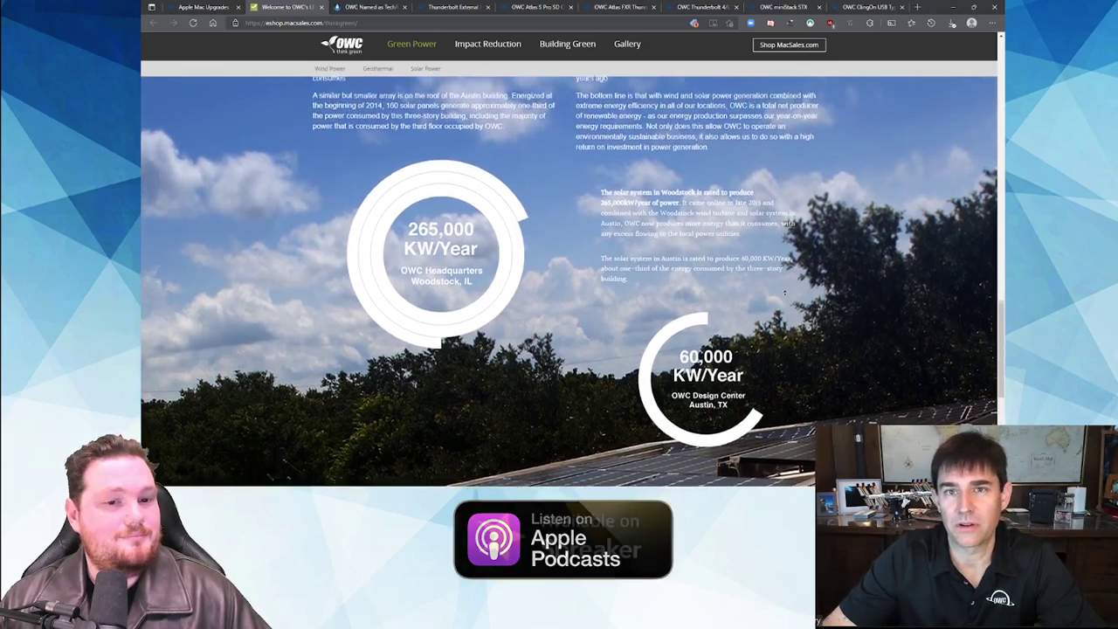
{"action": "scroll", "scroll_direction": "down", "scroll_amount": 3}
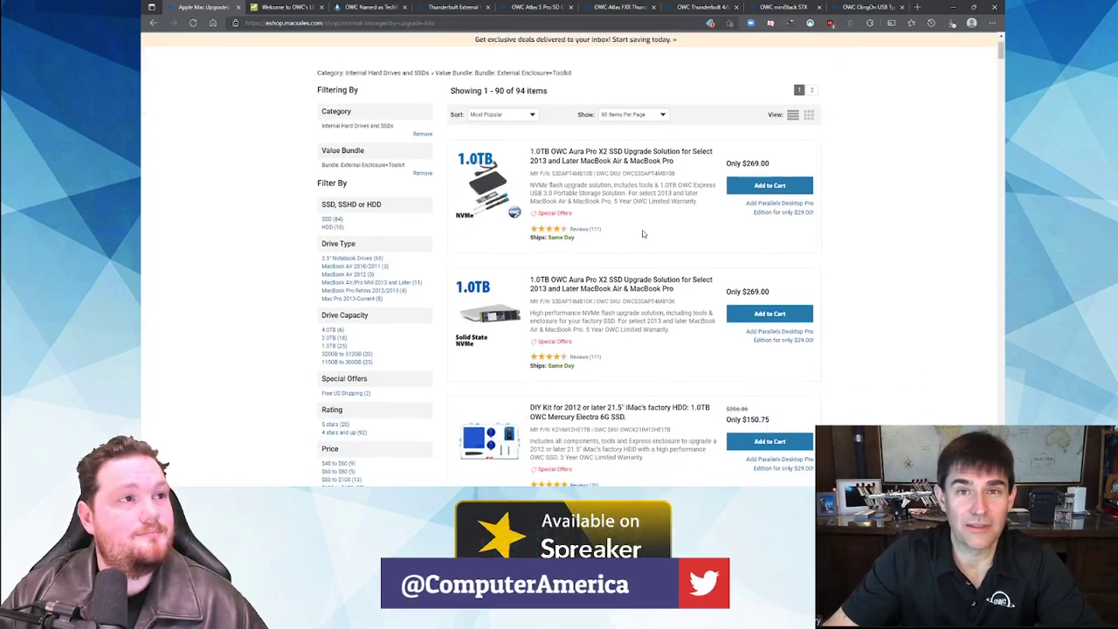
- Scroll down through the internal drive and SSD upgrade kit listing
{"action": "scroll", "scroll_direction": "down", "scroll_amount": 3}
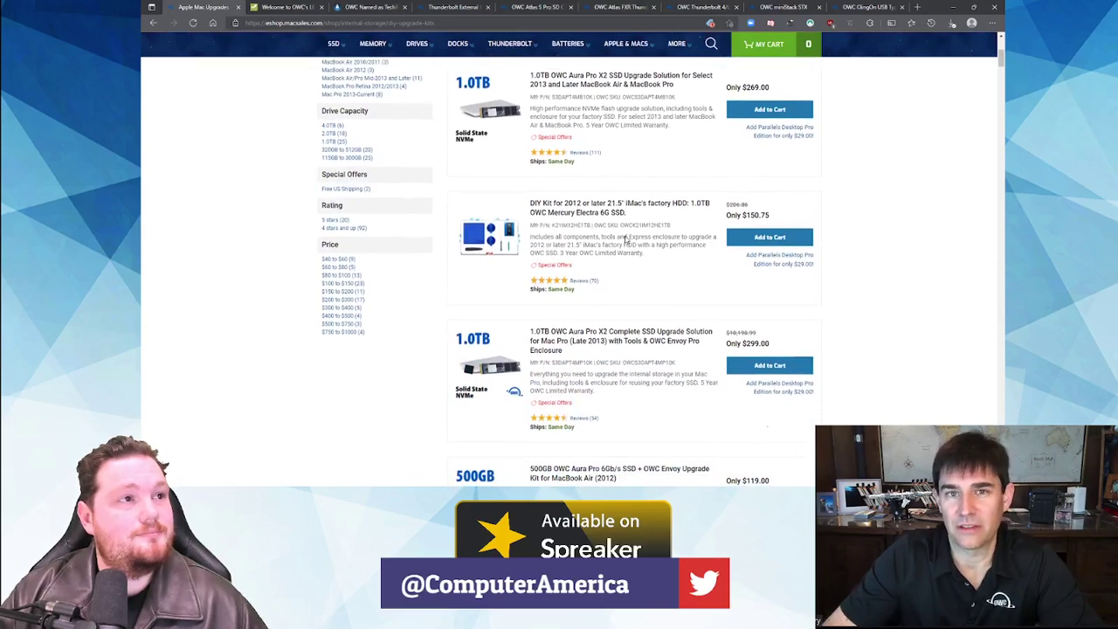
{"action": "scroll", "scroll_direction": "down", "scroll_amount": 3}
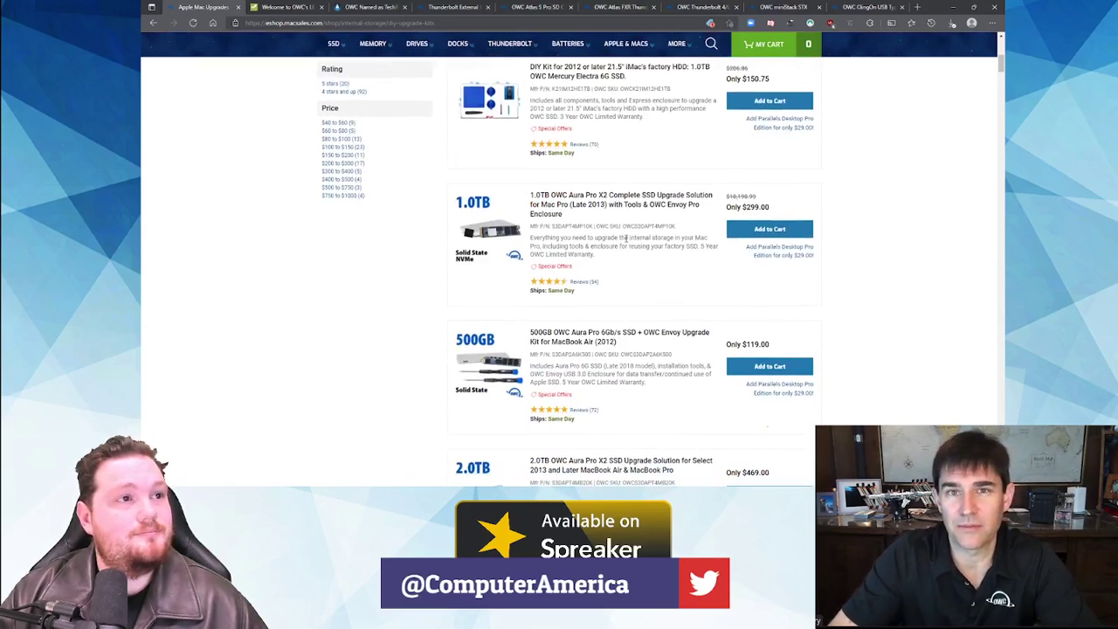
{"action": "scroll", "scroll_direction": "down", "scroll_amount": 3}
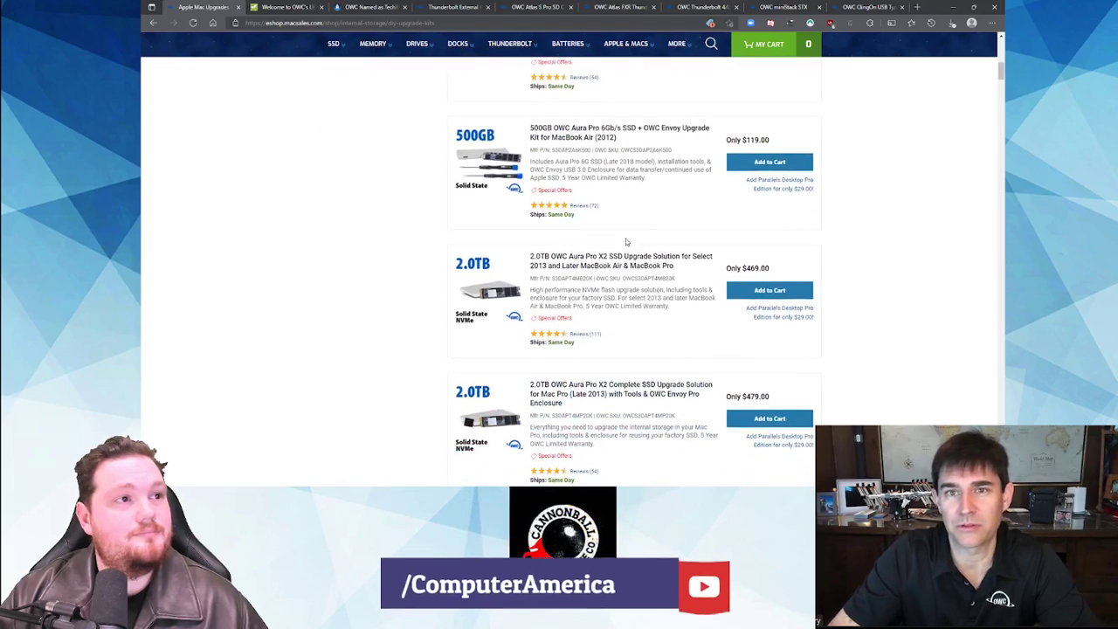
{"action": "scroll", "scroll_direction": "down", "scroll_amount": 3}
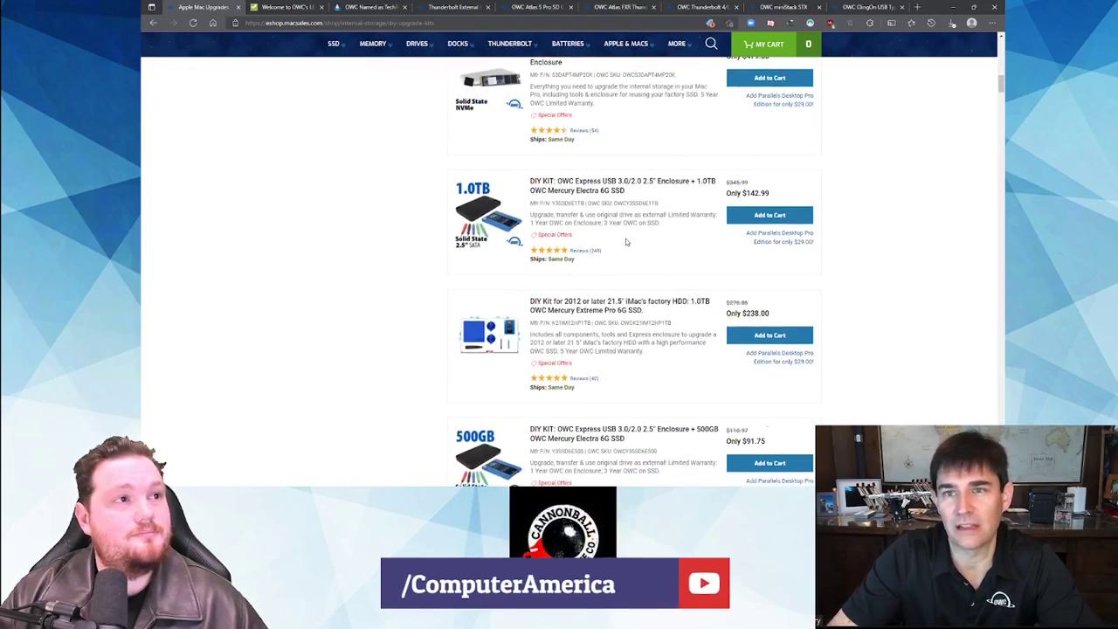
{"action": "scroll", "scroll_direction": "down", "scroll_amount": 3}
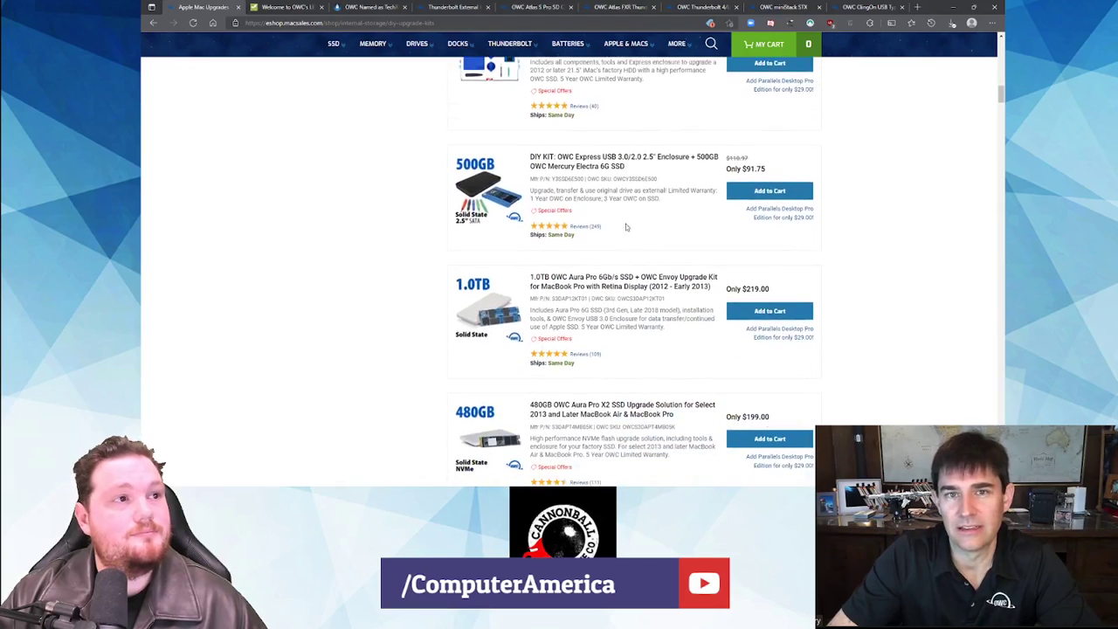
{"action": "scroll", "scroll_direction": "down", "scroll_amount": 3}
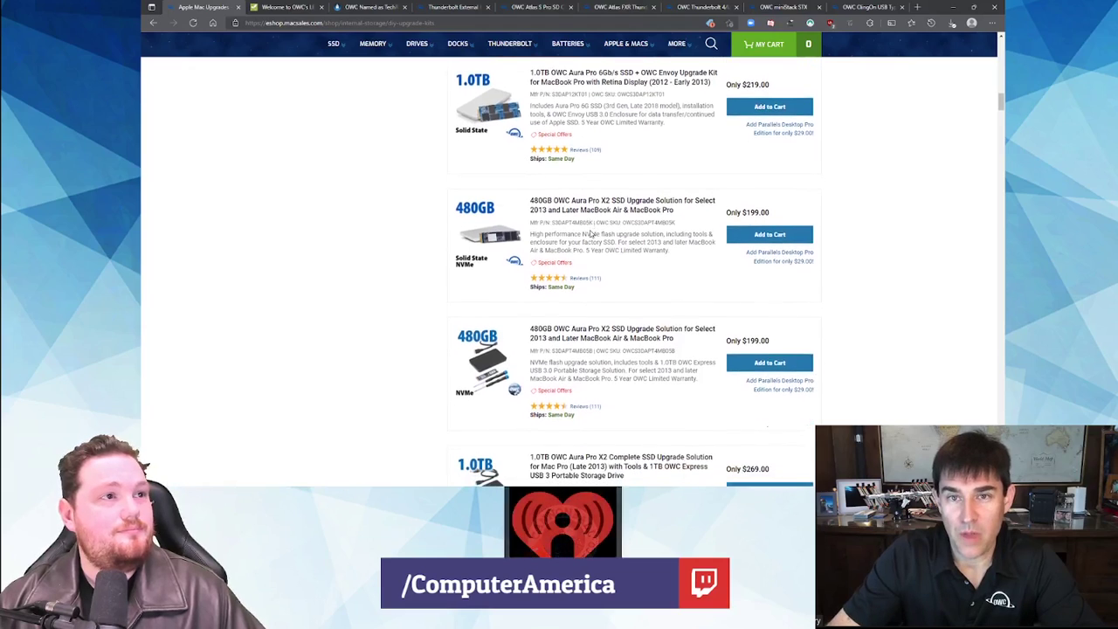
{"action": "scroll", "scroll_direction": "down", "scroll_amount": 3}
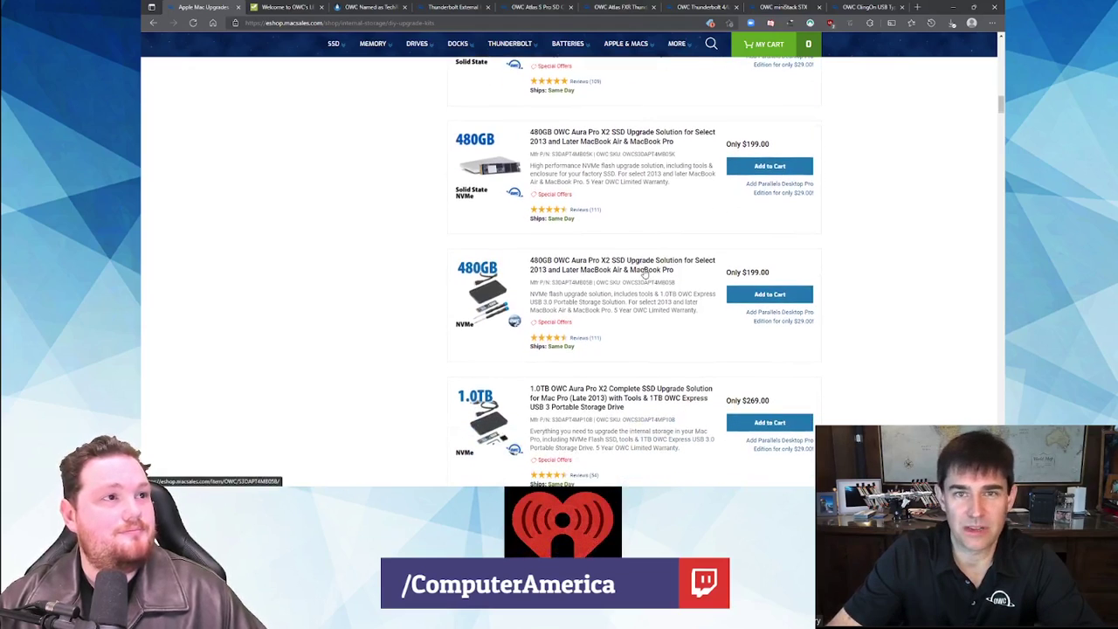
{"action": "scroll", "scroll_direction": "down", "scroll_amount": 3}
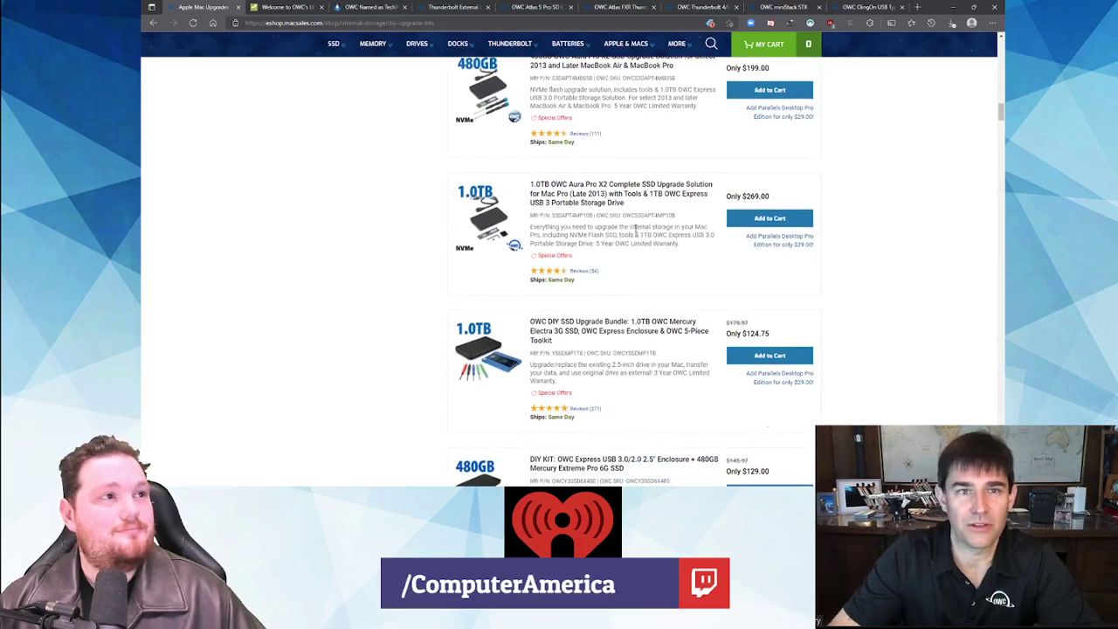
{"action": "scroll", "scroll_direction": "down", "scroll_amount": 3}
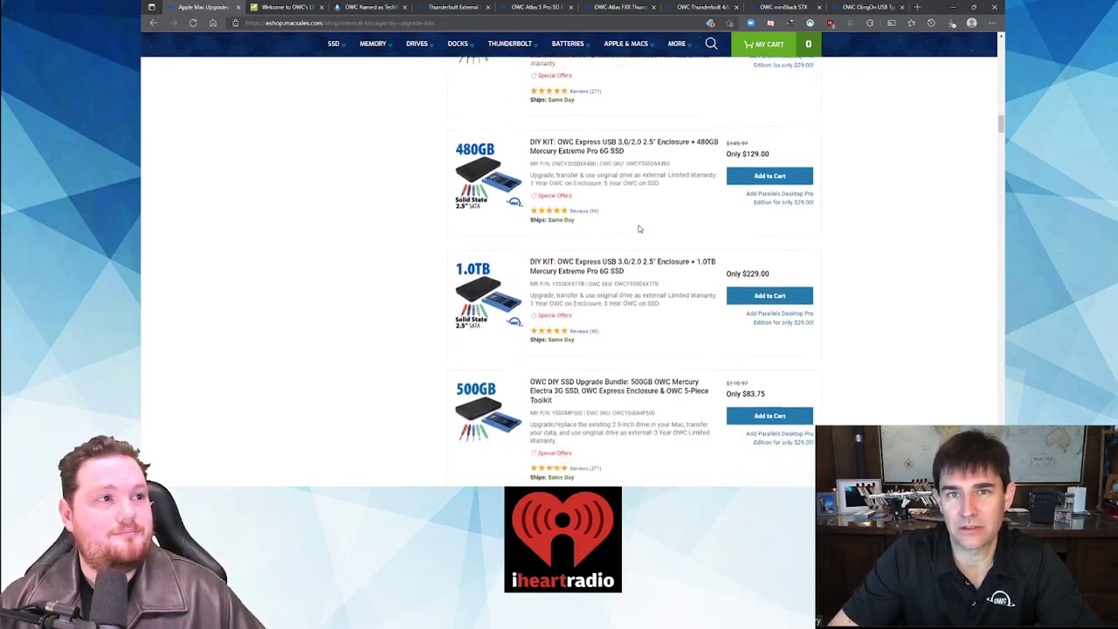
{"action": "scroll", "scroll_direction": "down", "scroll_amount": 3}
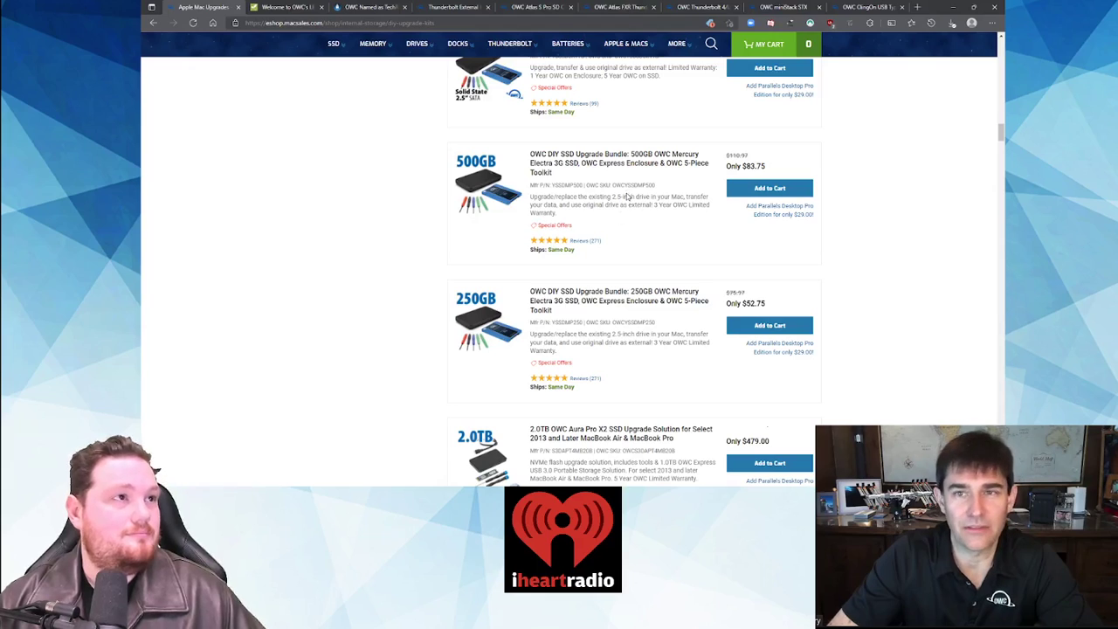
{"action": "scroll", "scroll_direction": "down", "scroll_amount": 3}
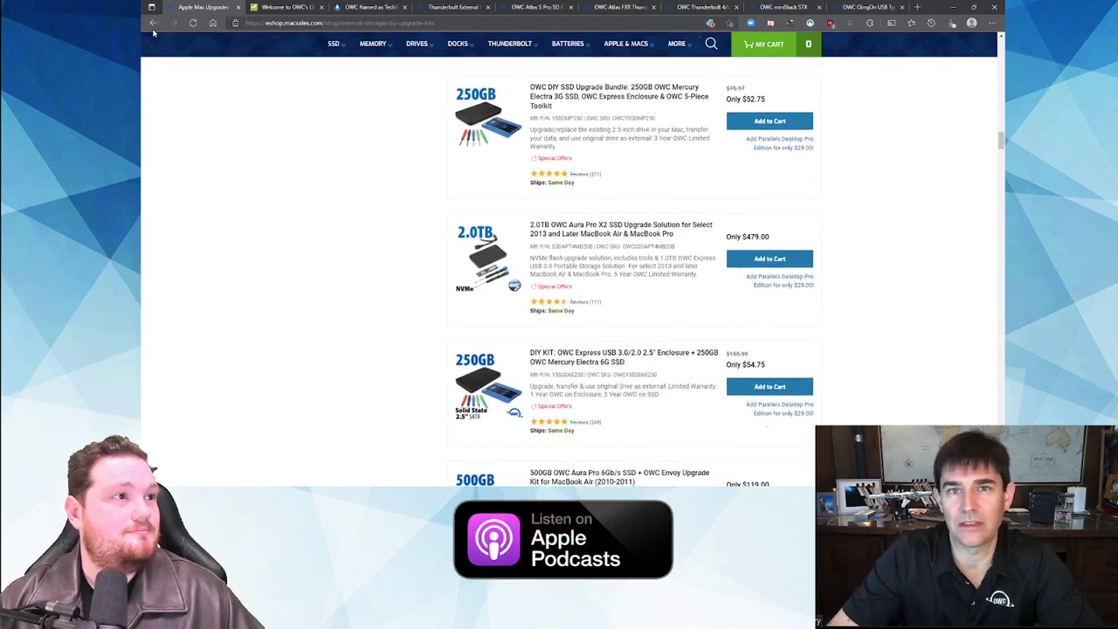
- Return to the OWC store homepage via the logo and view the top tiles
{"action": "left_click", "coordinate": [154, 22]}
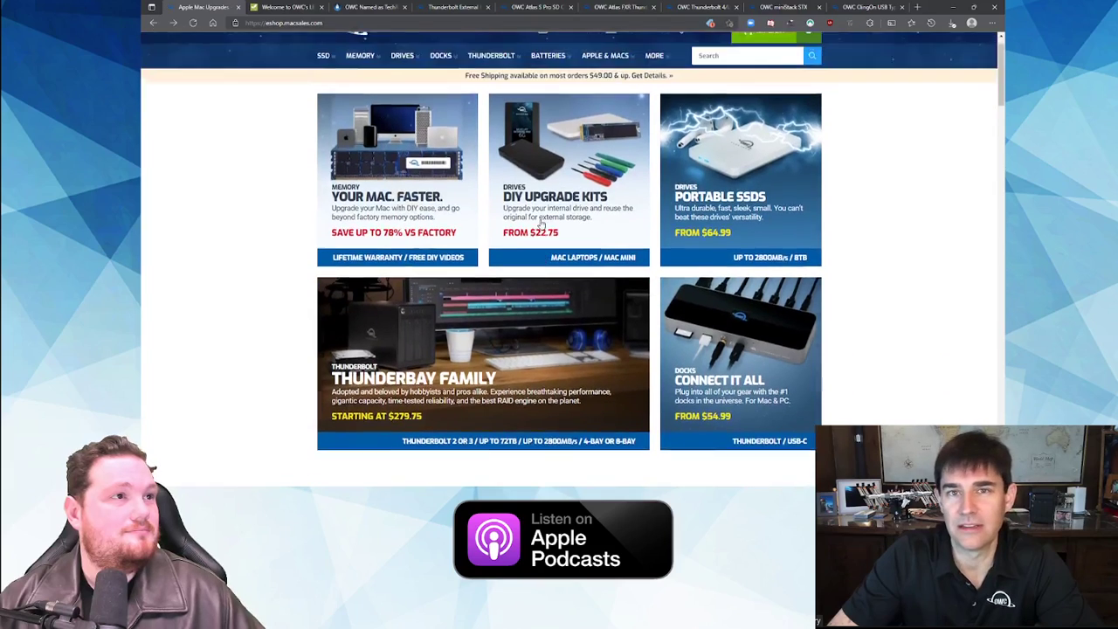
{"action": "scroll", "scroll_direction": "up", "scroll_amount": 3}
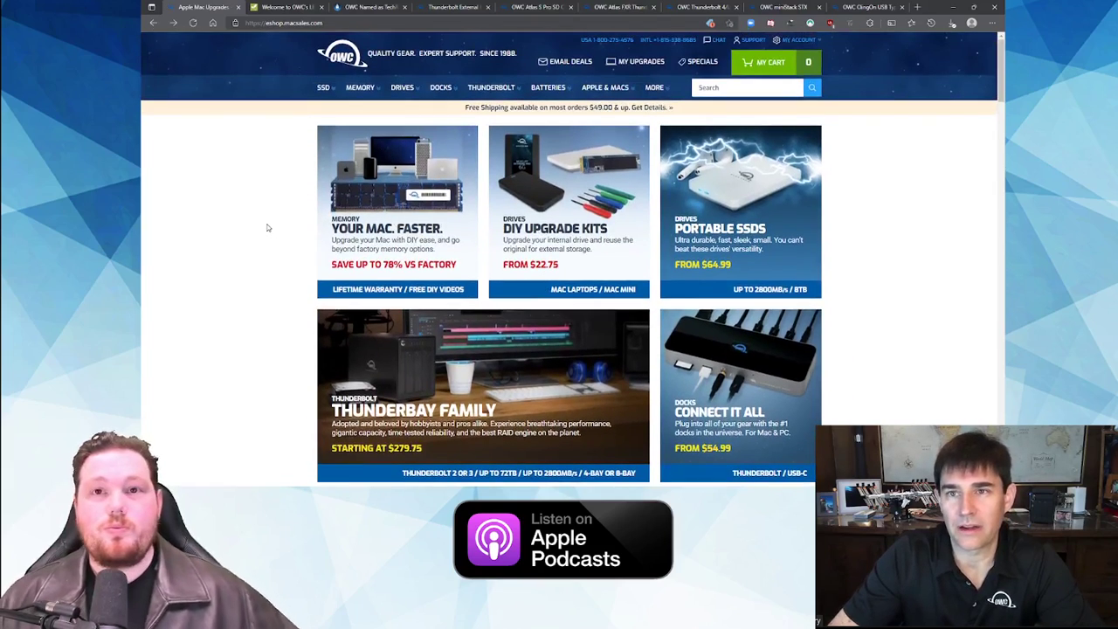